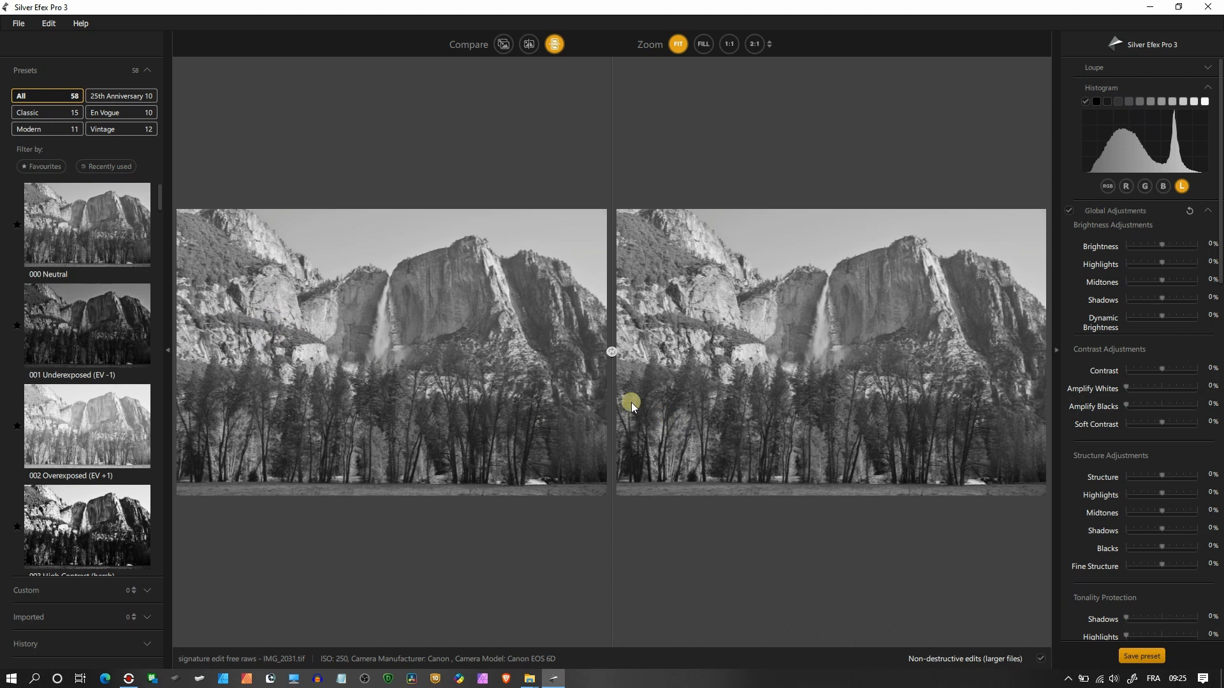
mouse_move(947, 454)
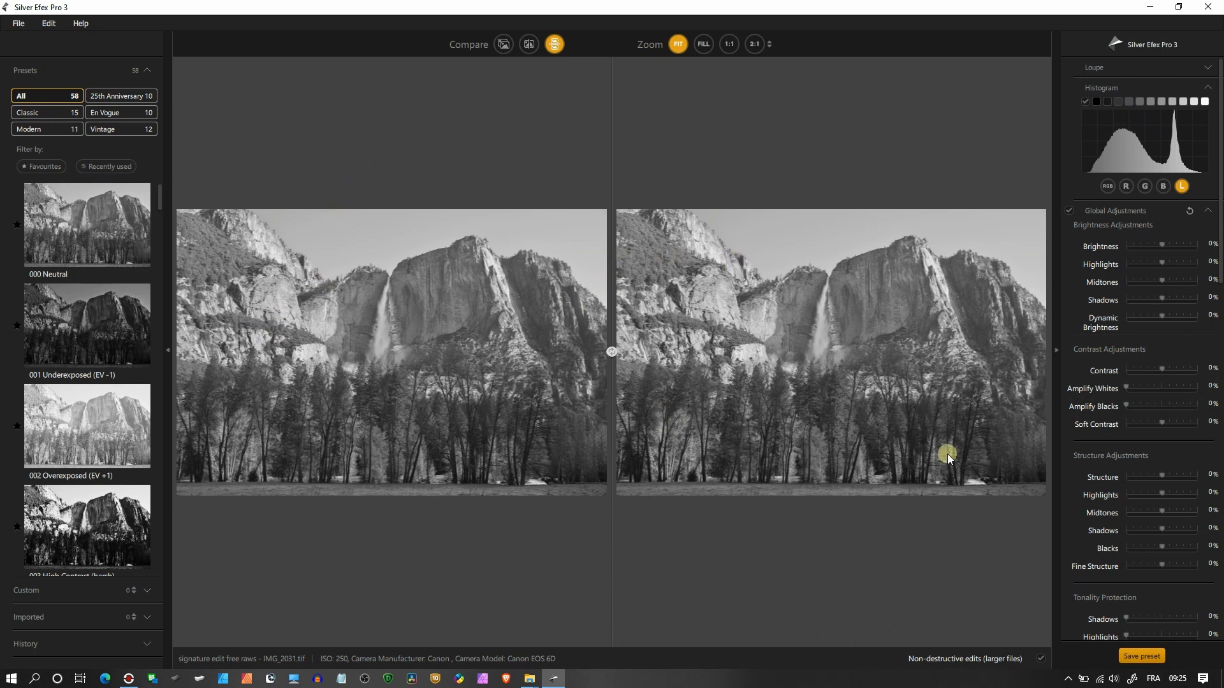
mouse_move(442, 368)
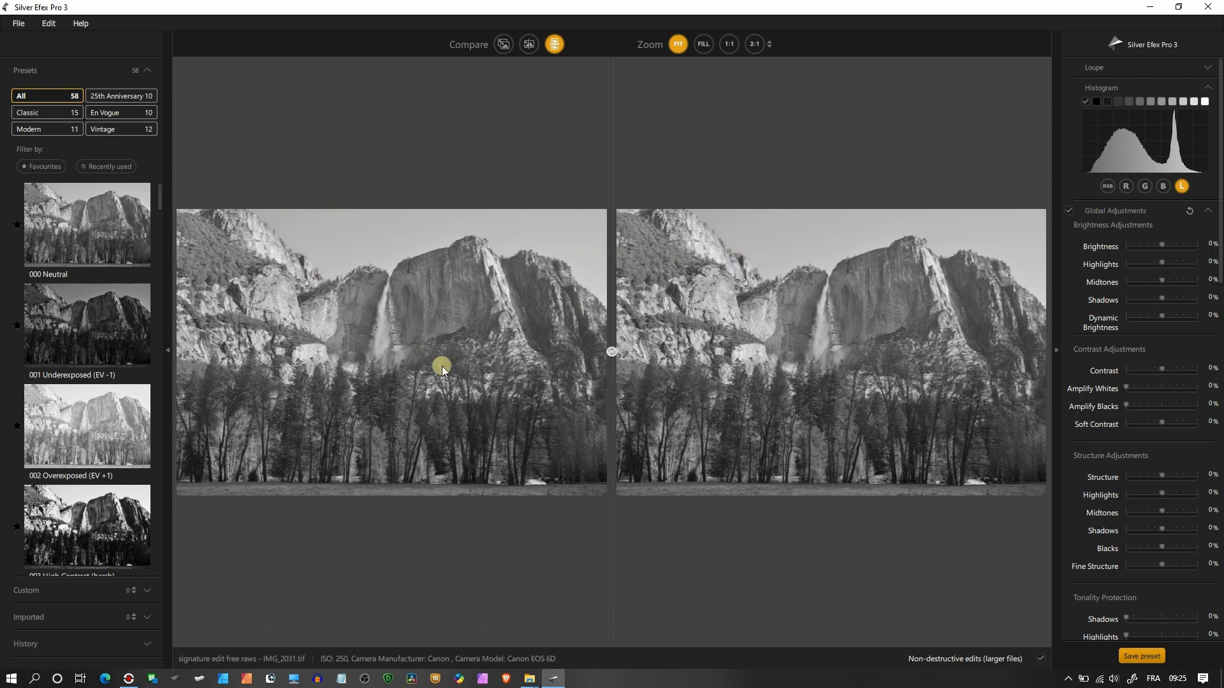
mouse_move(430, 302)
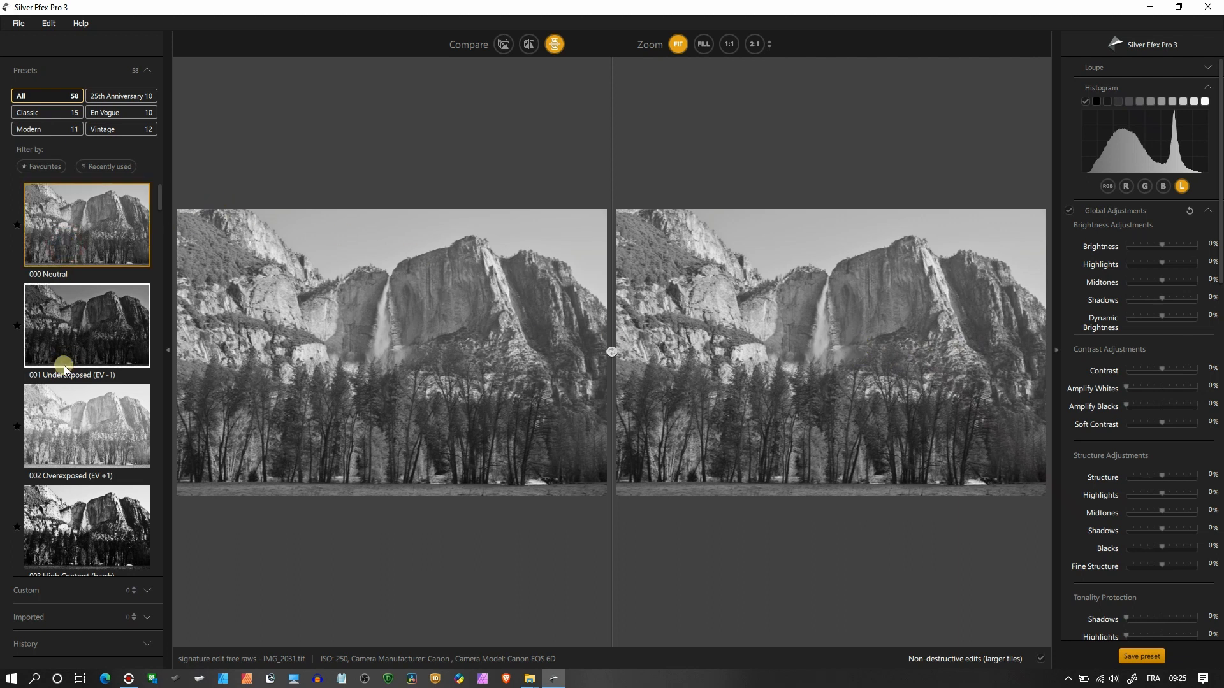
- Preview the 002 Overexposed and High Structure presets but keep 000 Neutral with zeroed adjustments
click(87, 423)
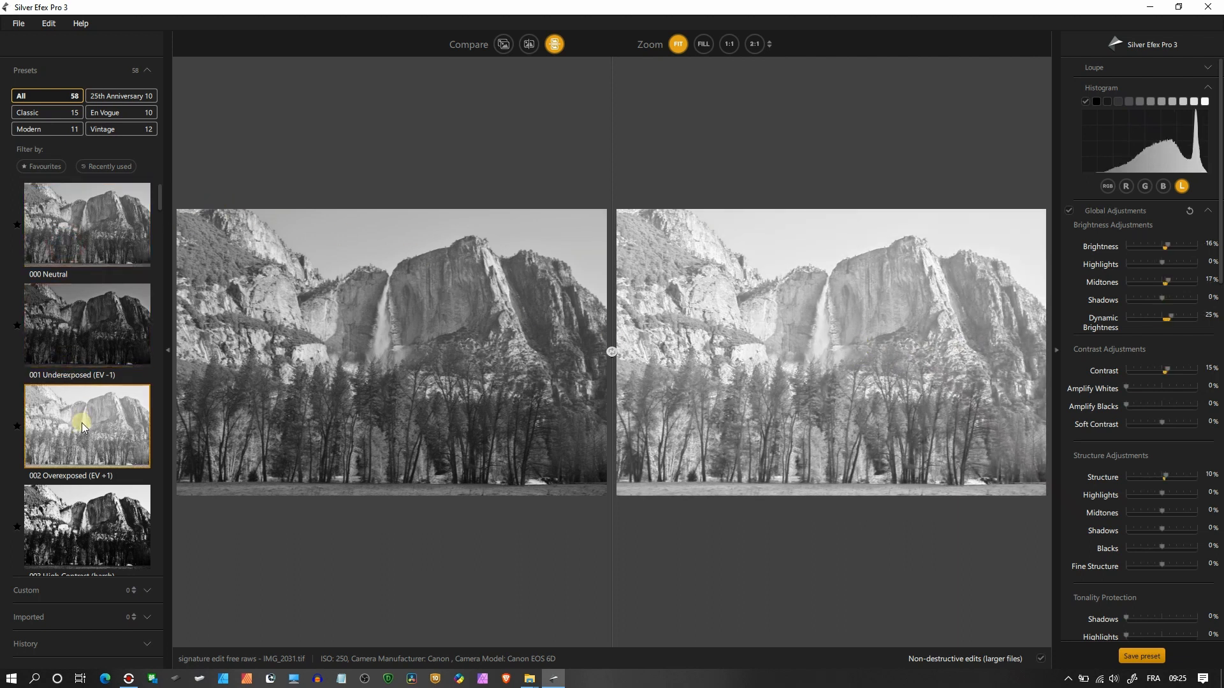
click(86, 380)
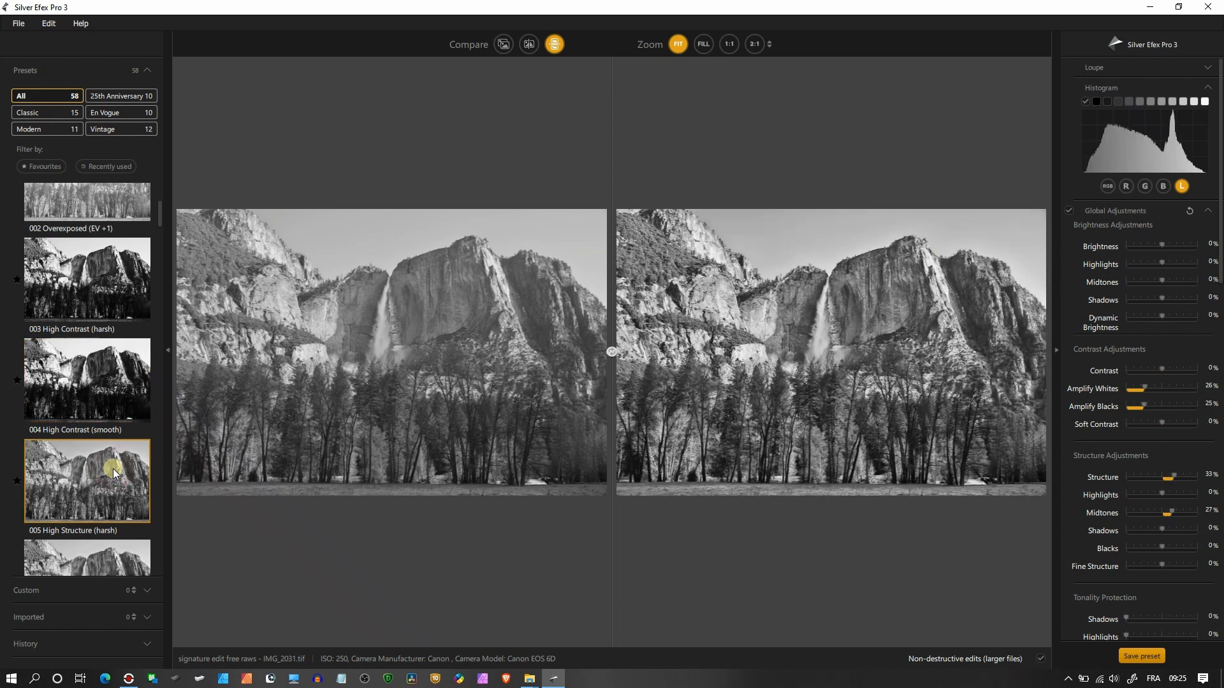
mouse_move(158, 377)
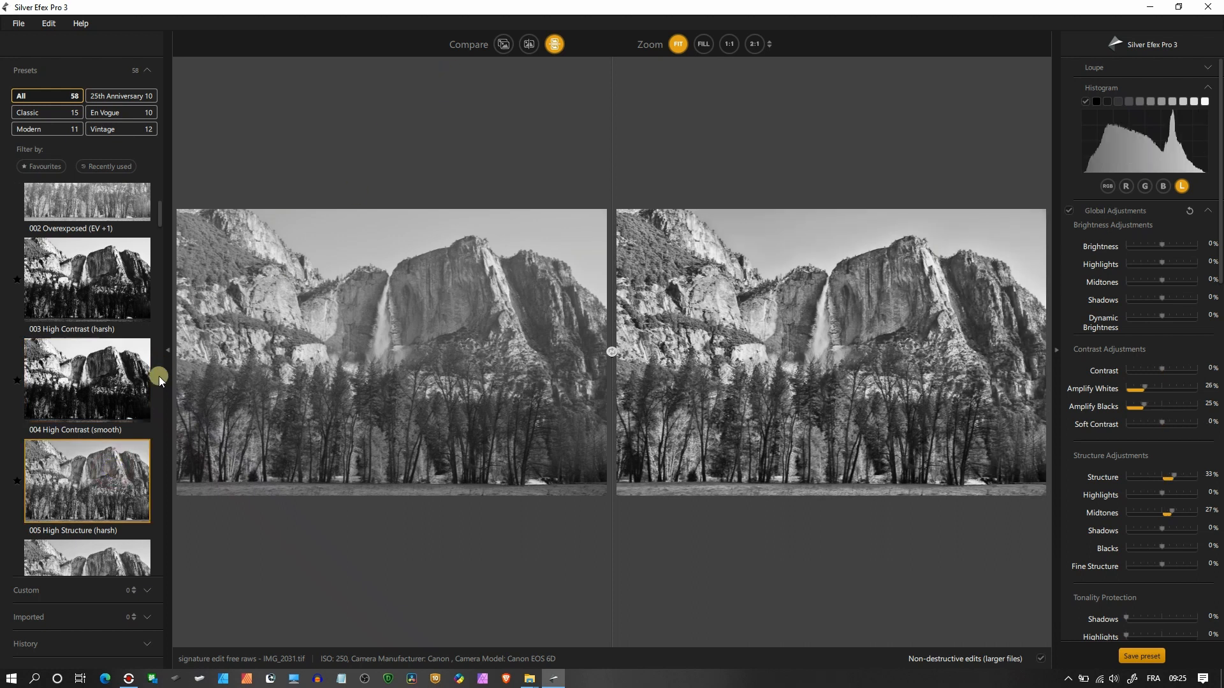
scroll(down, 3)
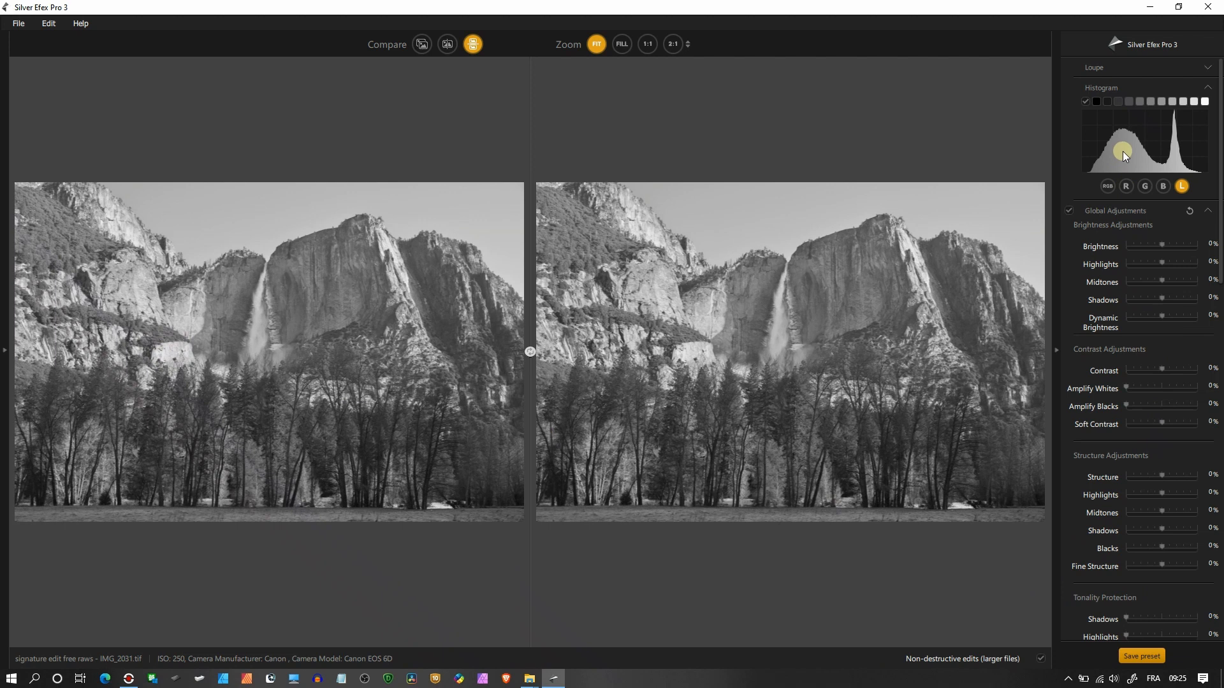
click(1193, 102)
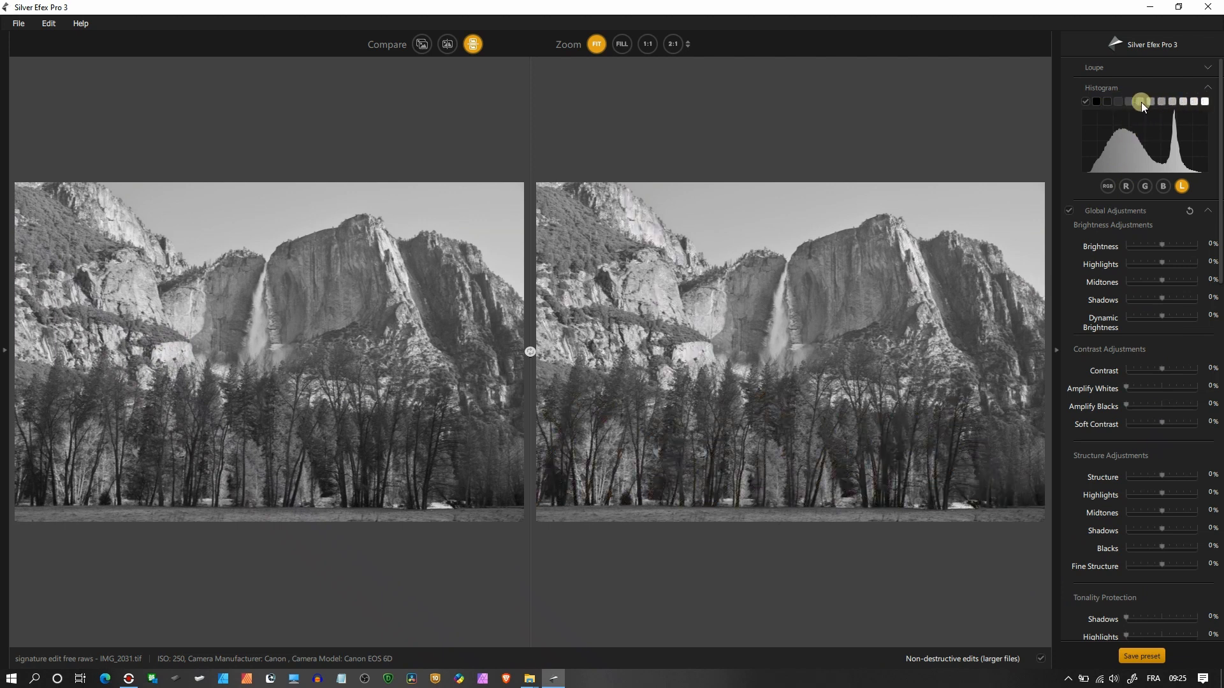
click(1205, 102)
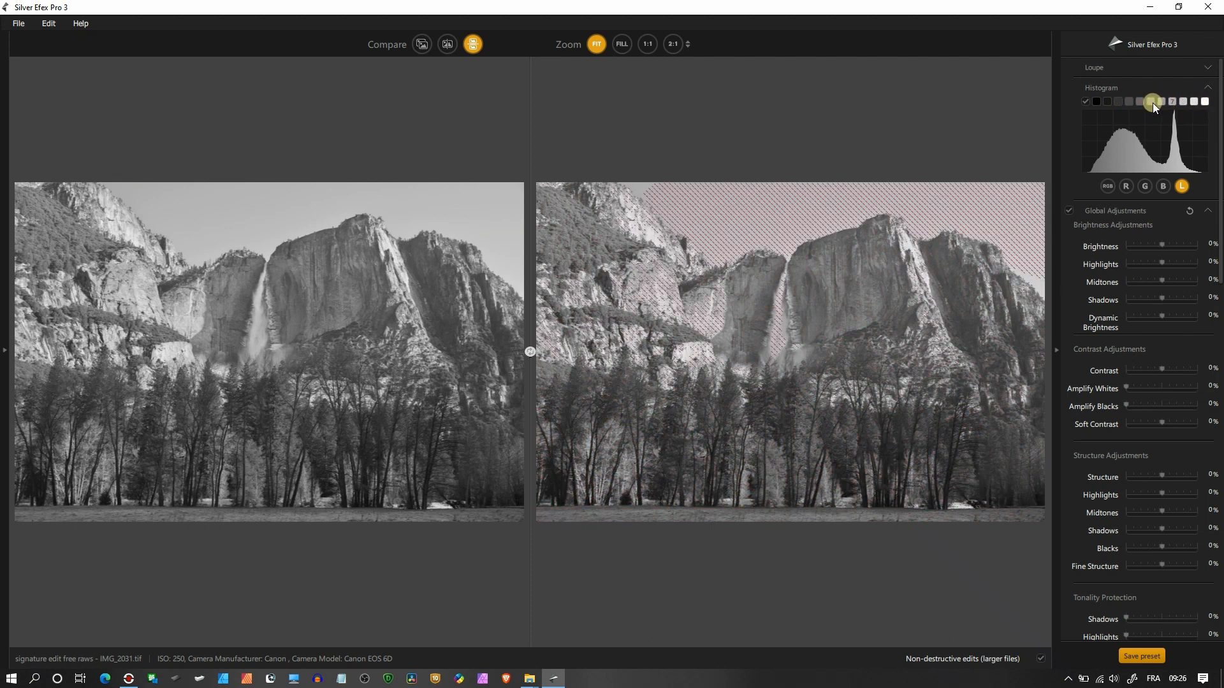
click(1153, 102)
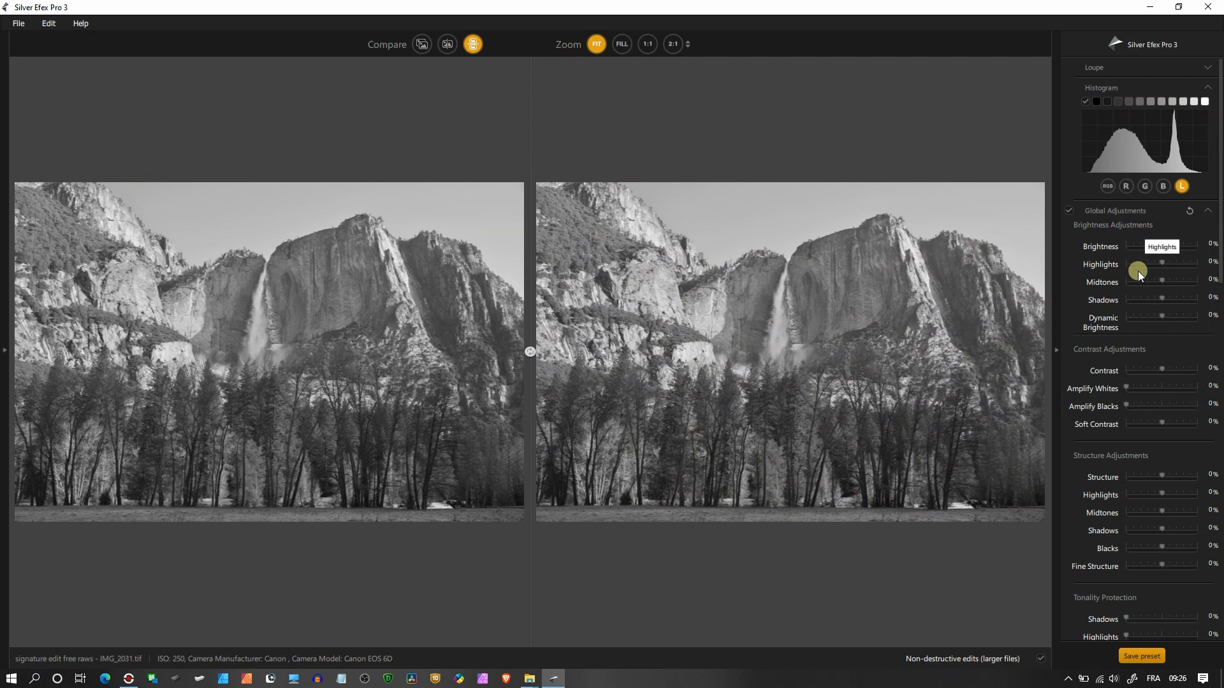
mouse_move(1100, 251)
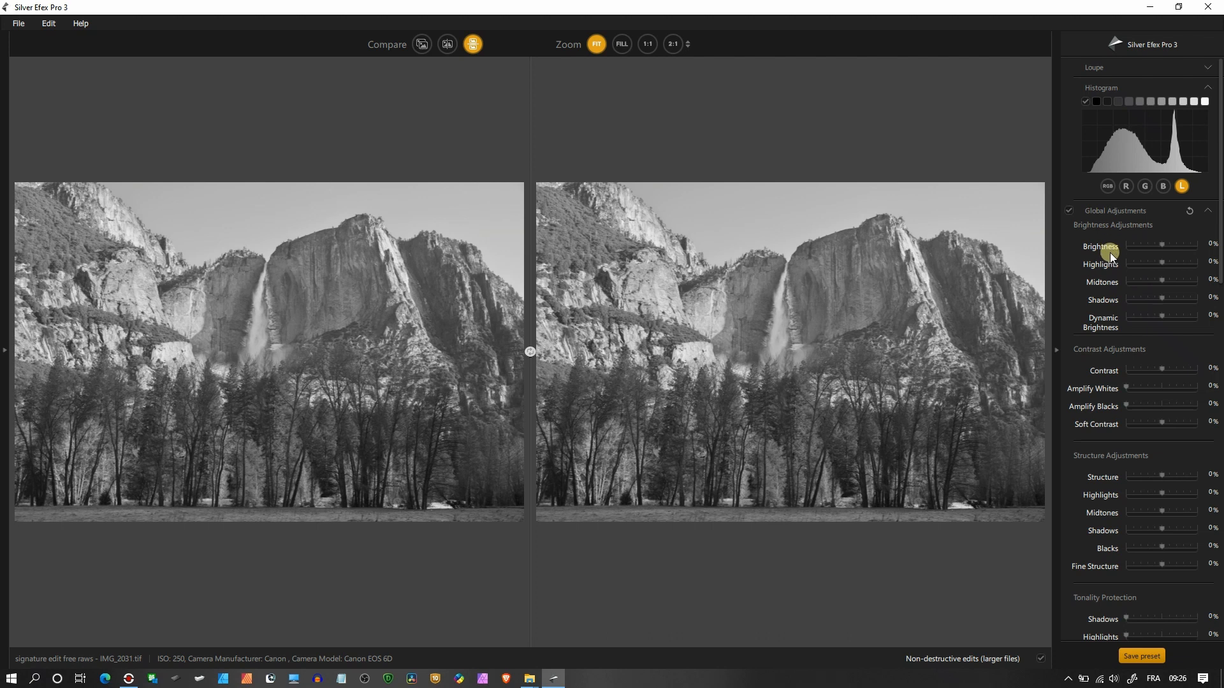
mouse_move(1115, 305)
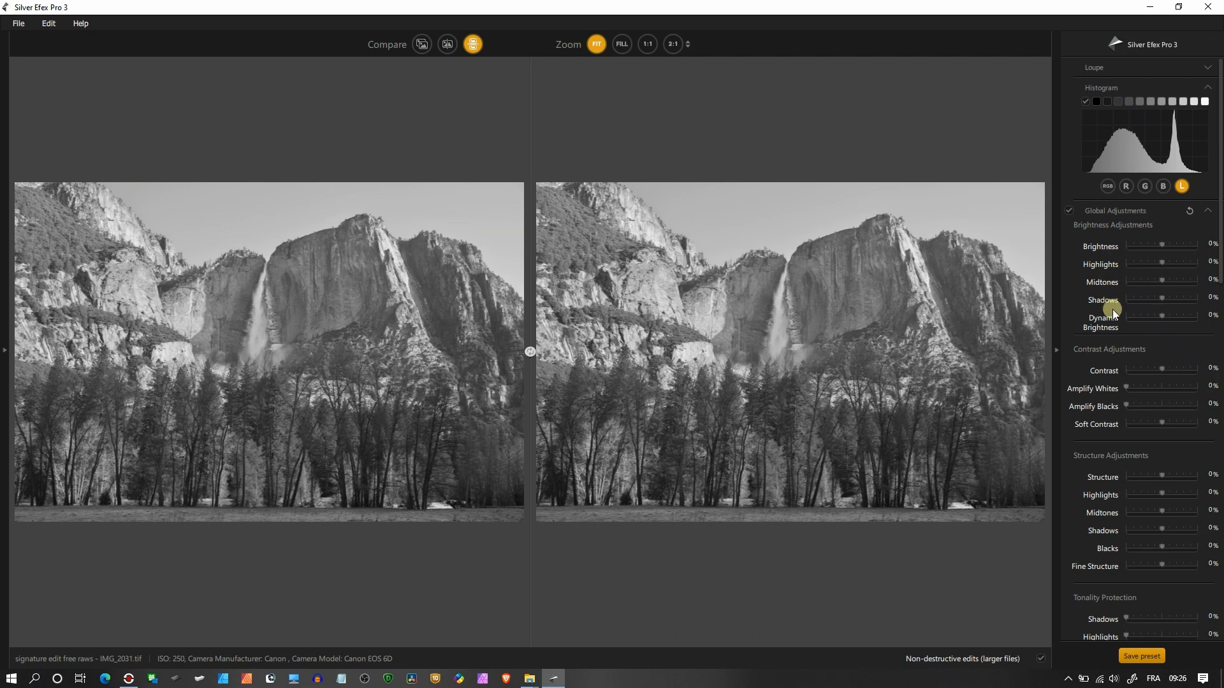
mouse_move(1141, 312)
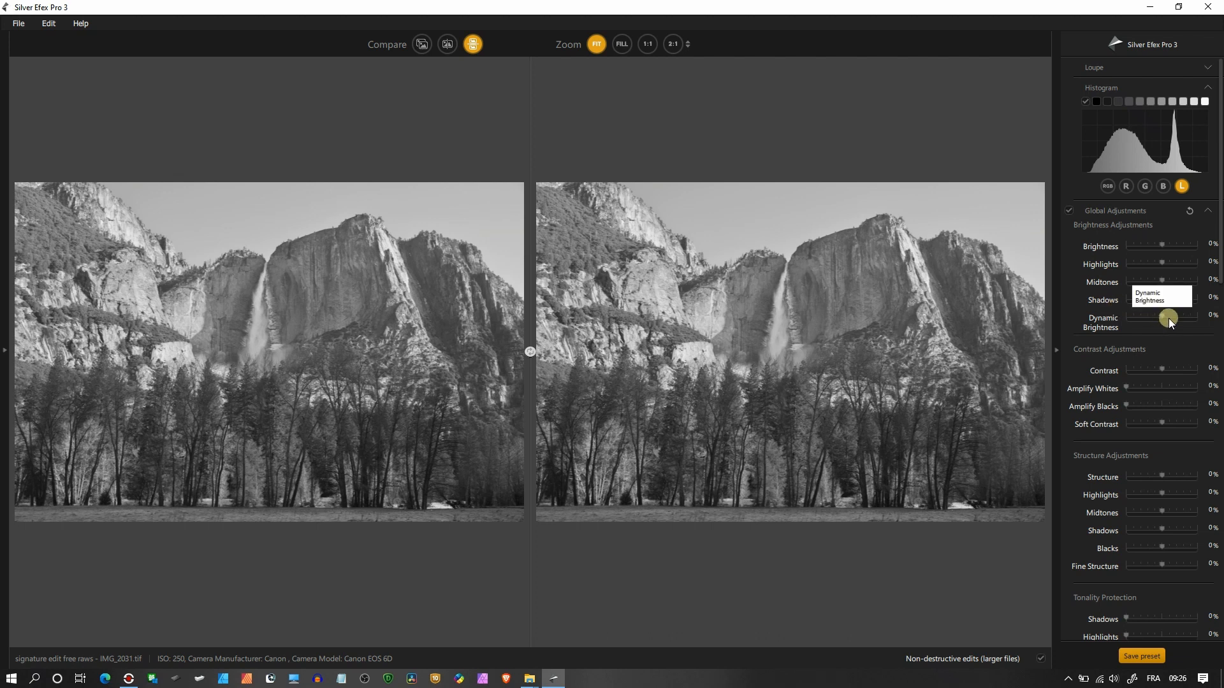
- Set Dynamic Brightness to 25% and Amplify Blacks to 40% to deepen the shadows
drag(1166, 316, 1158, 316)
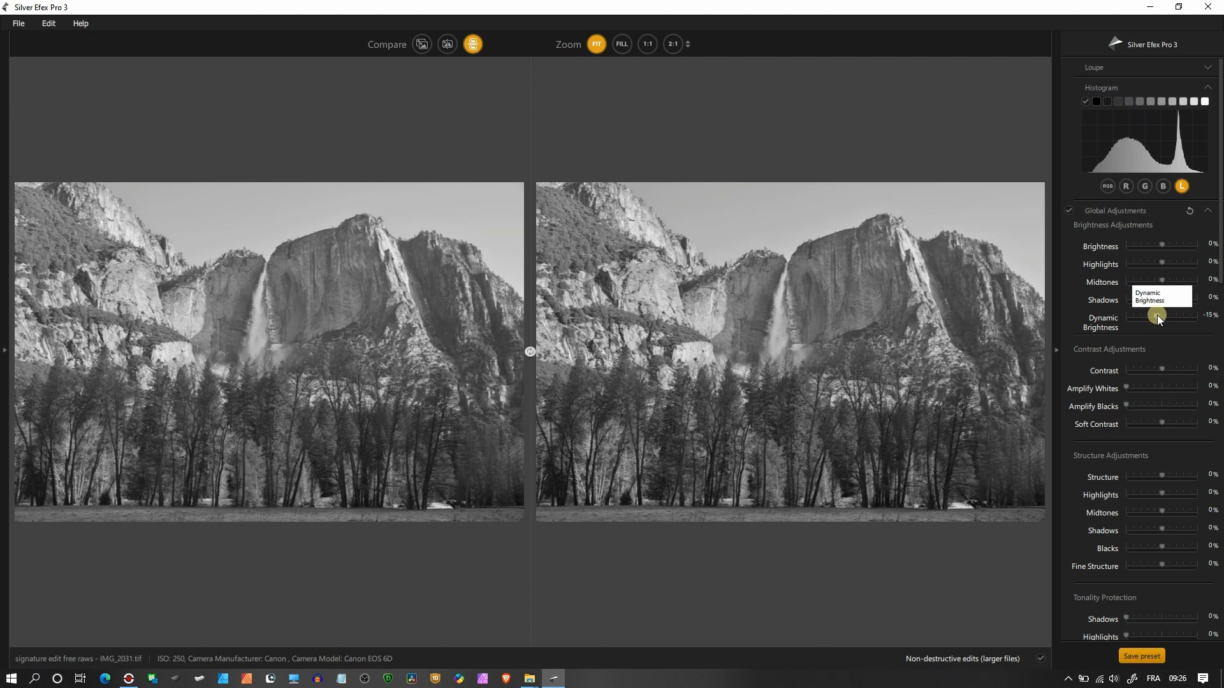
drag(1158, 317, 1169, 317)
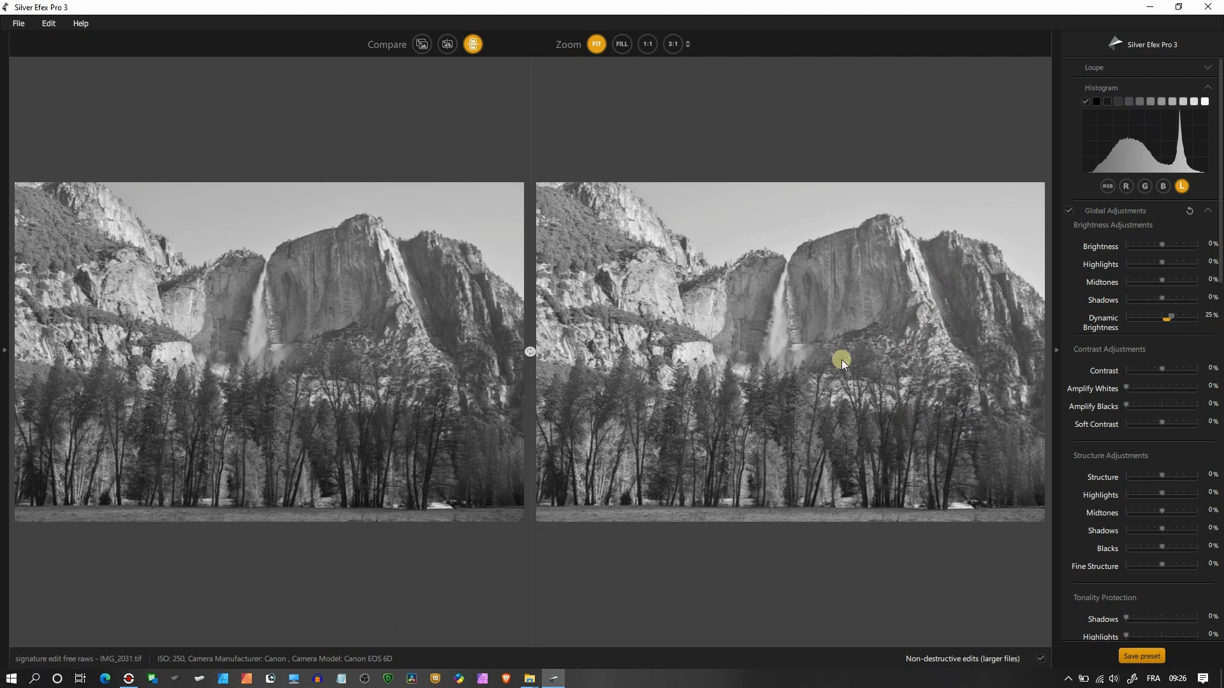
mouse_move(1138, 443)
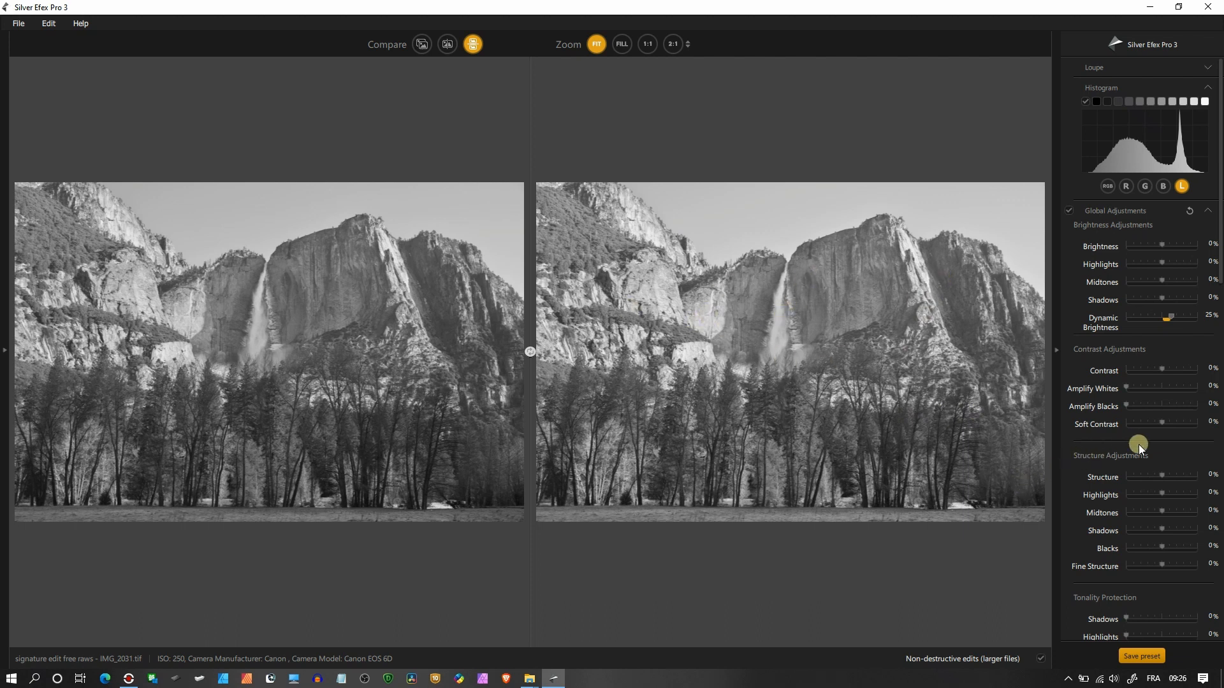
mouse_move(1173, 403)
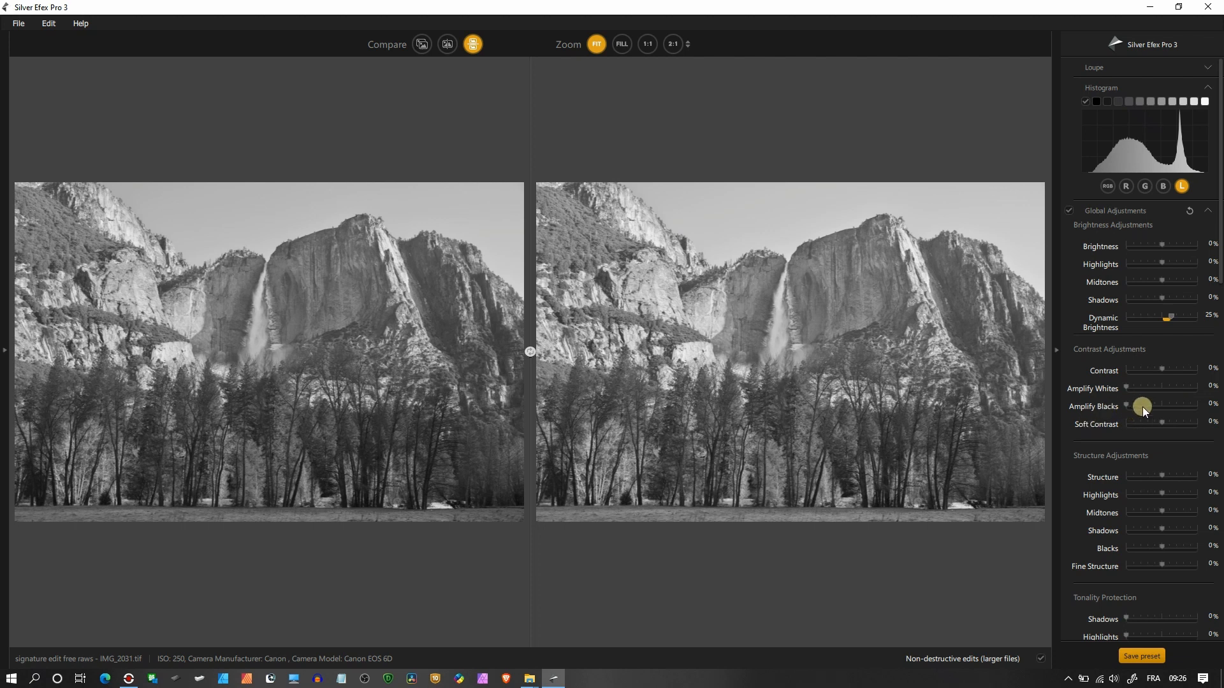
drag(1128, 407, 1145, 407)
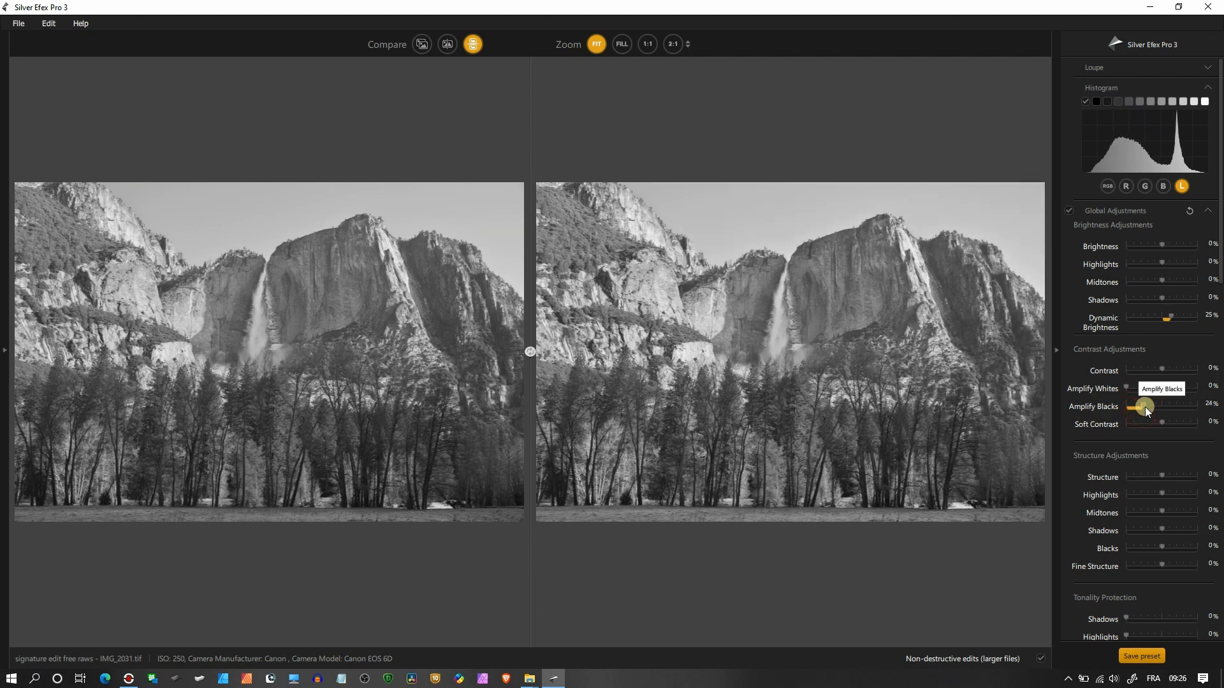
drag(1143, 407, 1153, 410)
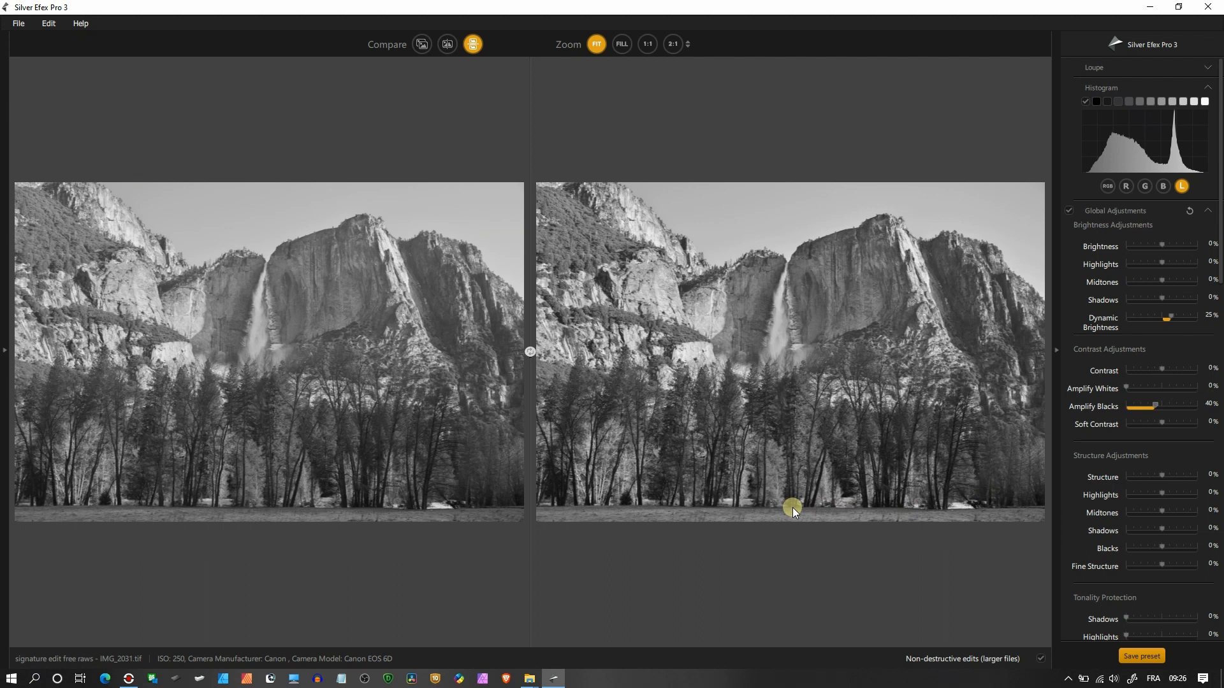
mouse_move(460, 160)
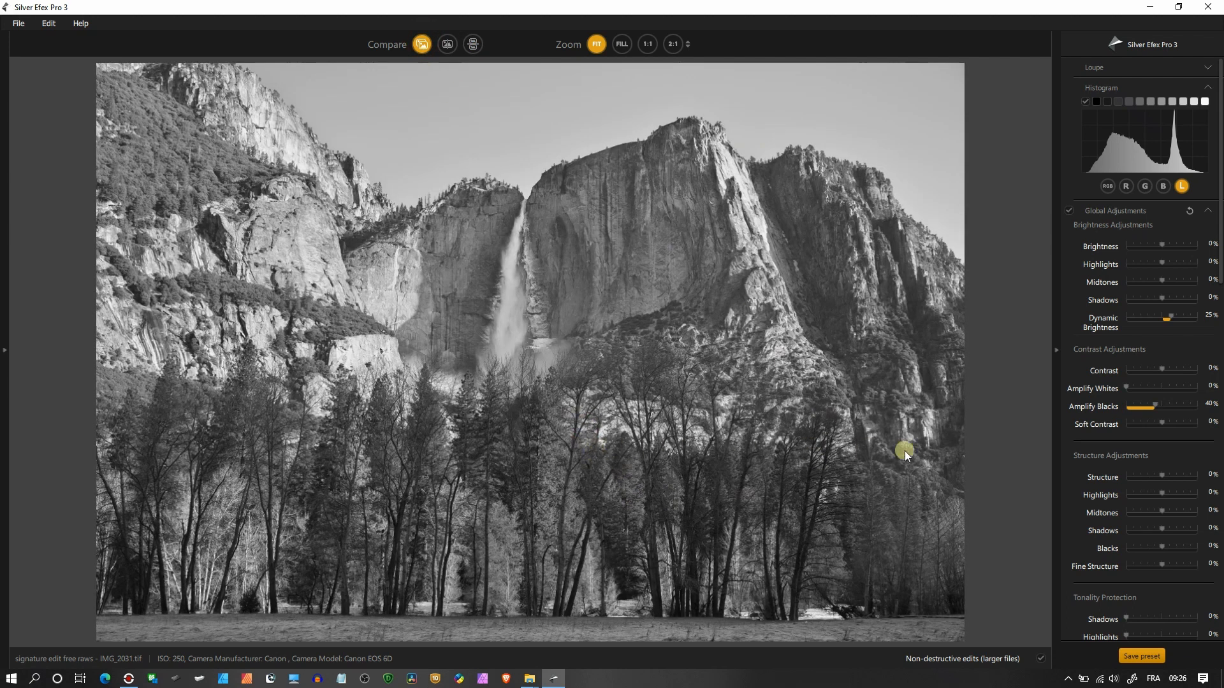
mouse_move(1170, 434)
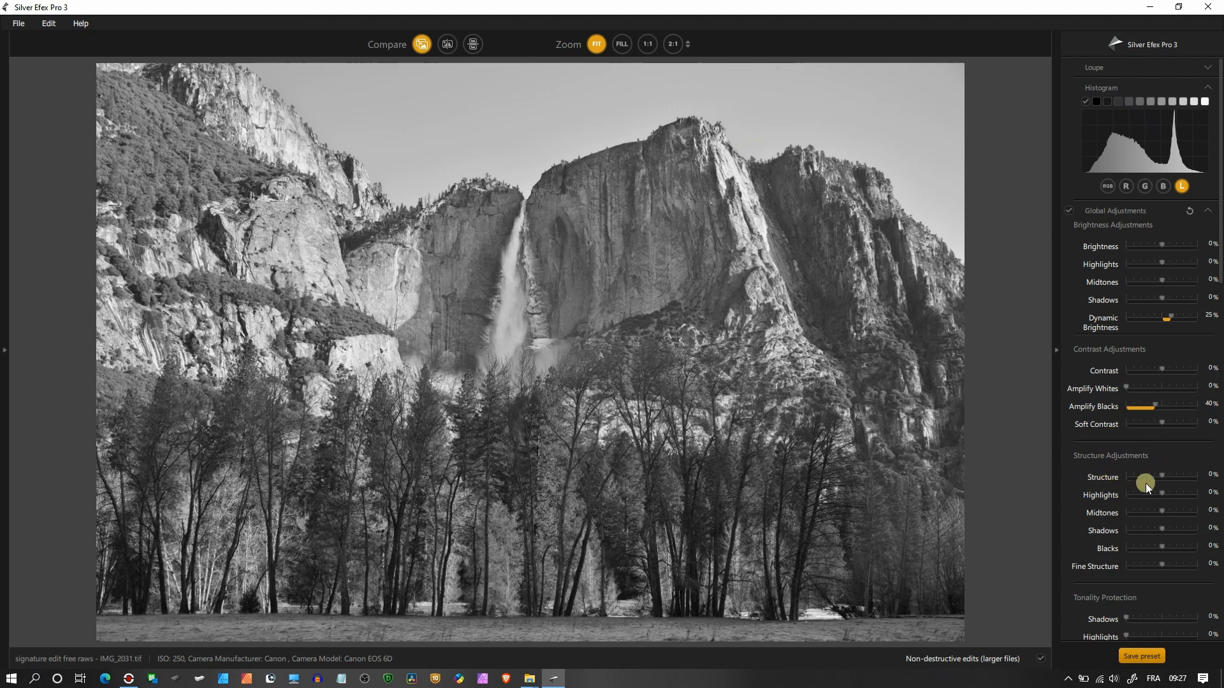
- Raise Structure to 44% and Fine Structure to 50% for crisper rock and tree texture
drag(1142, 482, 1177, 479)
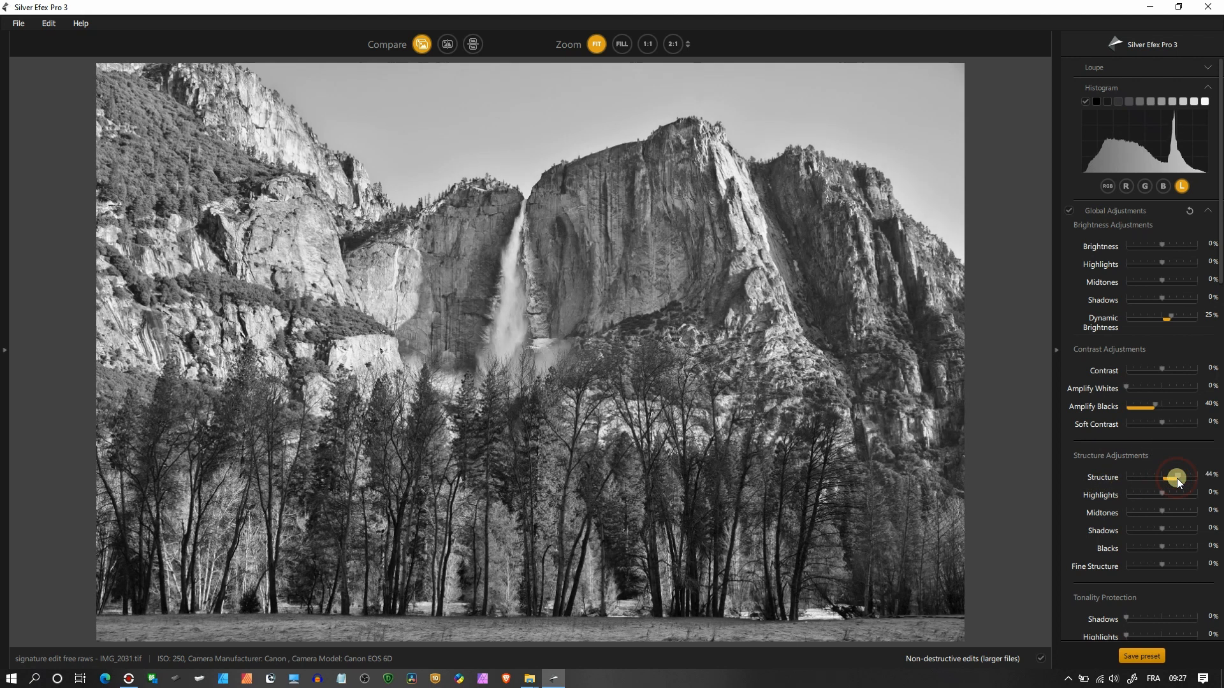
mouse_move(1177, 480)
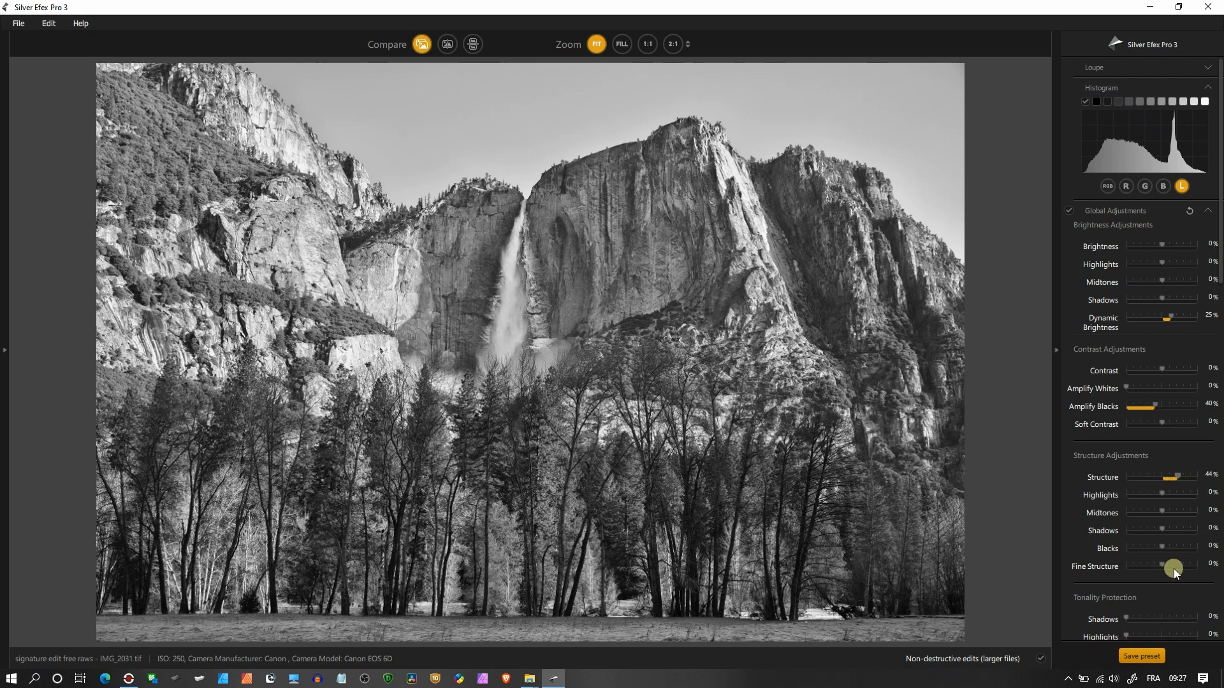
drag(1173, 567, 1174, 567)
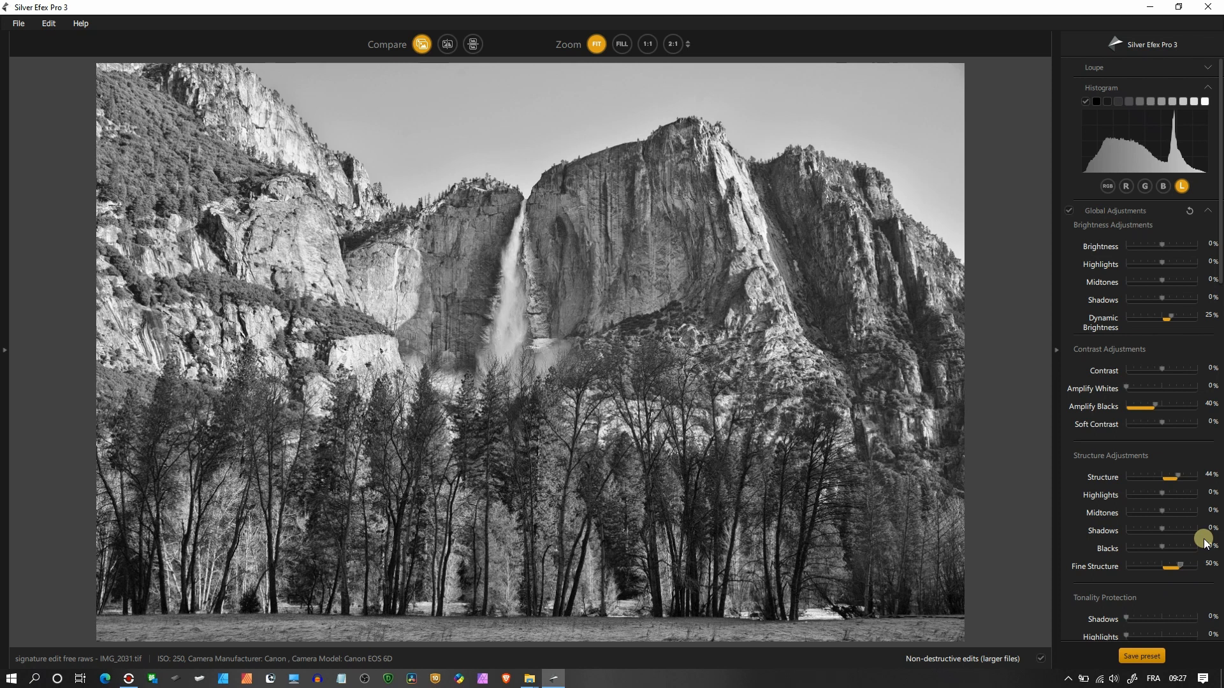
mouse_move(1218, 236)
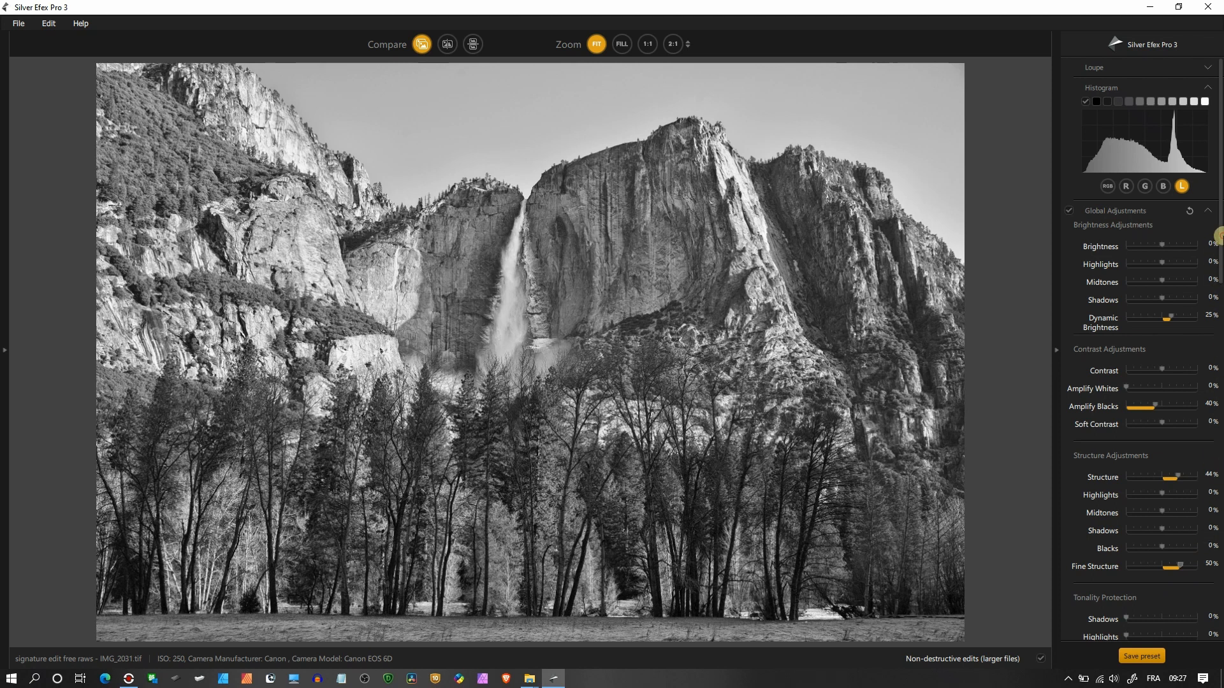
- Set Tonality Protection Highlights to 74% and ClearView intensity to 20%
scroll(down, 3)
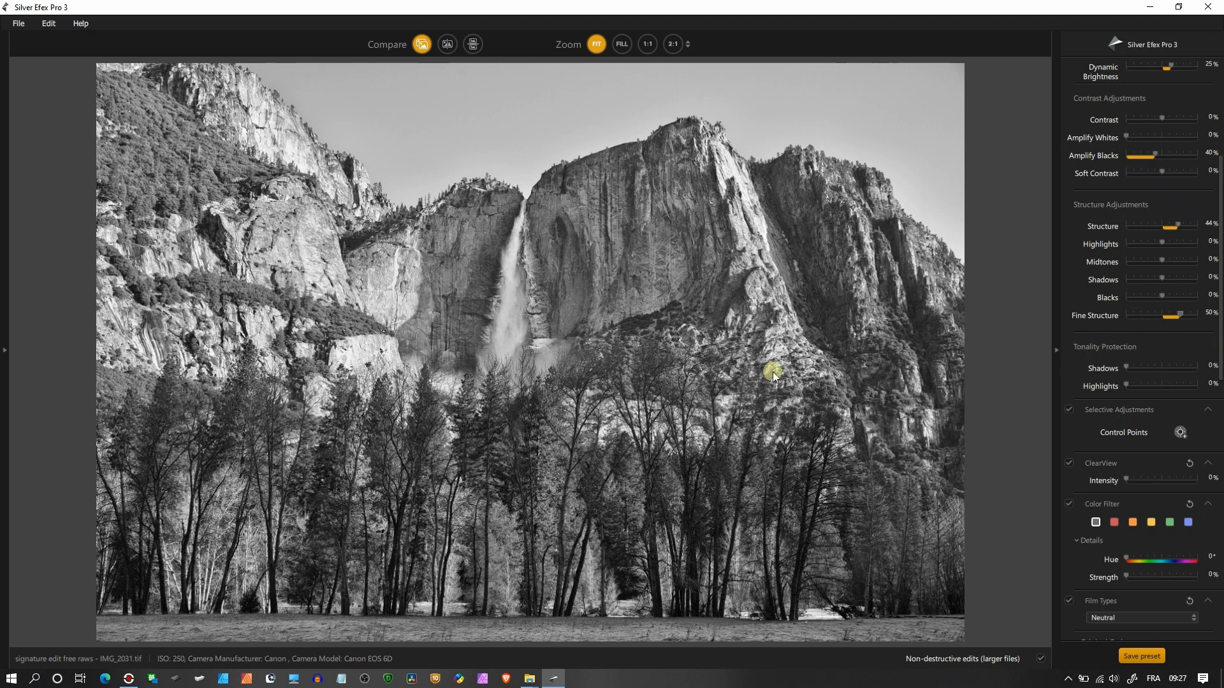
mouse_move(1155, 388)
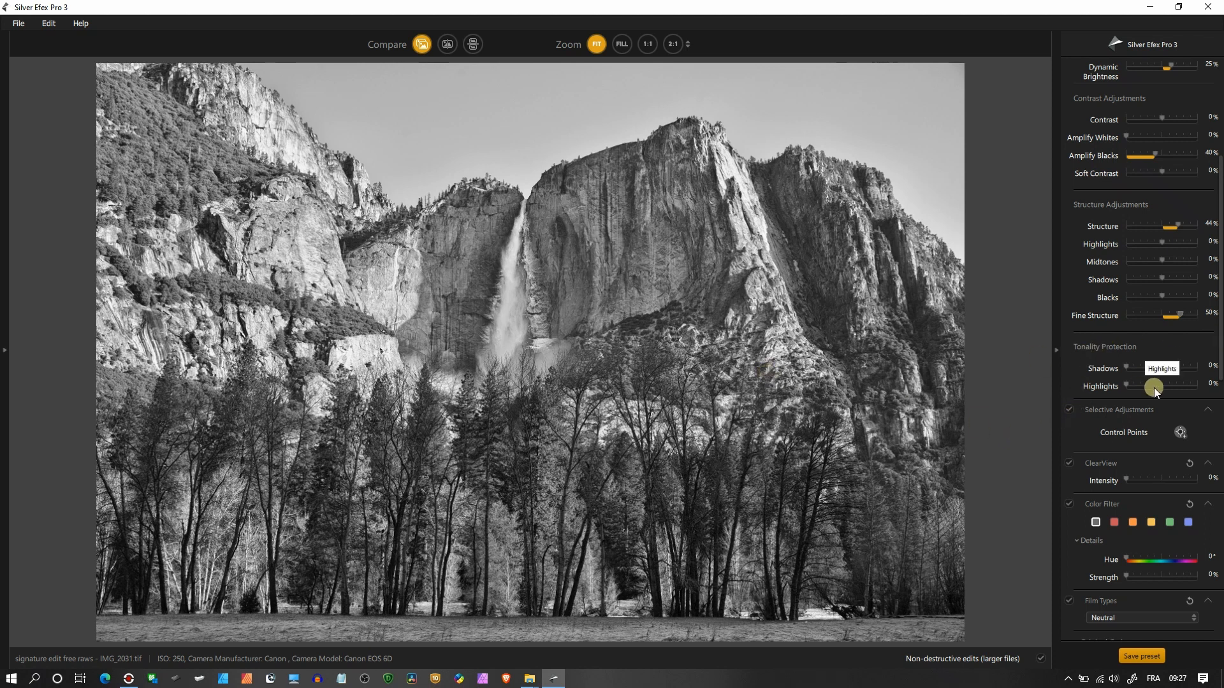
drag(1154, 388, 1171, 388)
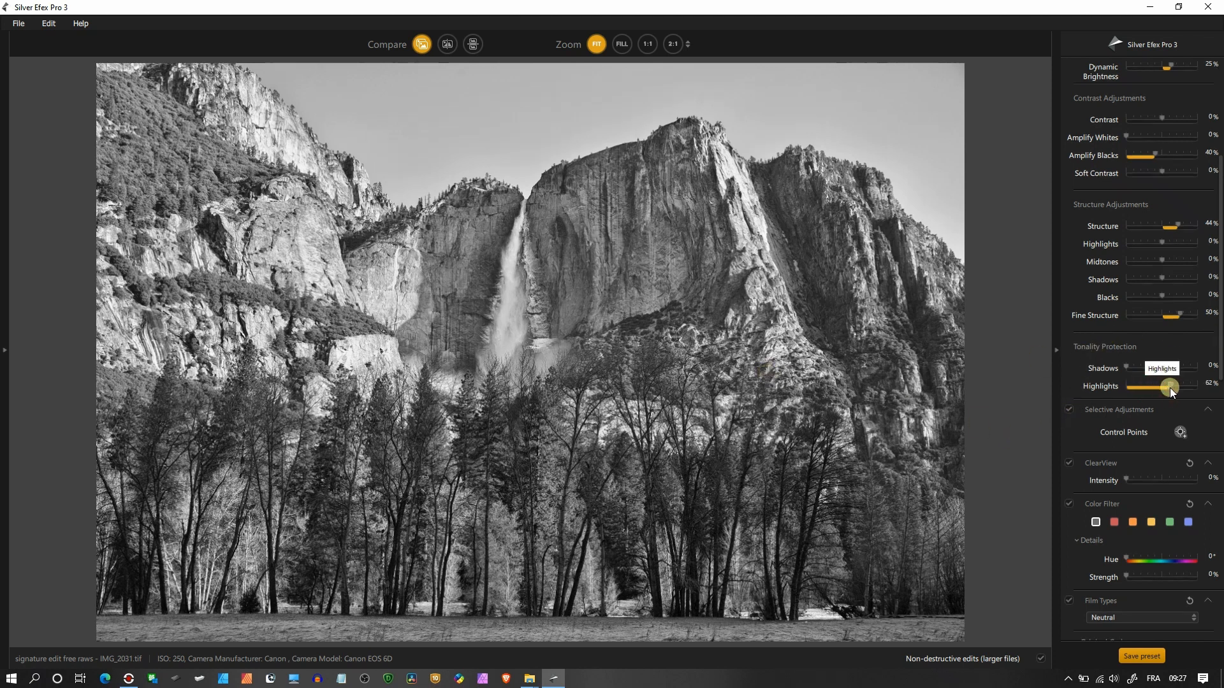
drag(1170, 386, 1180, 386)
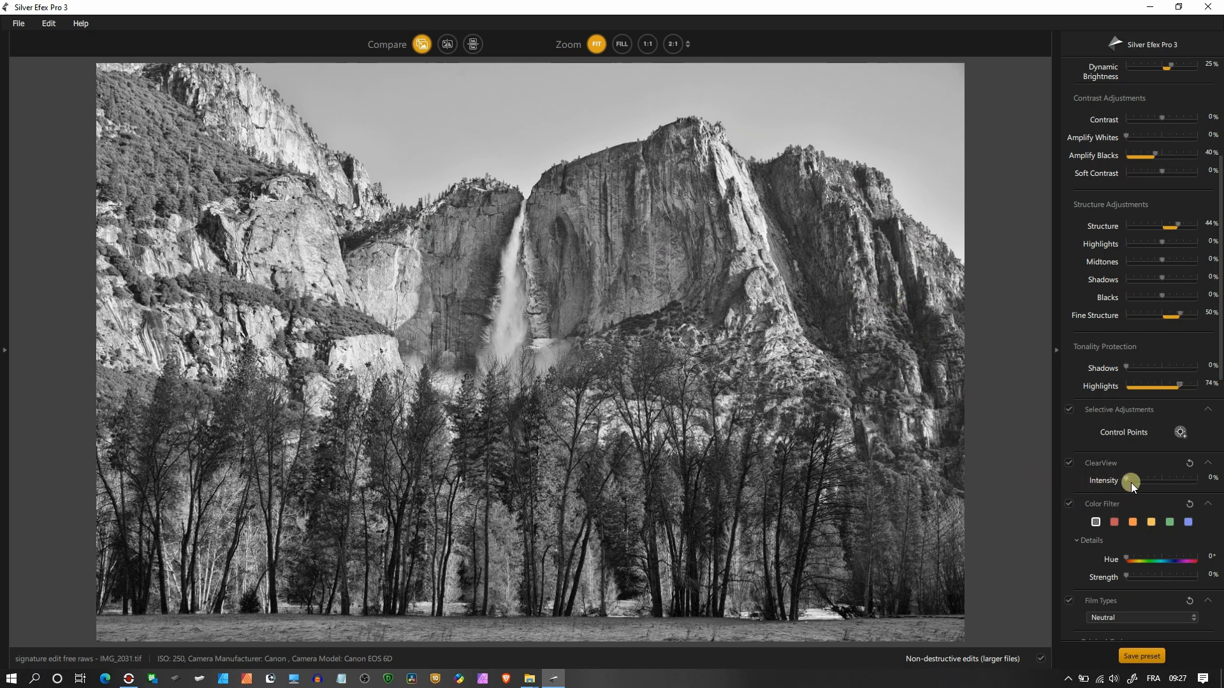
mouse_move(1131, 482)
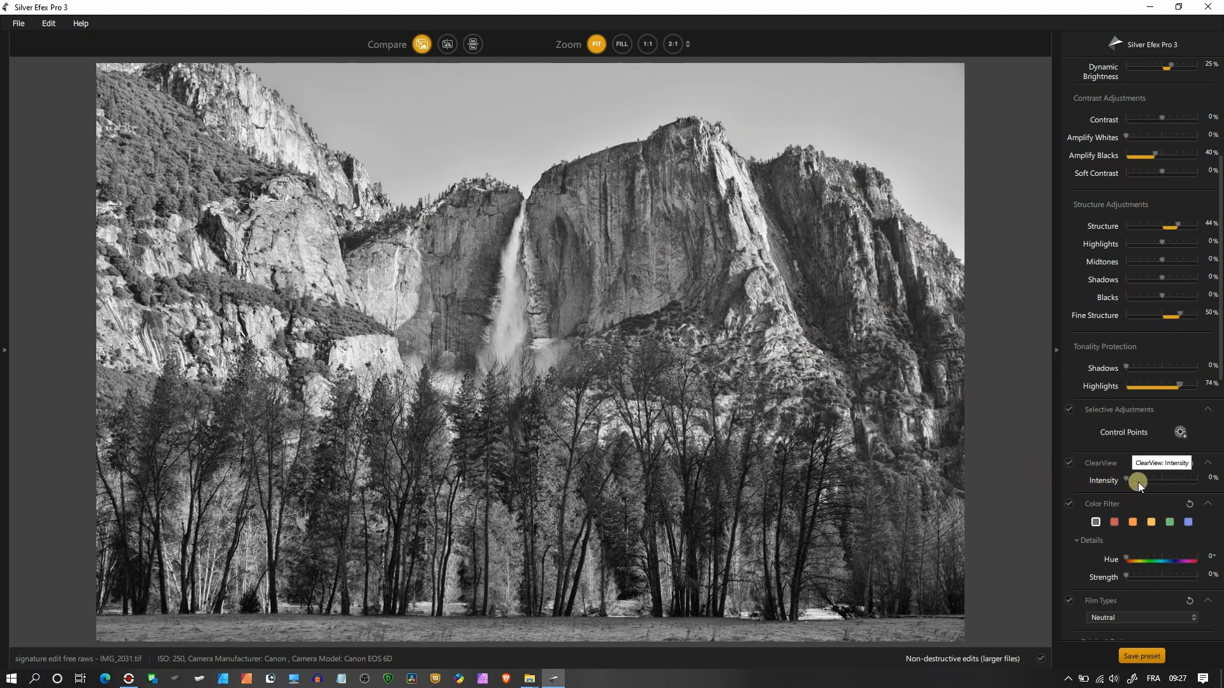
drag(1132, 480, 1141, 481)
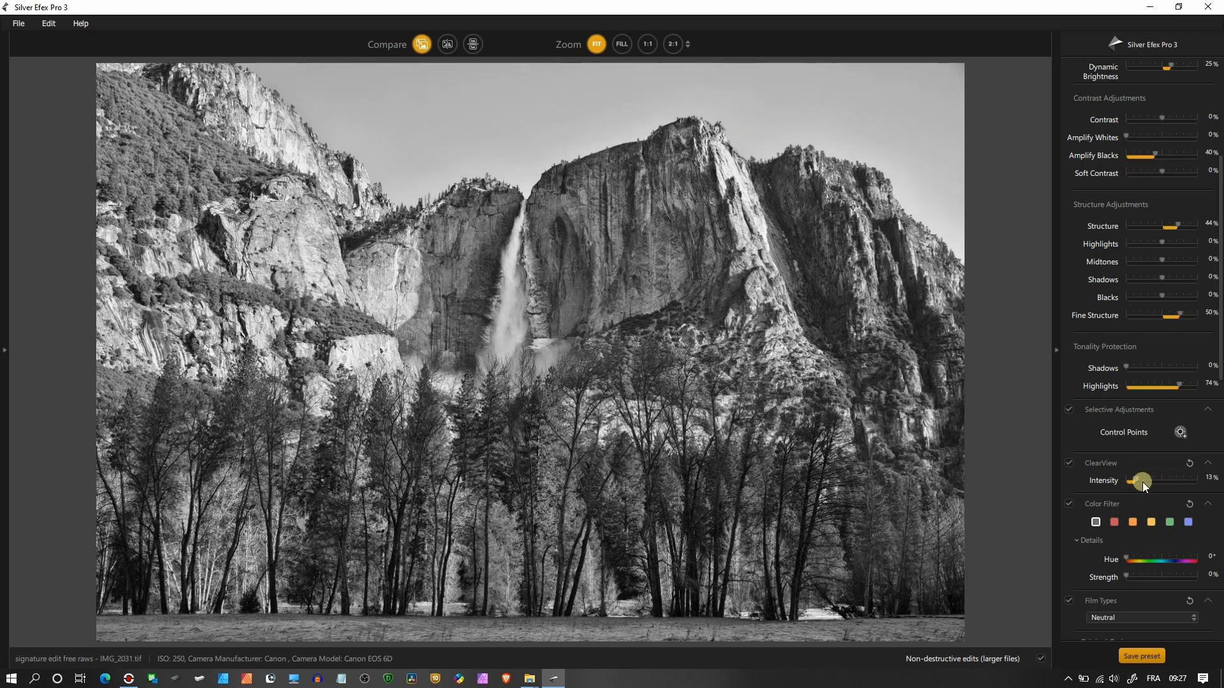
drag(1138, 481, 1146, 480)
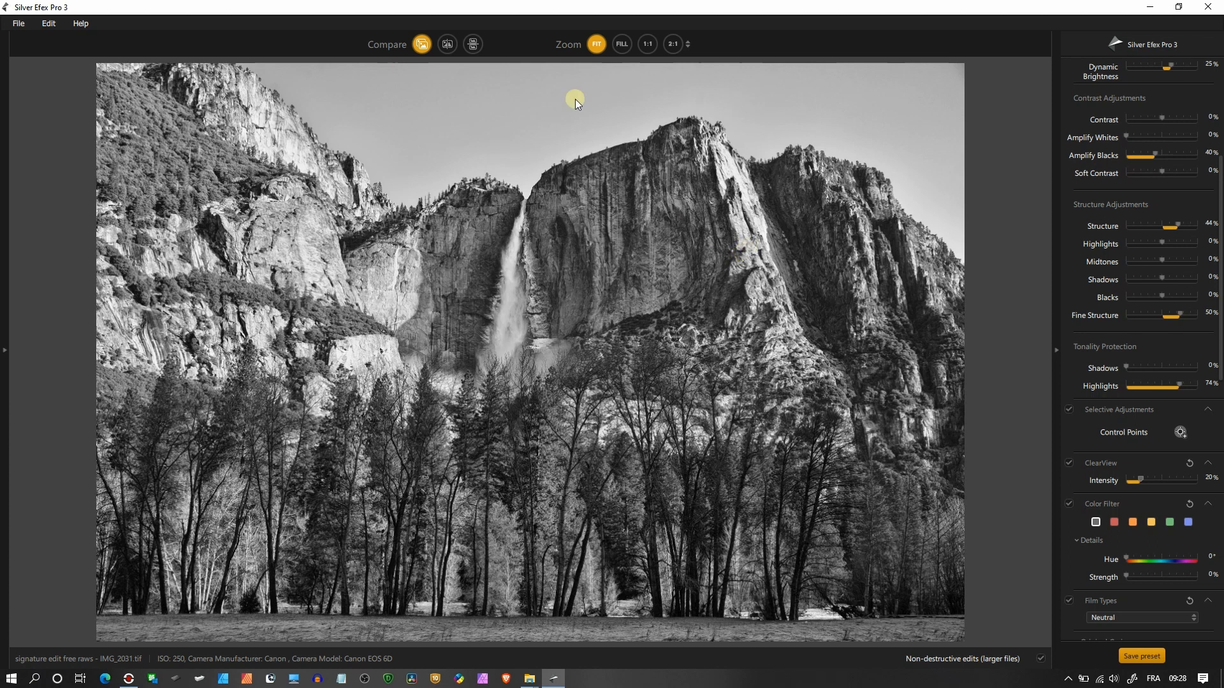
- Compare the edit with the original in split and side-by-side views, then return to the single image
click(472, 44)
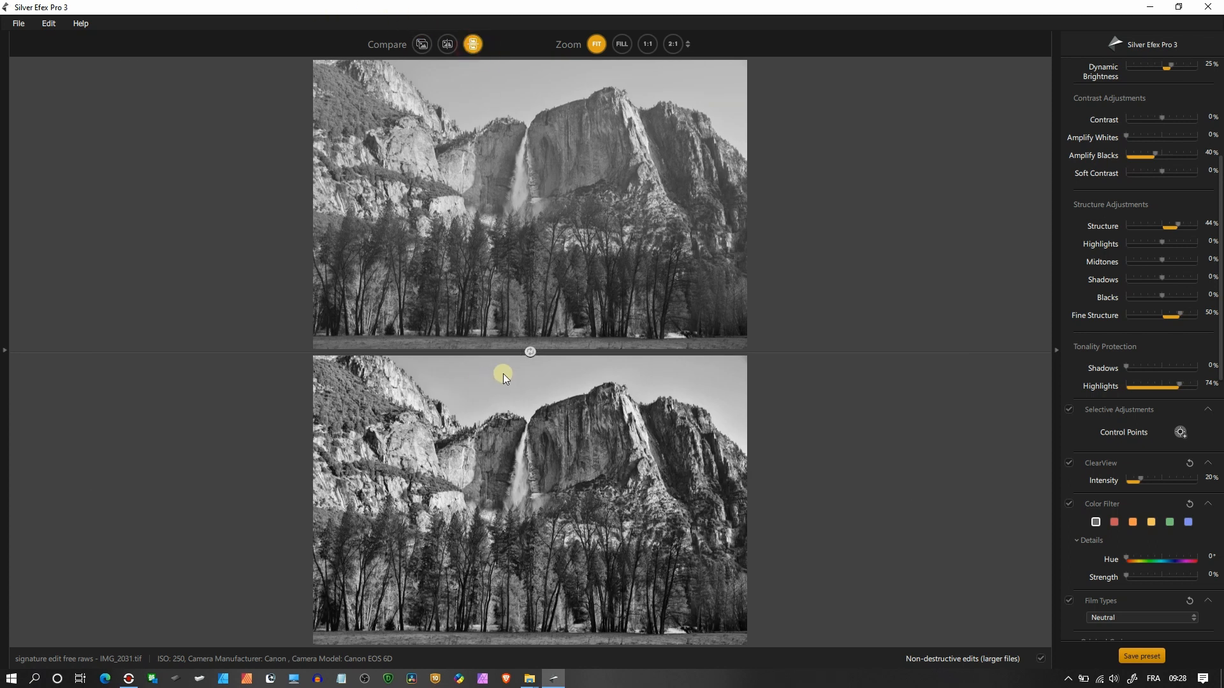
click(447, 43)
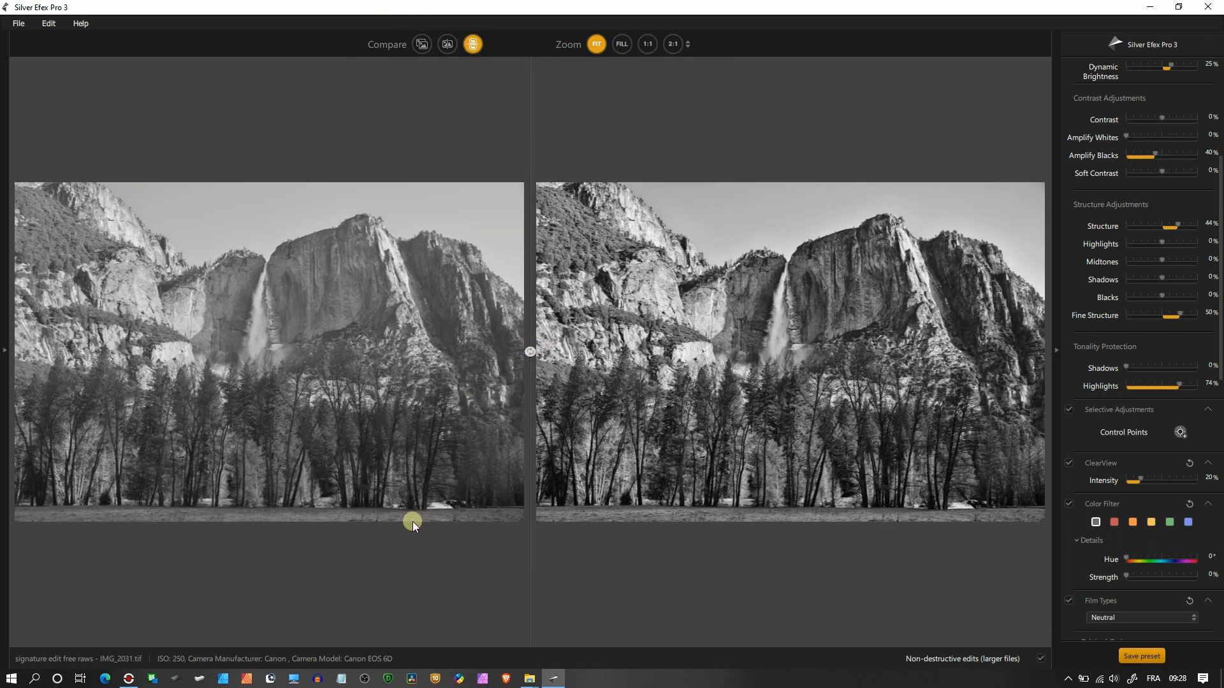
mouse_move(415, 62)
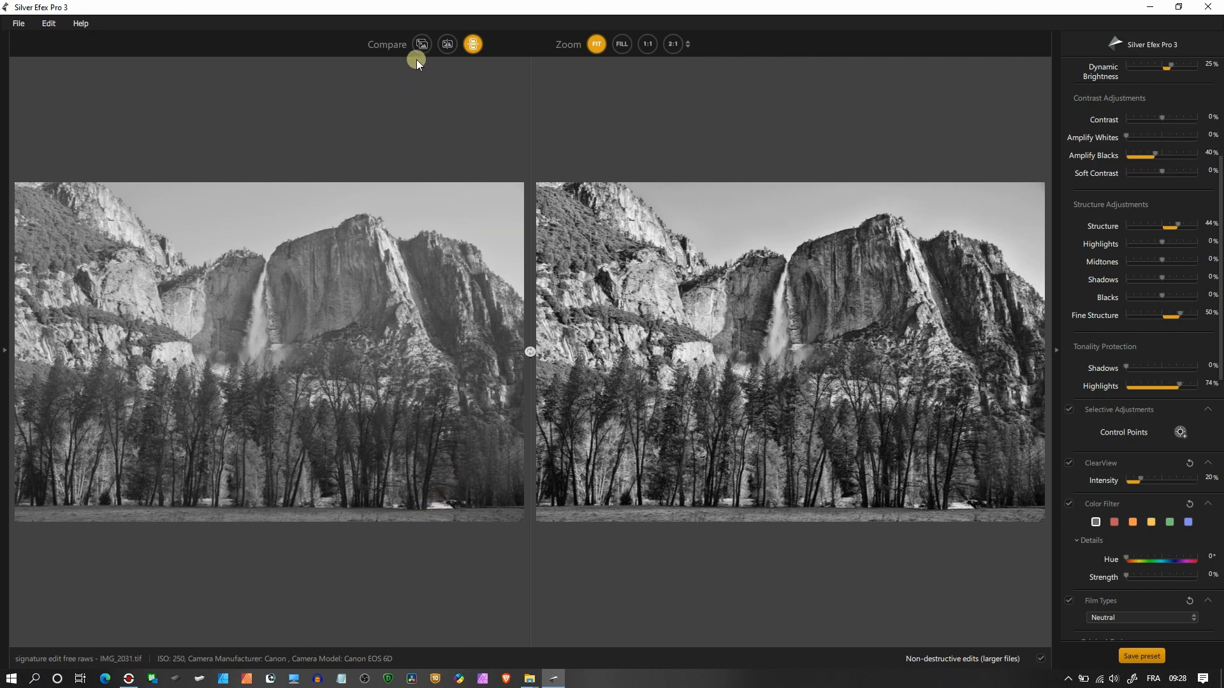
click(422, 43)
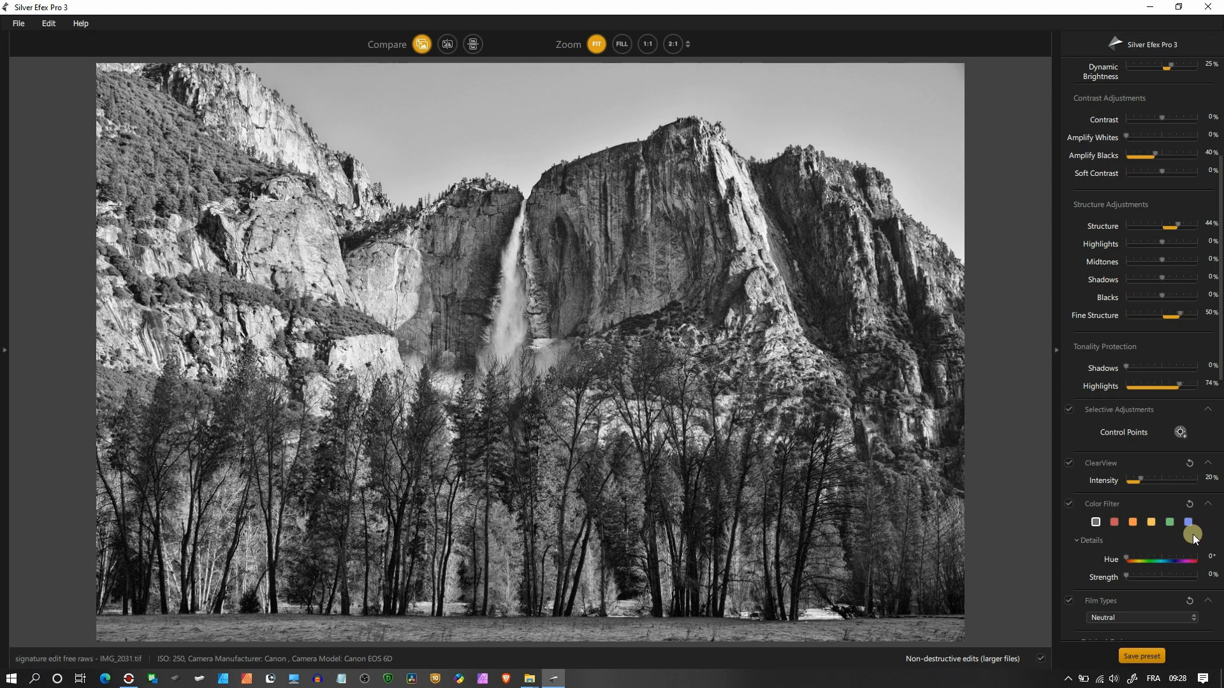
- Apply the red colour filter at 66% strength, then try the green and blue swatches
click(1133, 523)
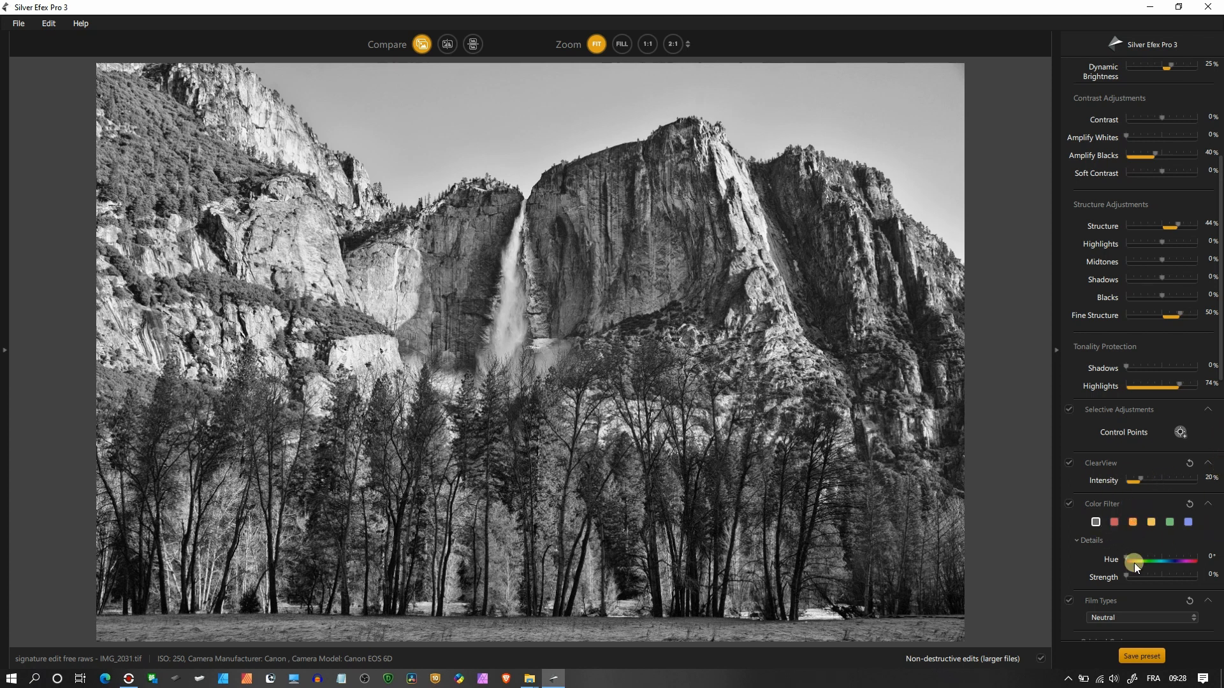
click(1114, 523)
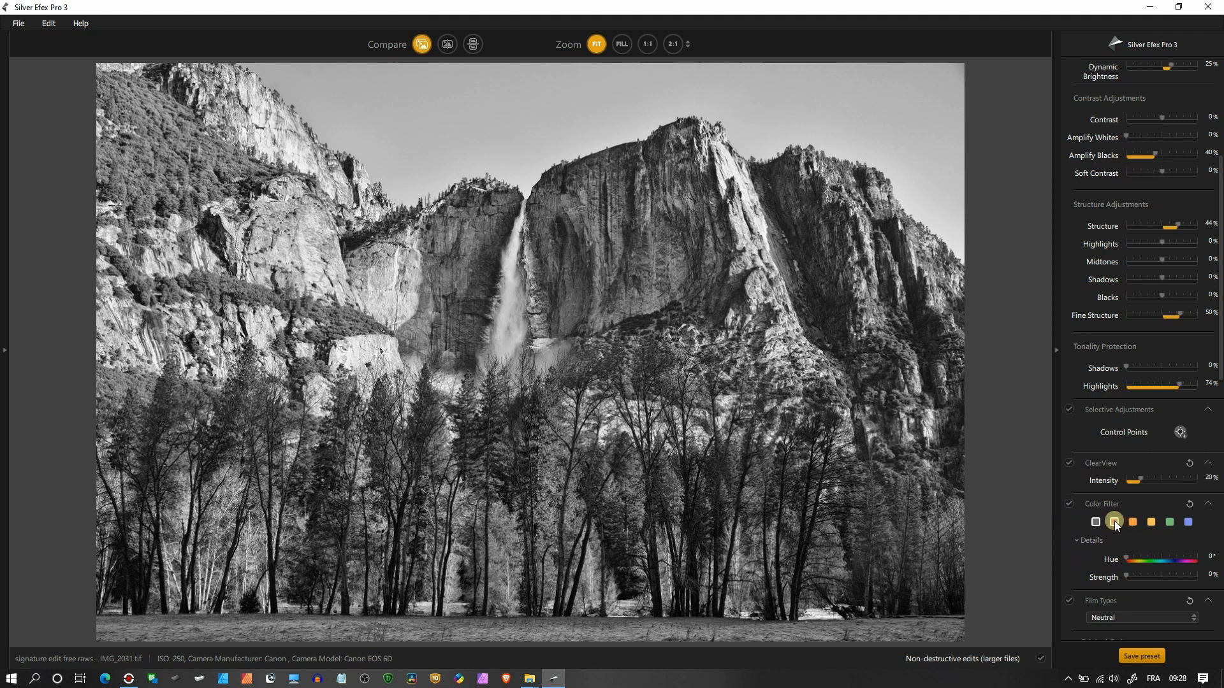
drag(1127, 576, 1159, 576)
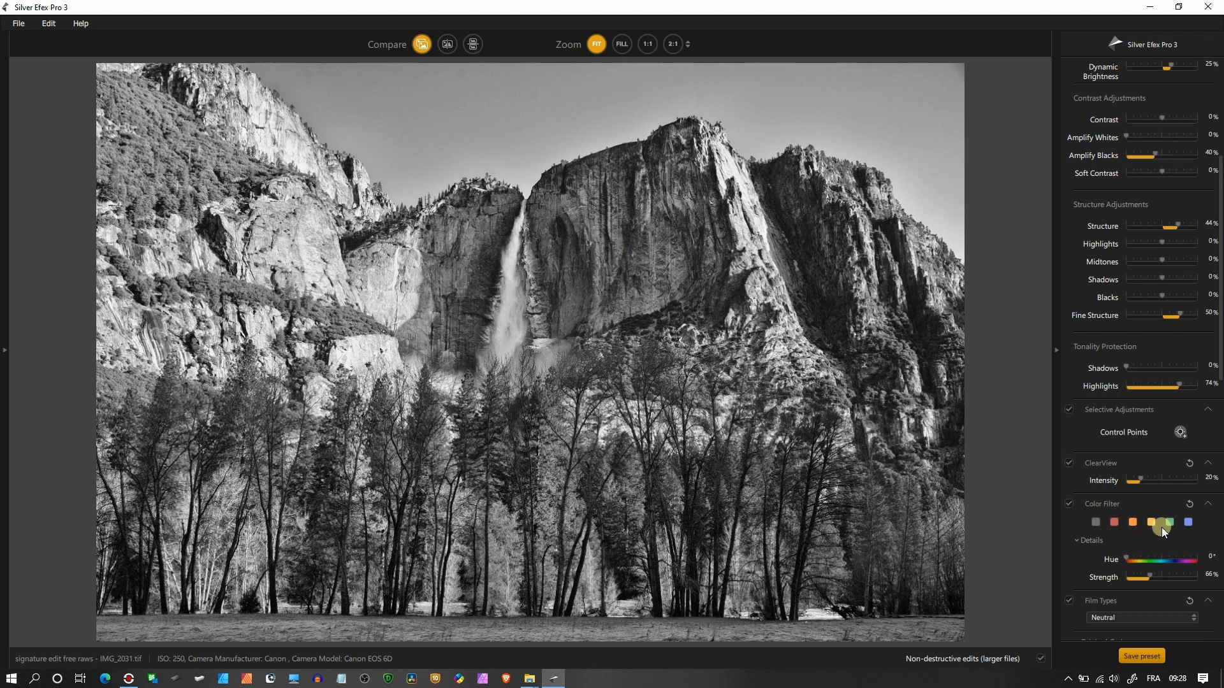
click(1150, 521)
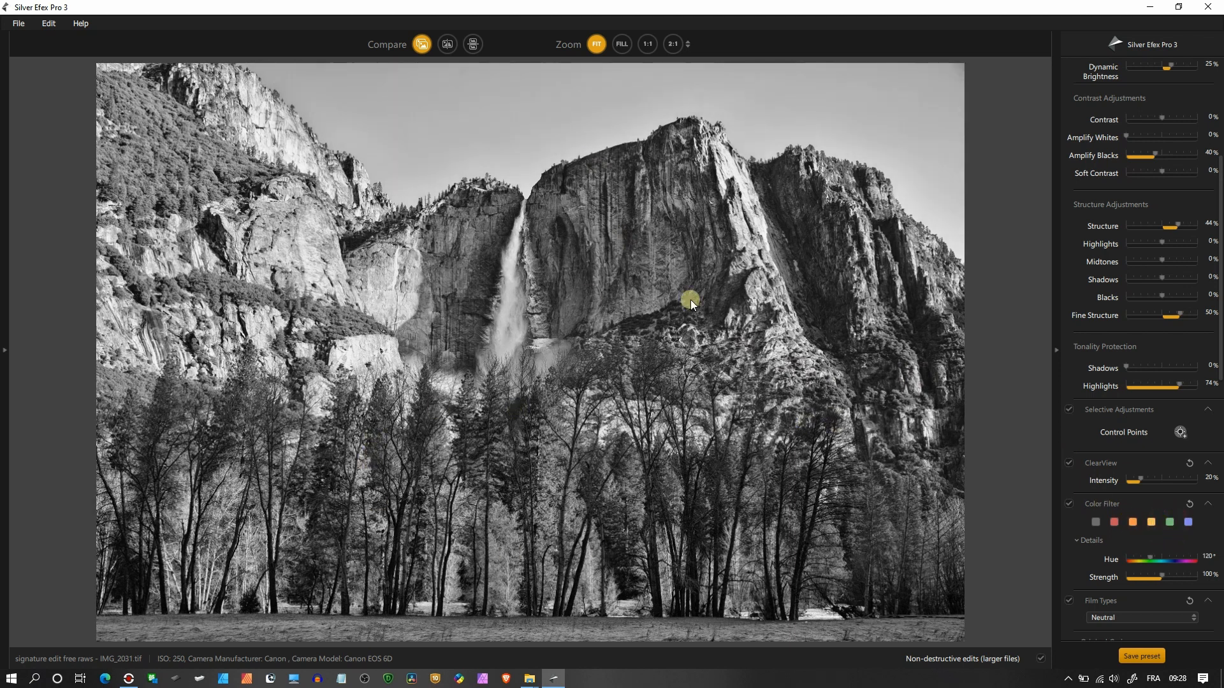
click(1169, 521)
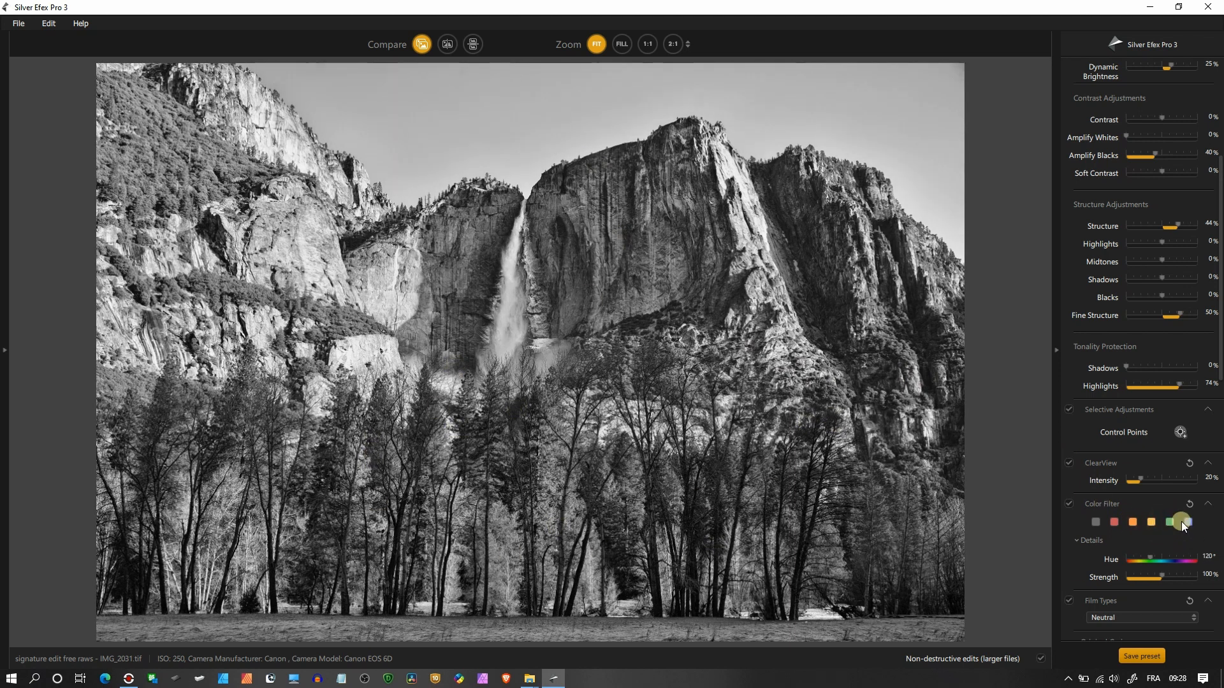
click(1186, 522)
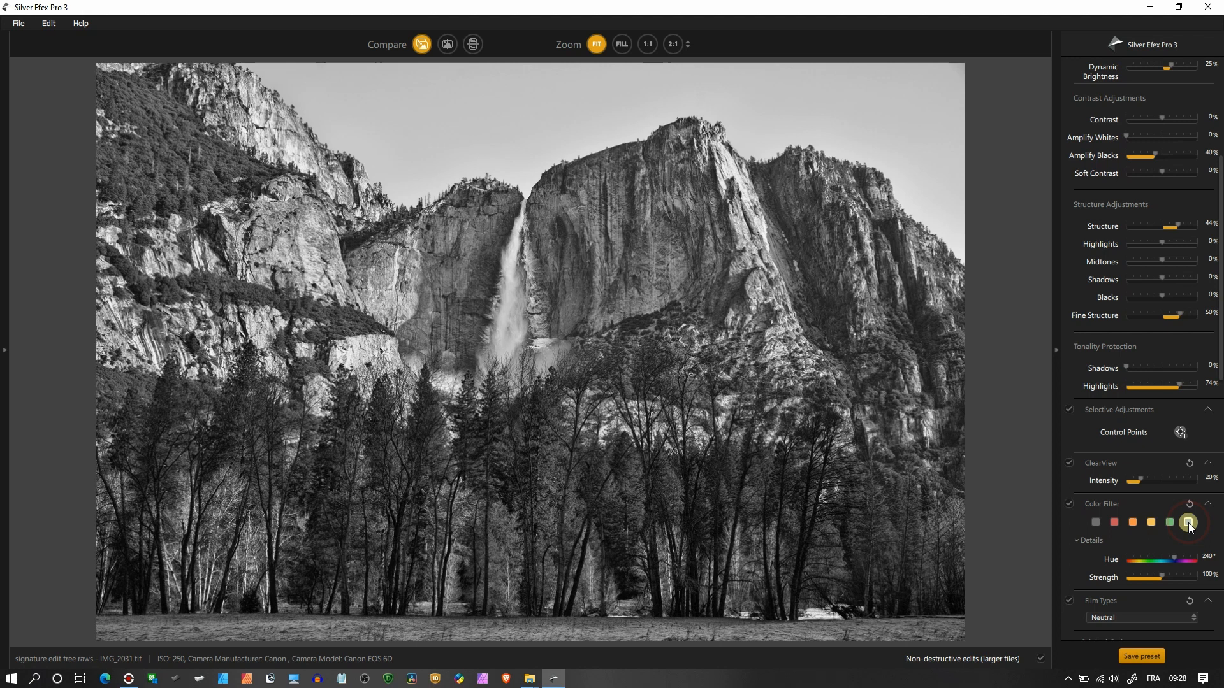
- Flip between the red and blue colour filters repeatedly to judge their effect on the scene
click(1114, 522)
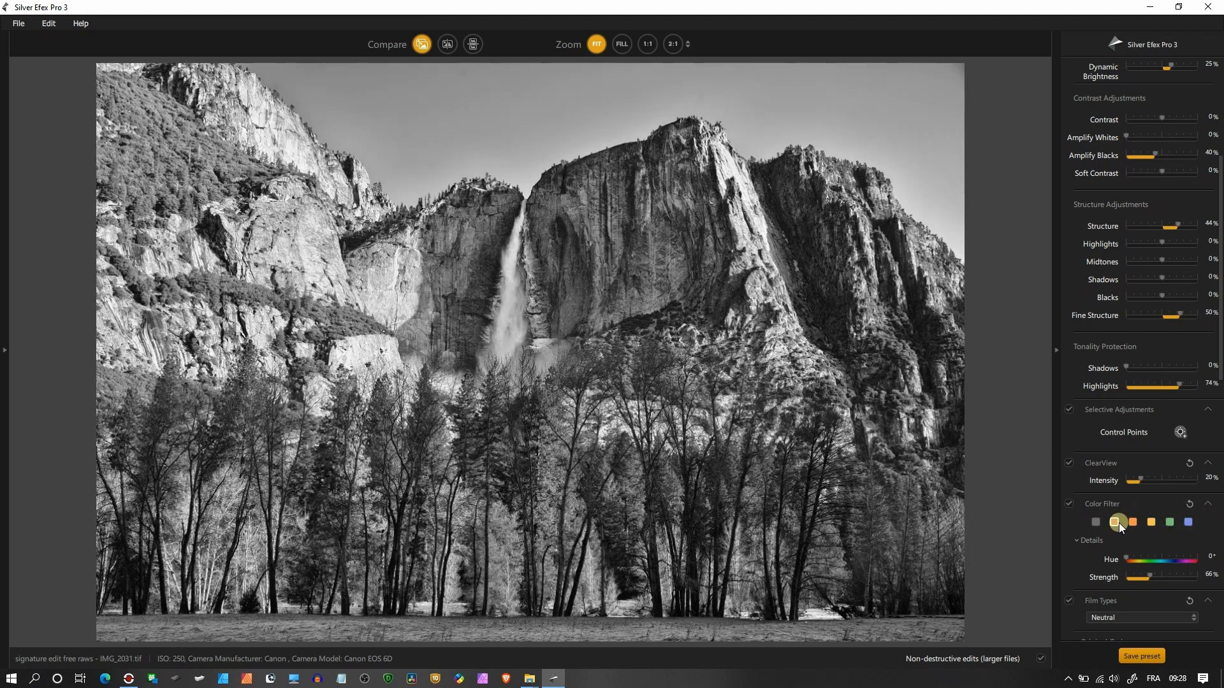
click(1187, 523)
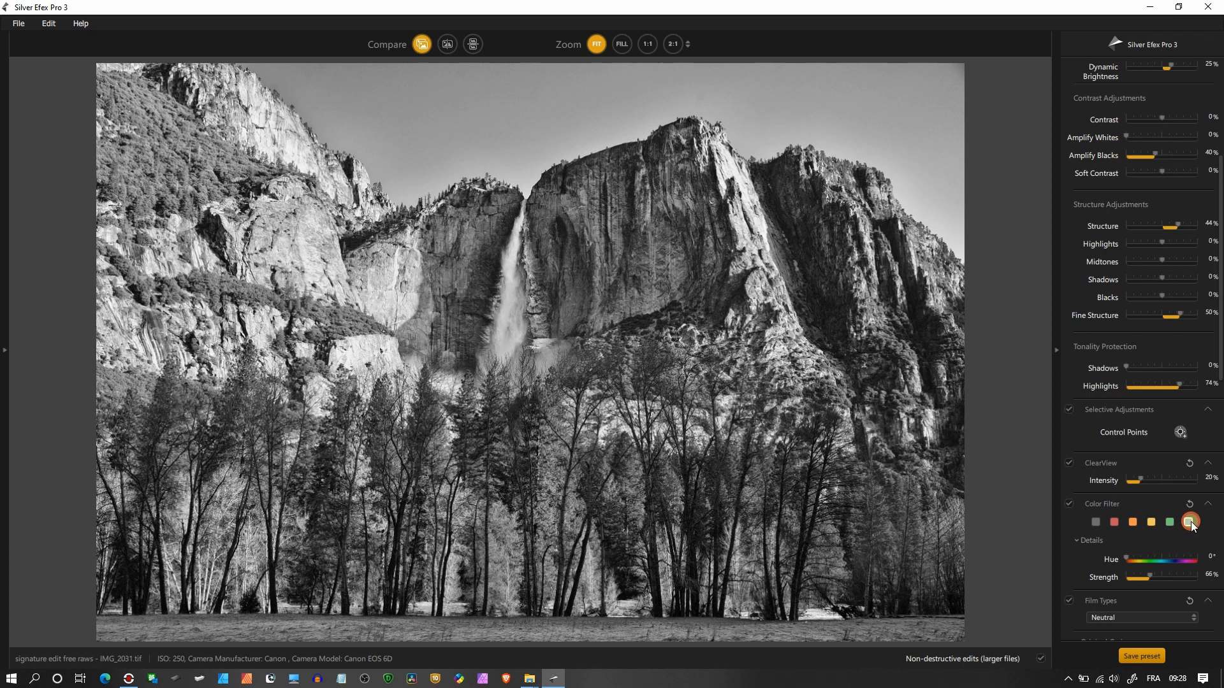
click(1150, 522)
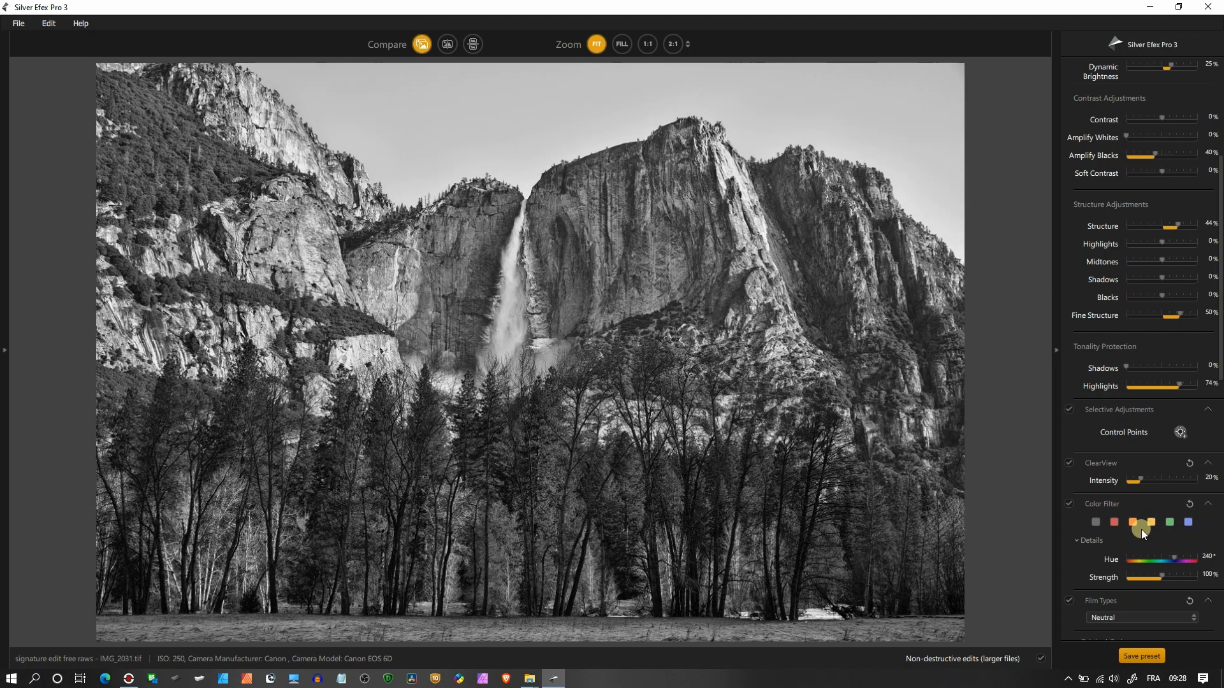
click(1114, 523)
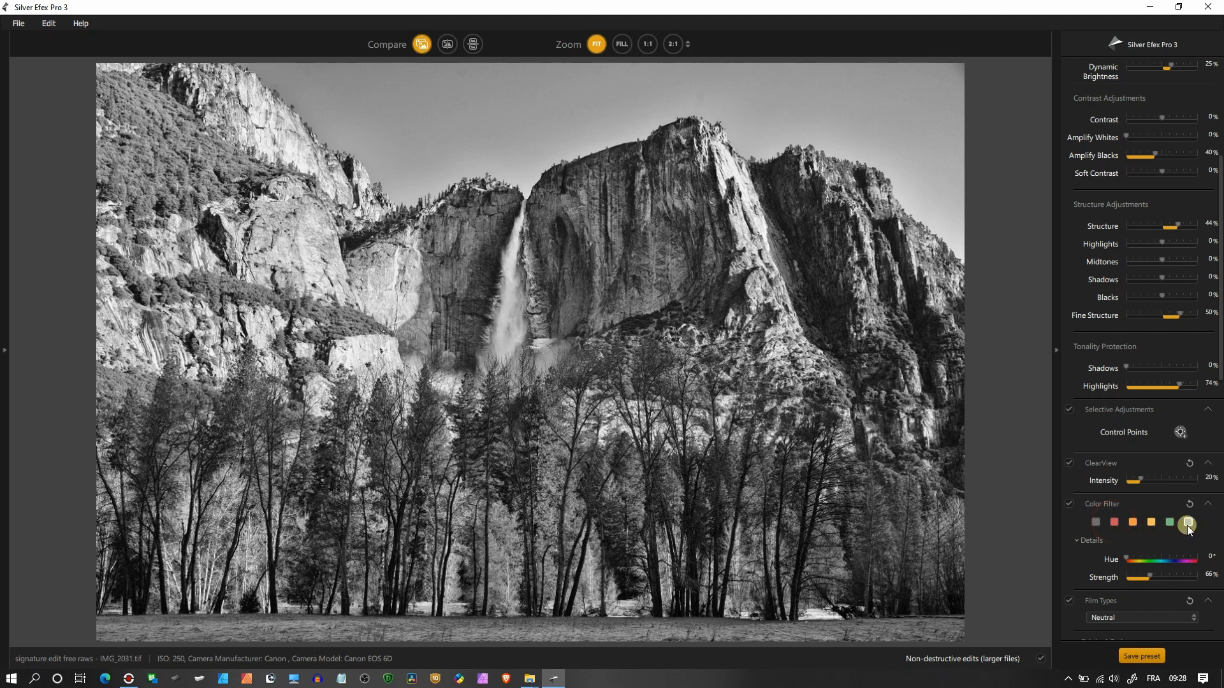
click(1187, 523)
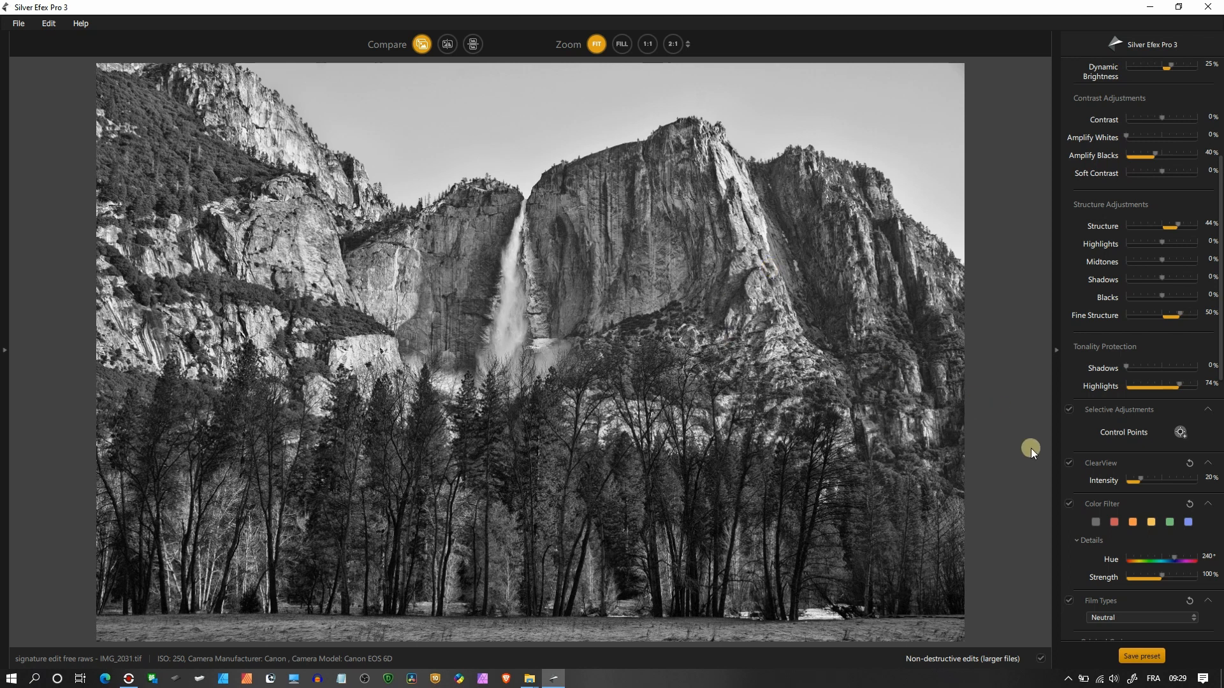
click(1113, 523)
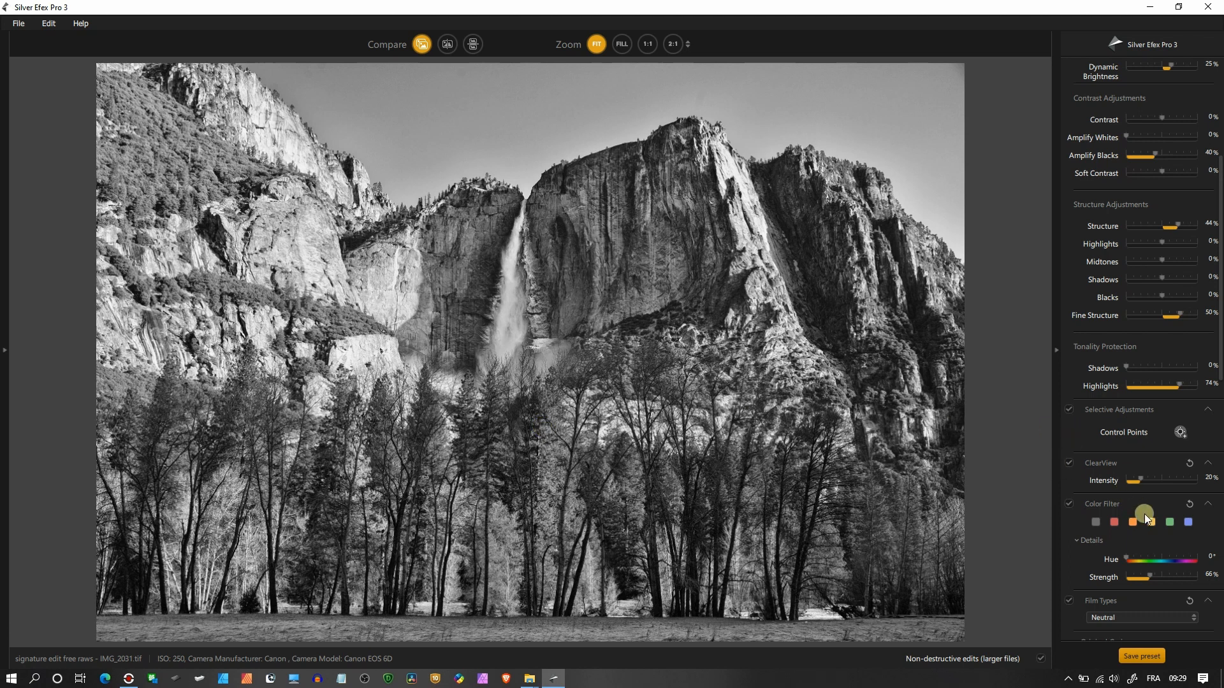
click(1187, 522)
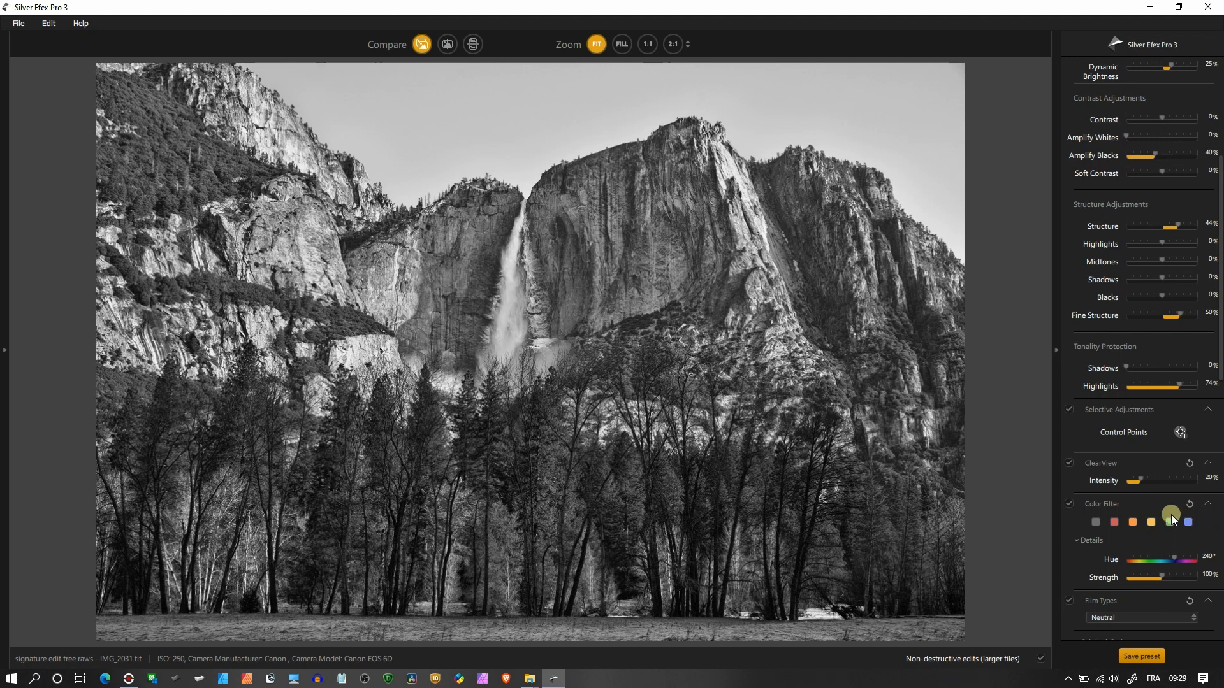
click(1118, 523)
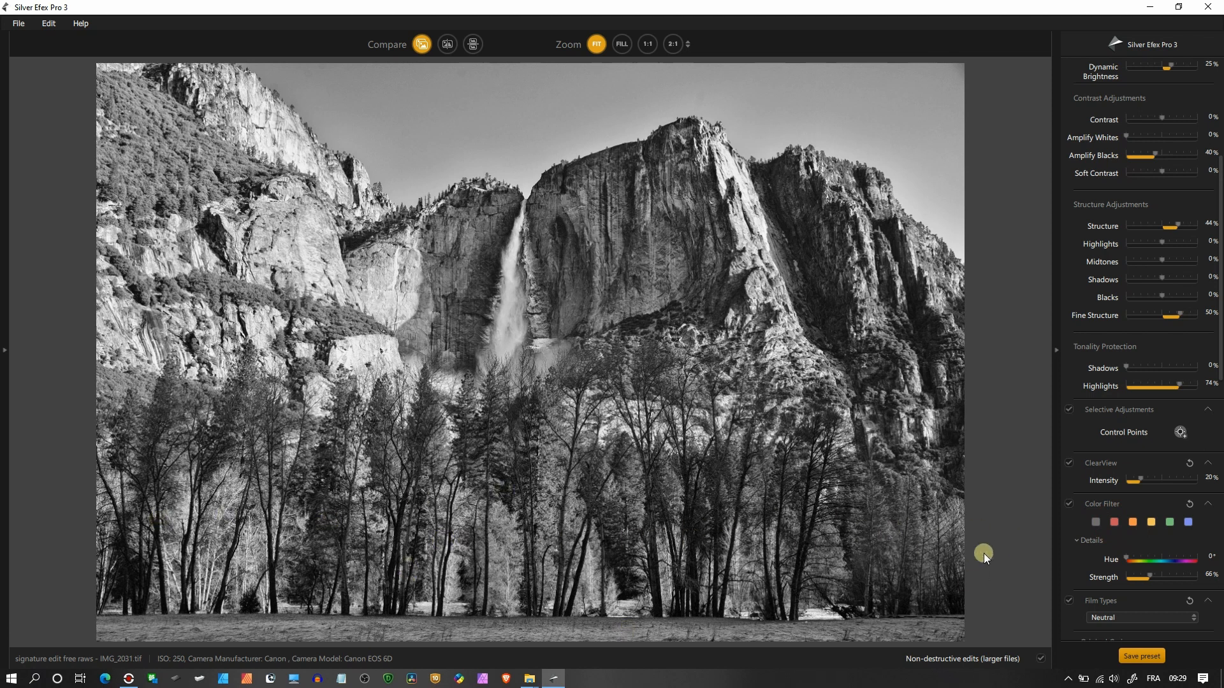
click(1187, 523)
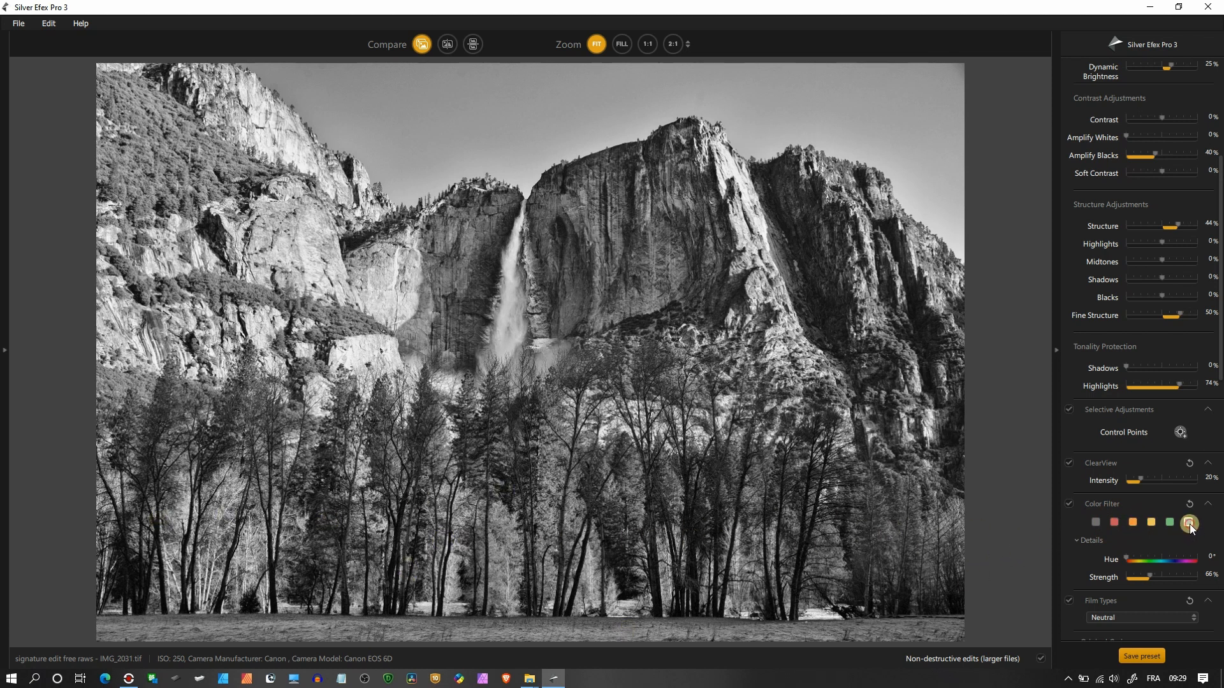
- Add control points on the middle and left-hand trees and raise their Amplify Whites to 60%
click(1187, 523)
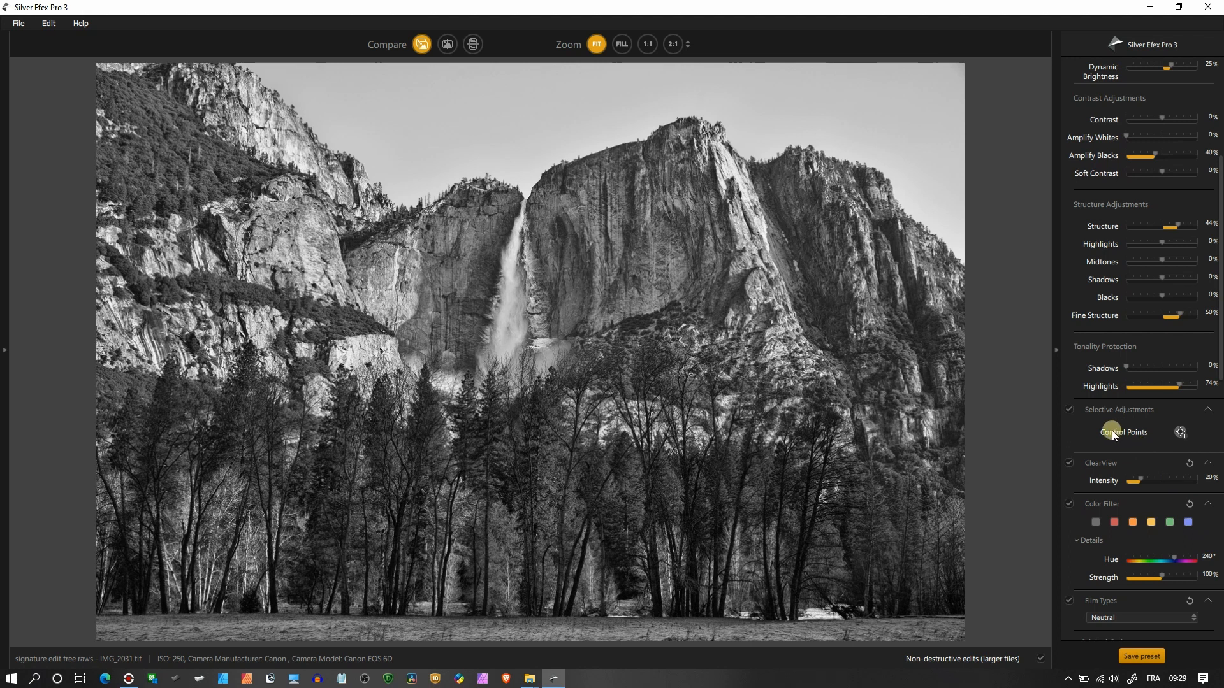
mouse_move(1180, 432)
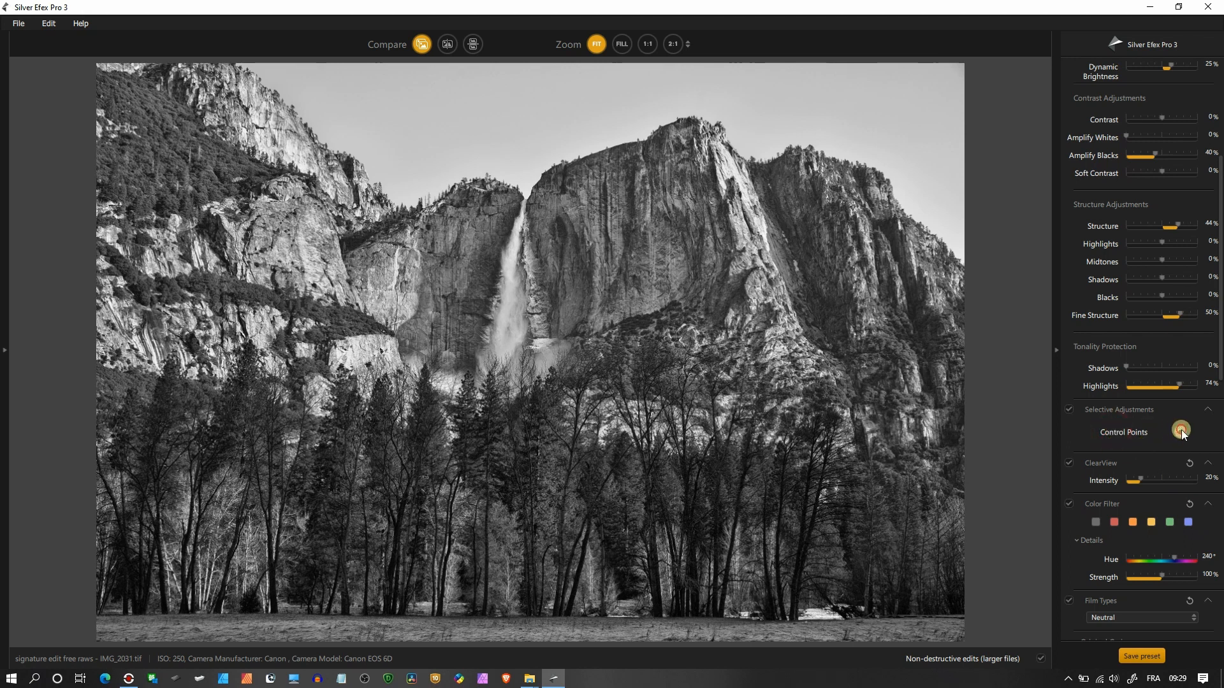
click(831, 494)
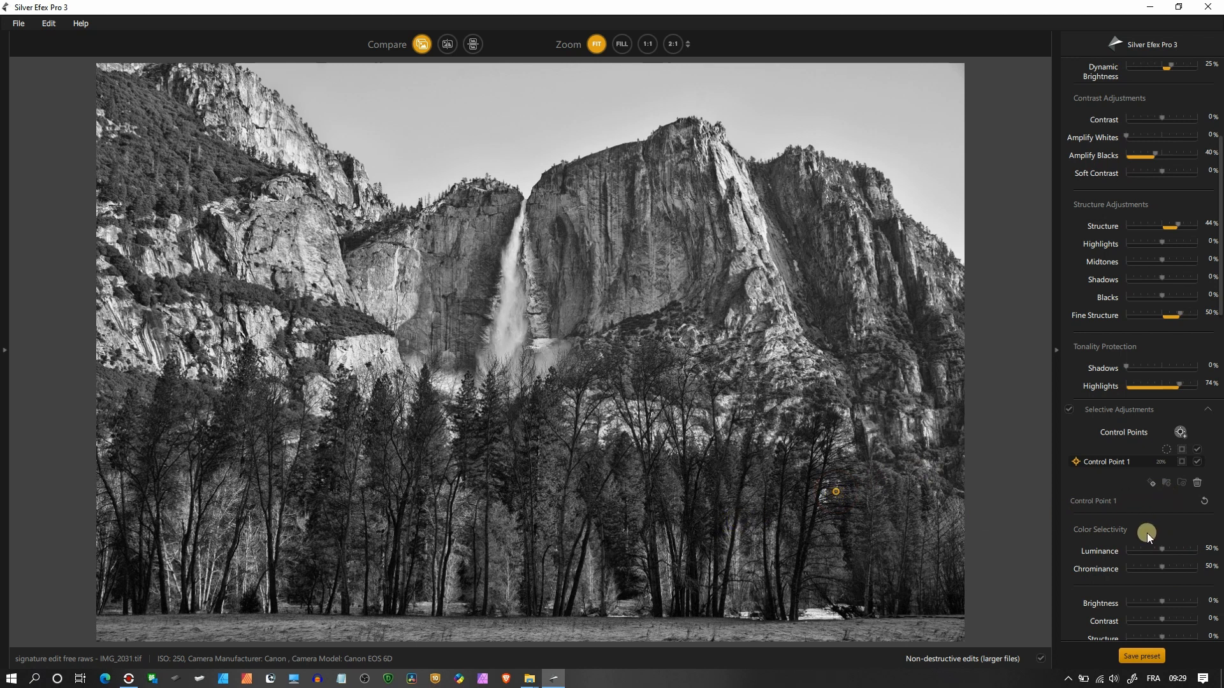
scroll(down, 3)
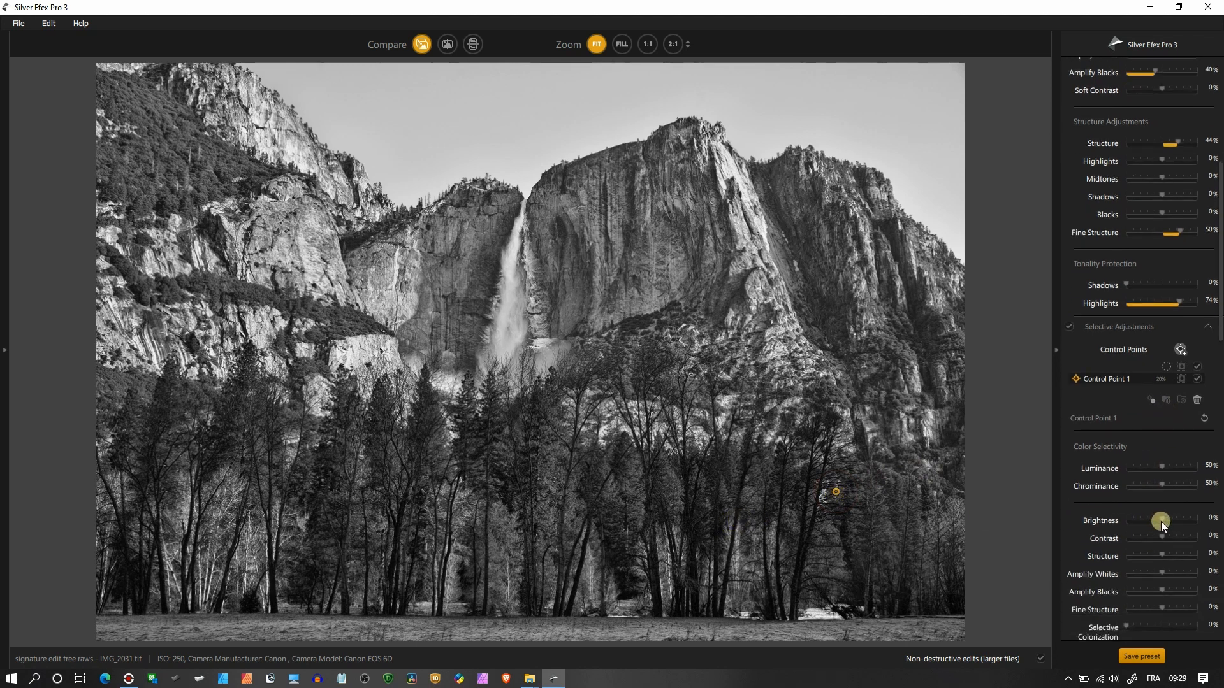
mouse_move(1161, 573)
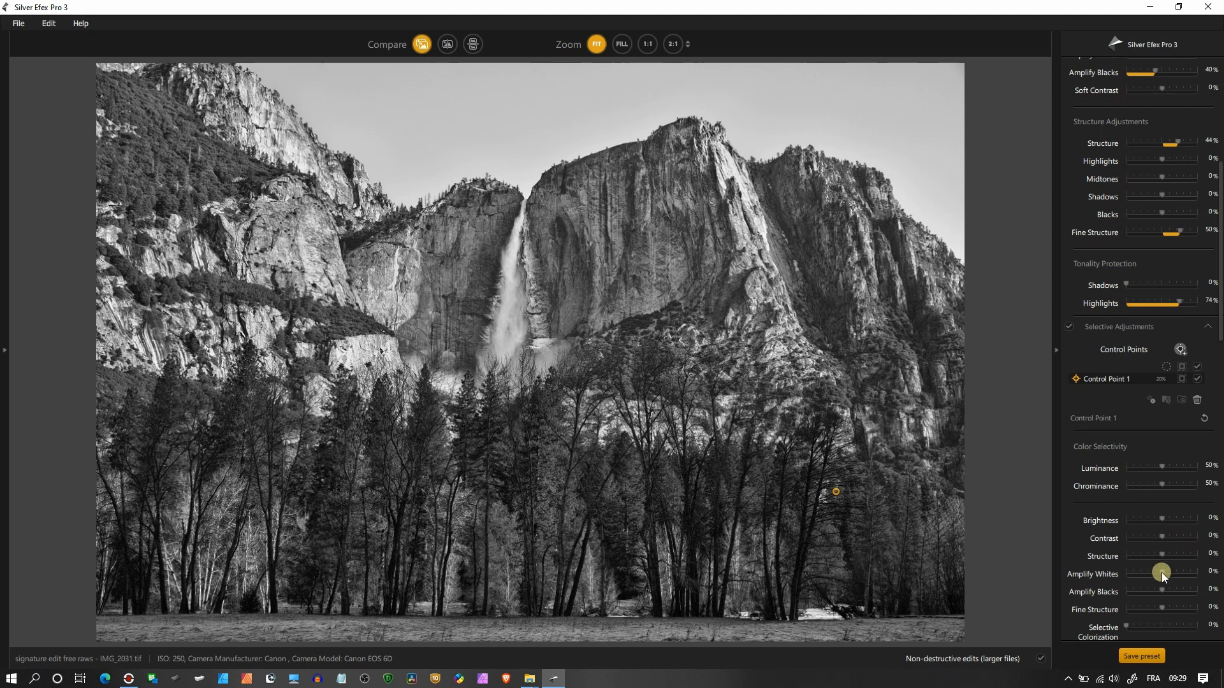
drag(1160, 572, 1202, 575)
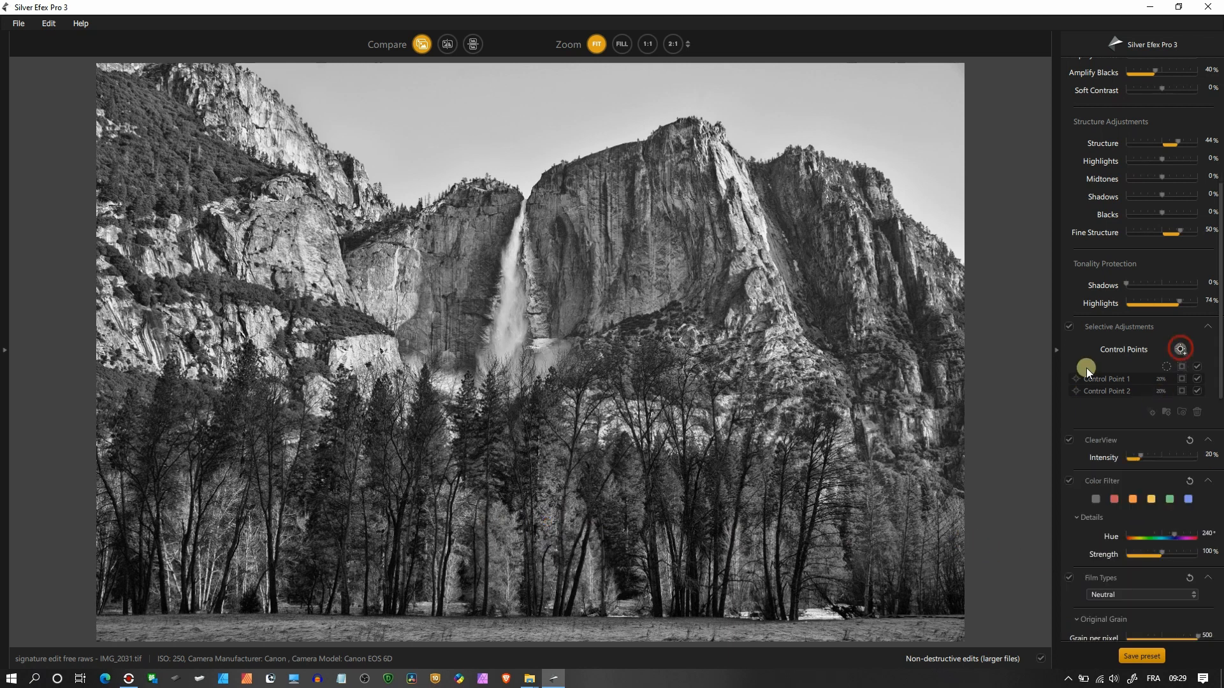
click(311, 510)
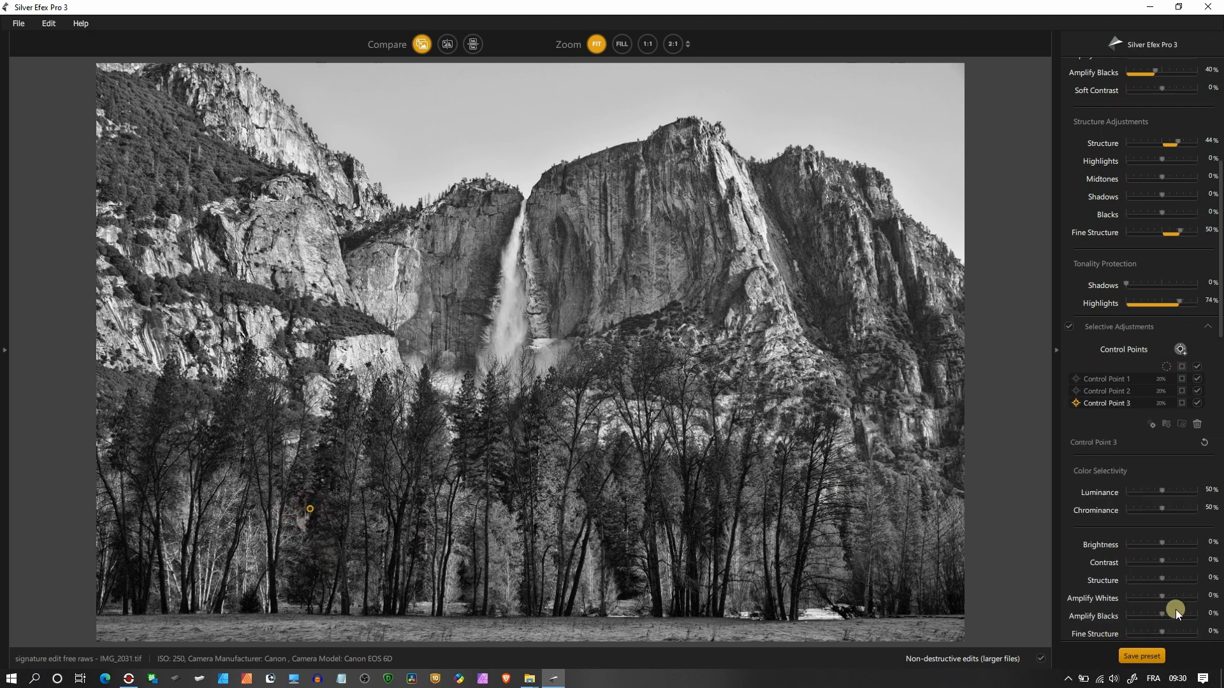
drag(1147, 609, 1185, 610)
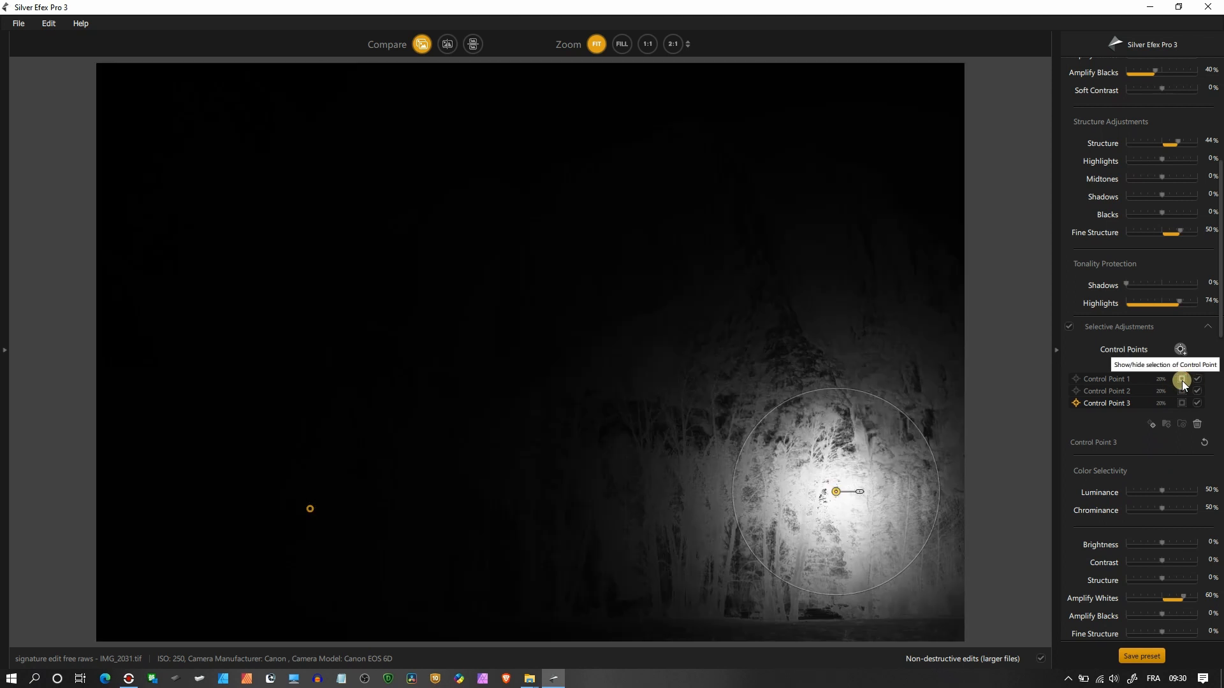
- Toggle Show/hide selection on each control point to check the area its mask covers
click(1181, 391)
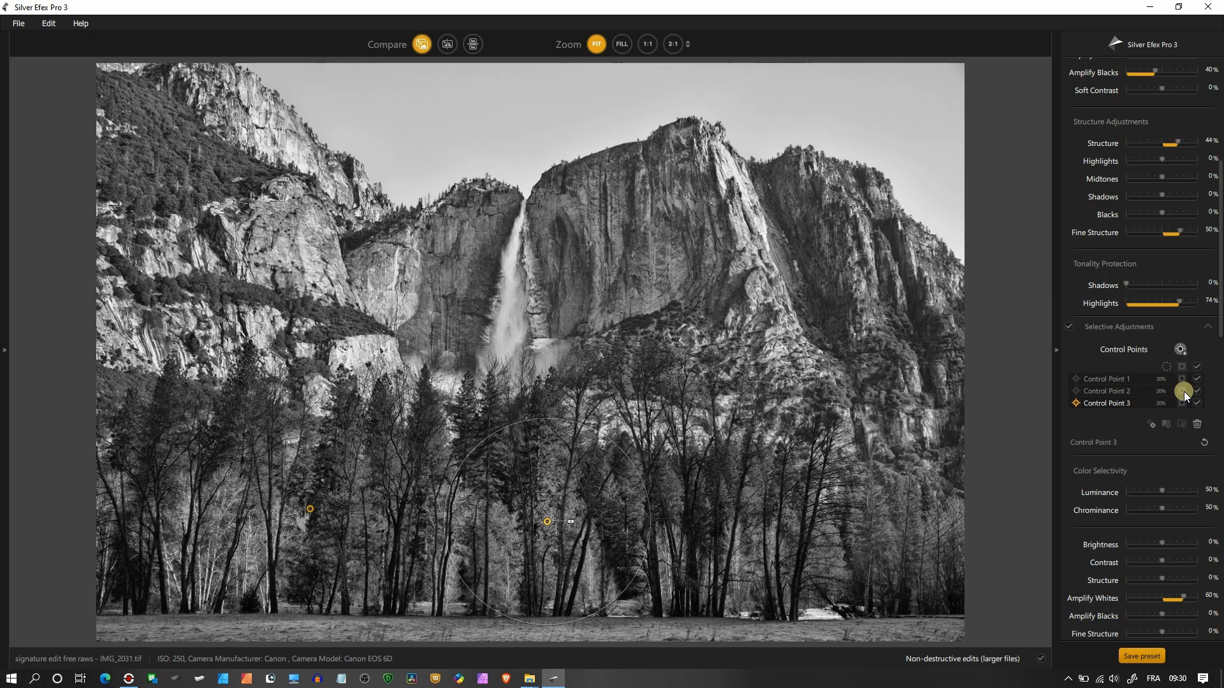
click(1183, 391)
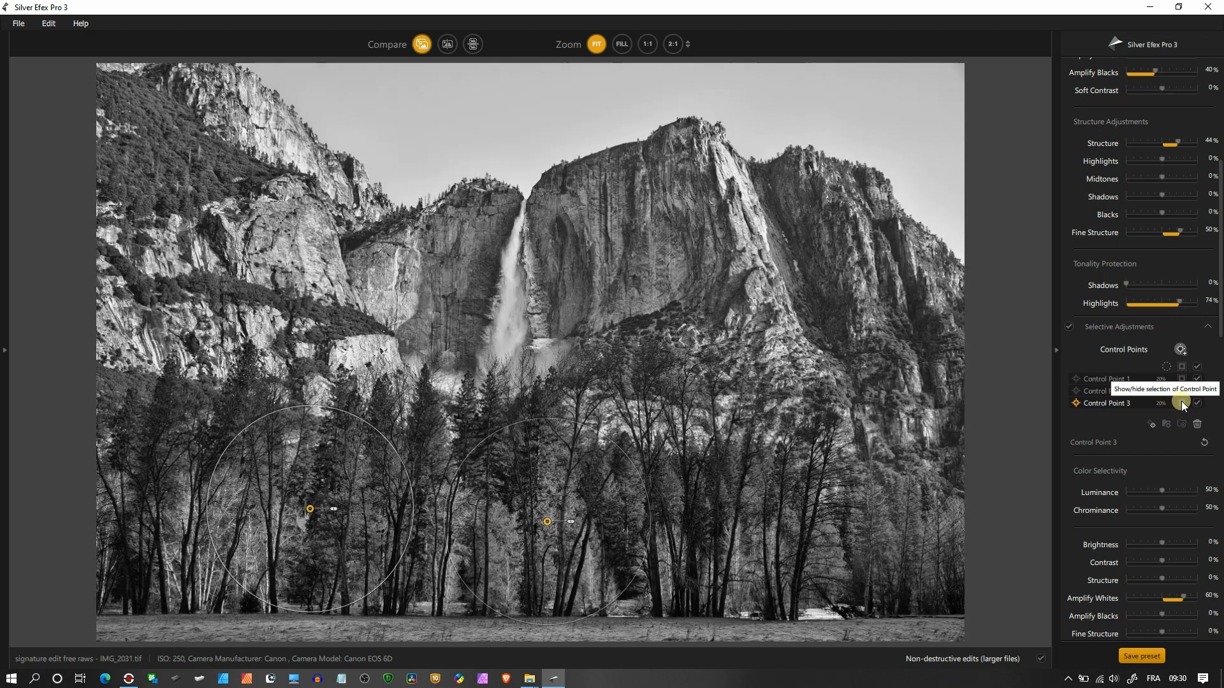
click(1198, 403)
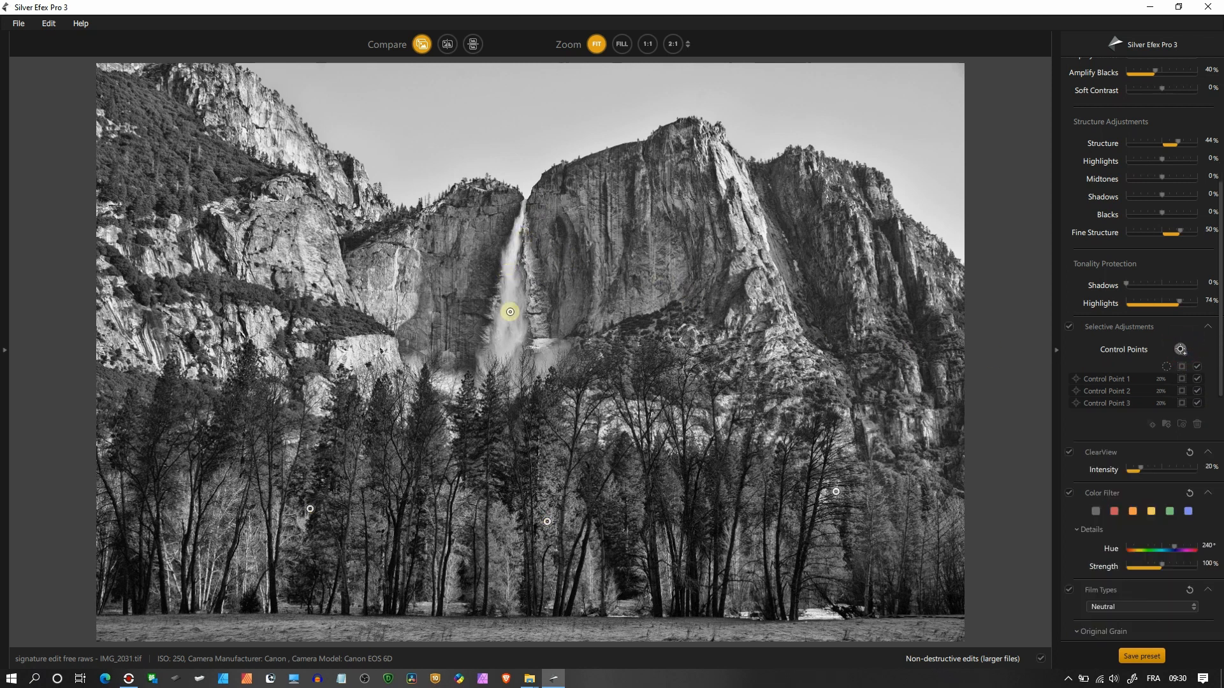
- Place a small control point on the waterfall with Amplify Whites and Amplify Blacks at 100%
click(554, 402)
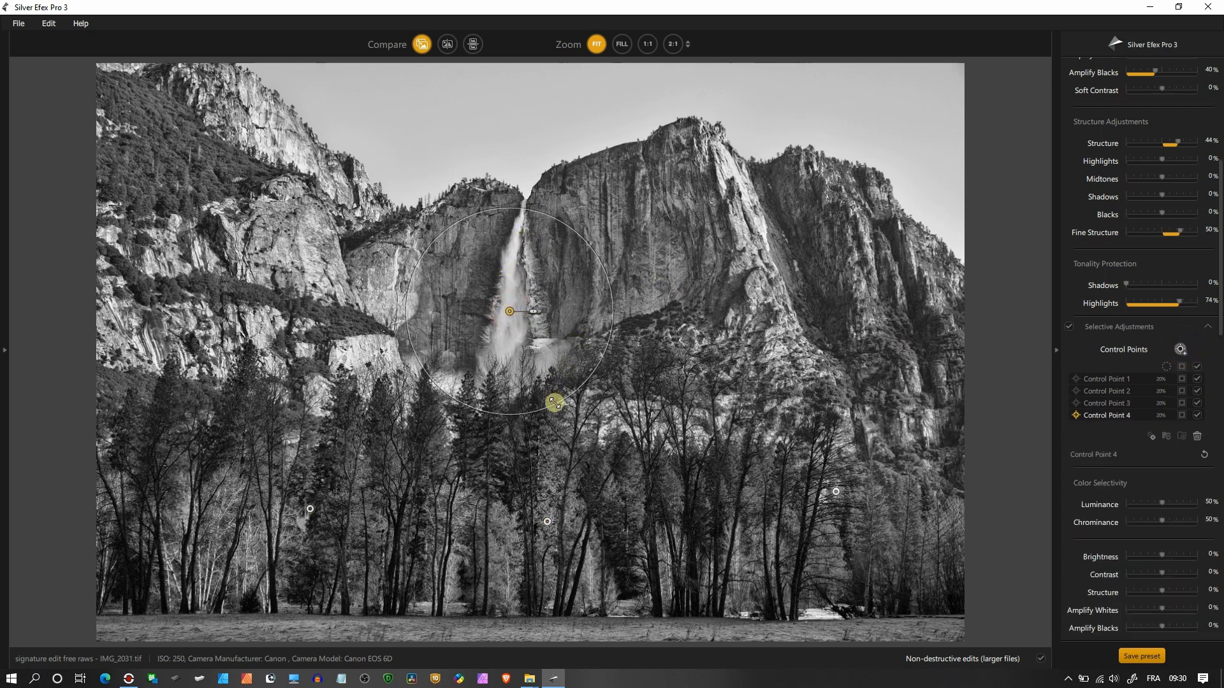
drag(554, 402, 506, 313)
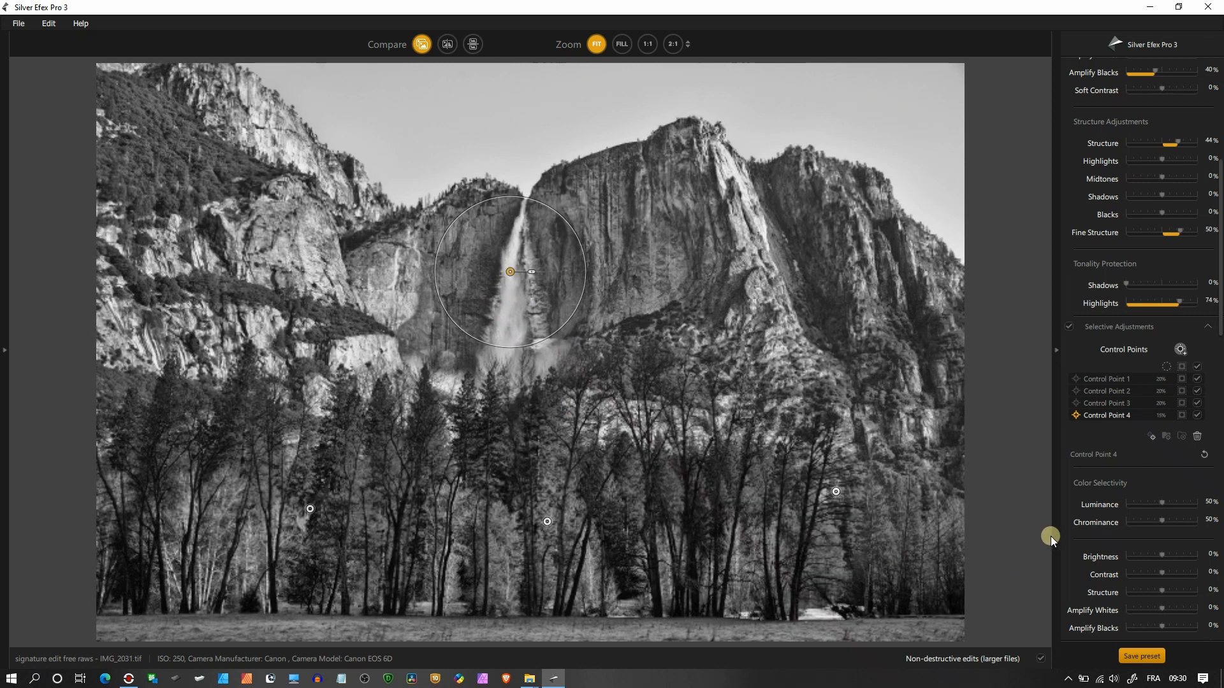
scroll(down, 3)
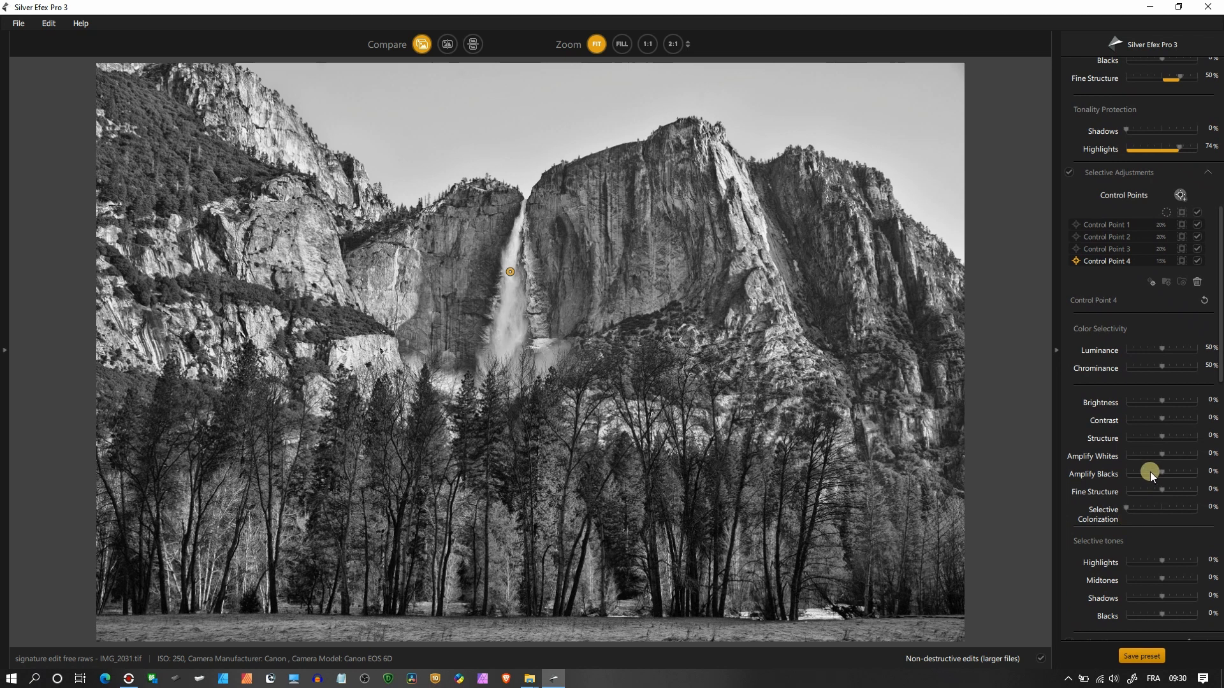
drag(1147, 456, 1178, 456)
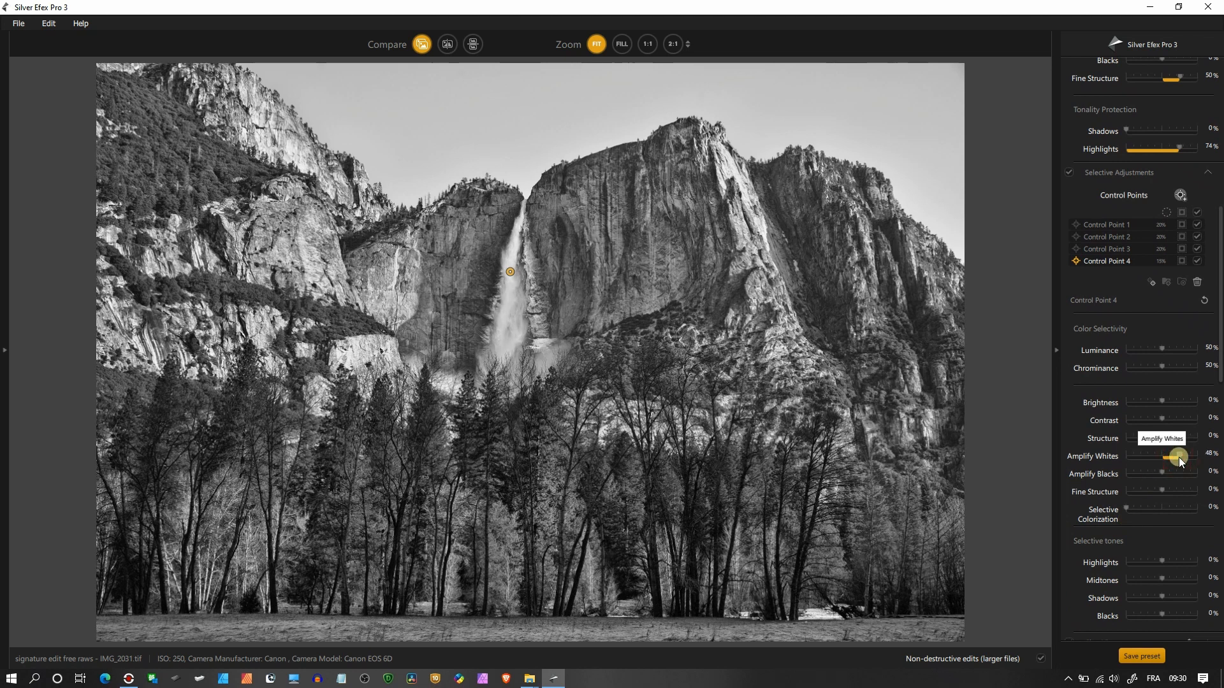
drag(1178, 457, 1206, 457)
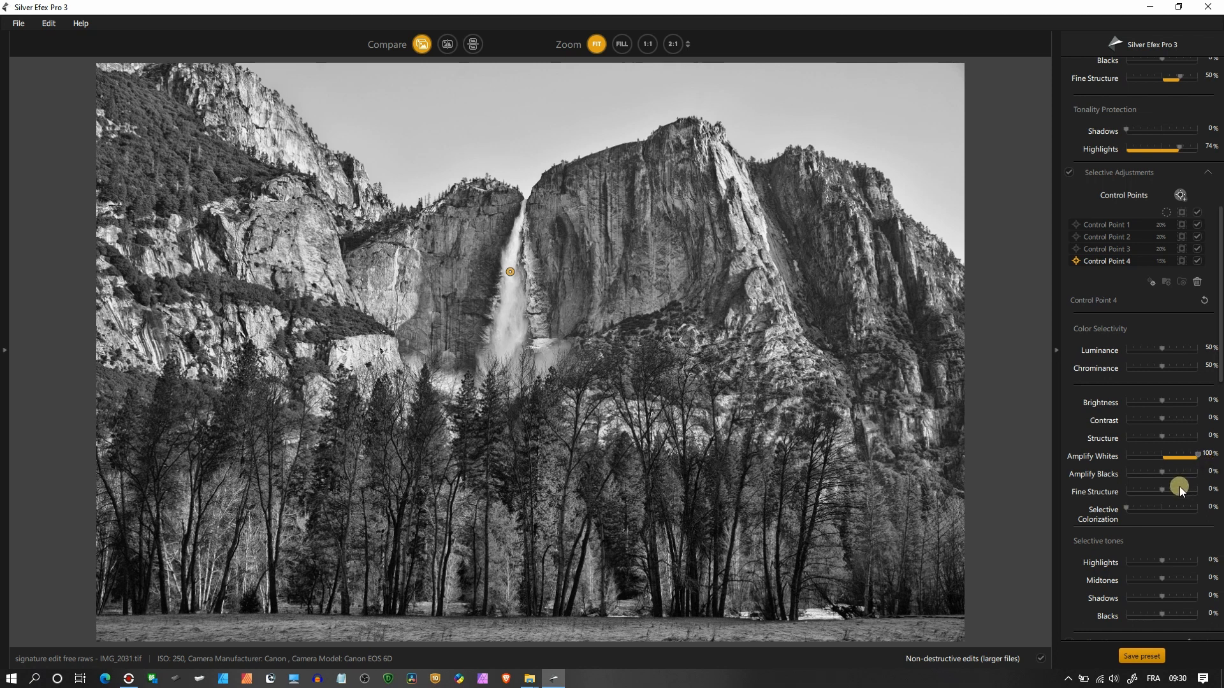
drag(1181, 485, 1163, 477)
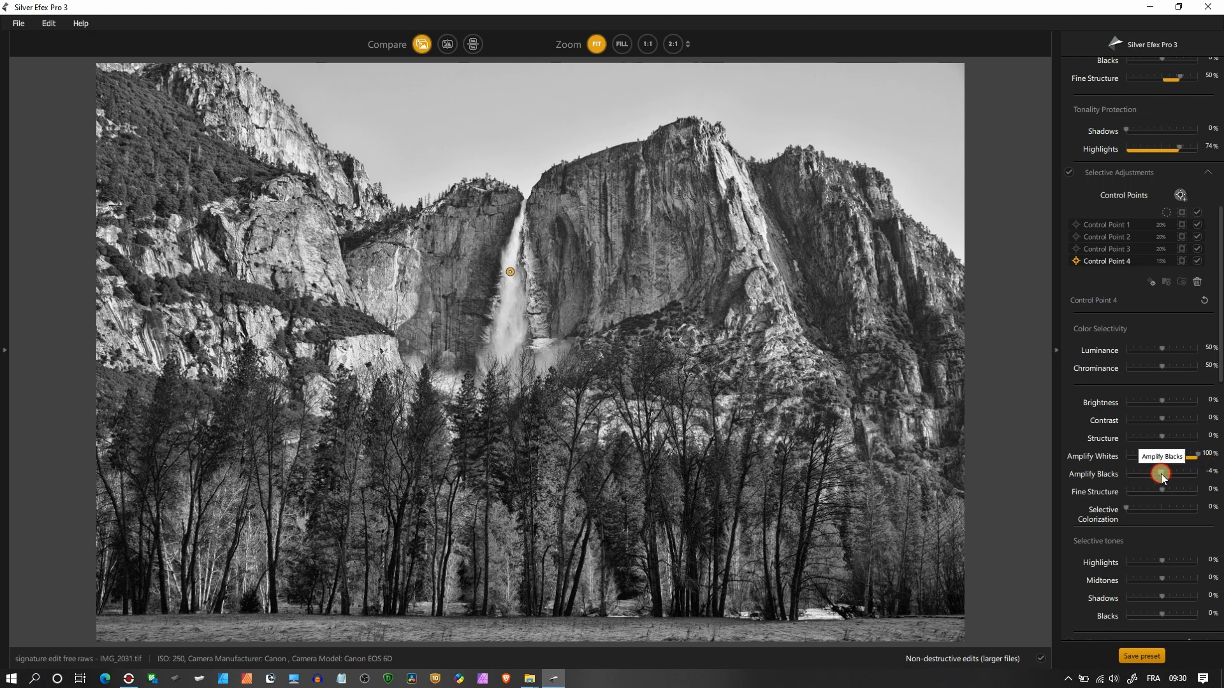
drag(1162, 475, 1193, 474)
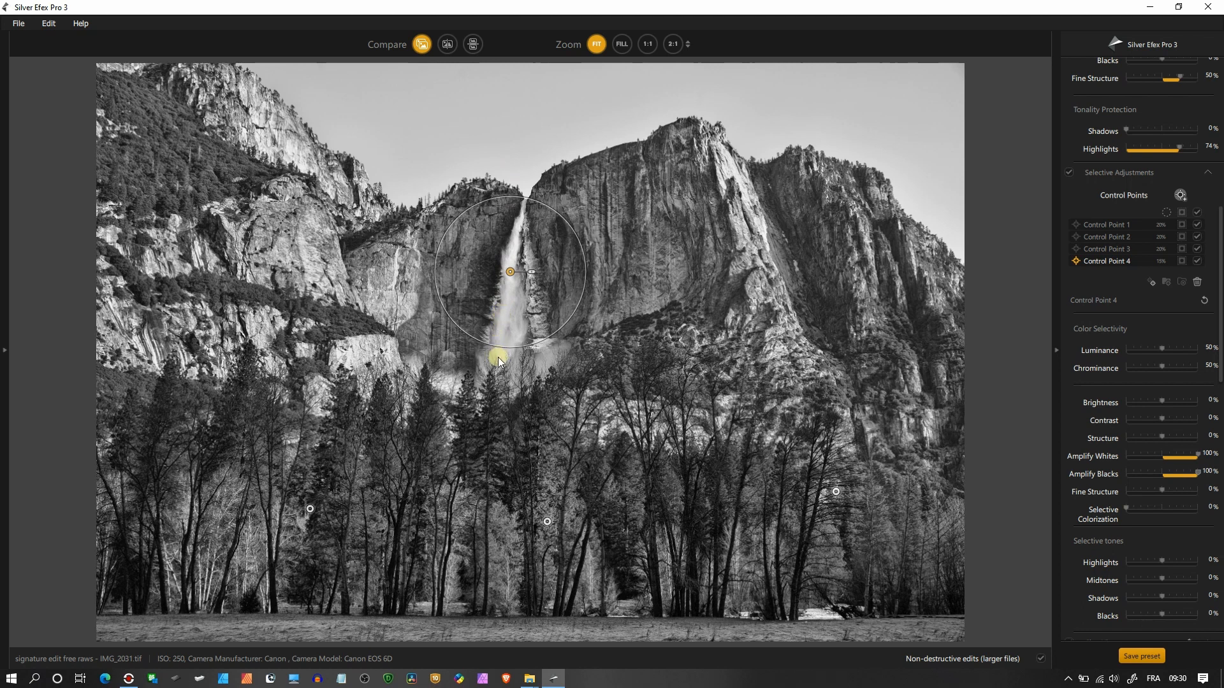
- Reposition the waterfall point, check its mask, and set Brightness 37% and Fine Structure 46%
drag(498, 361, 505, 327)
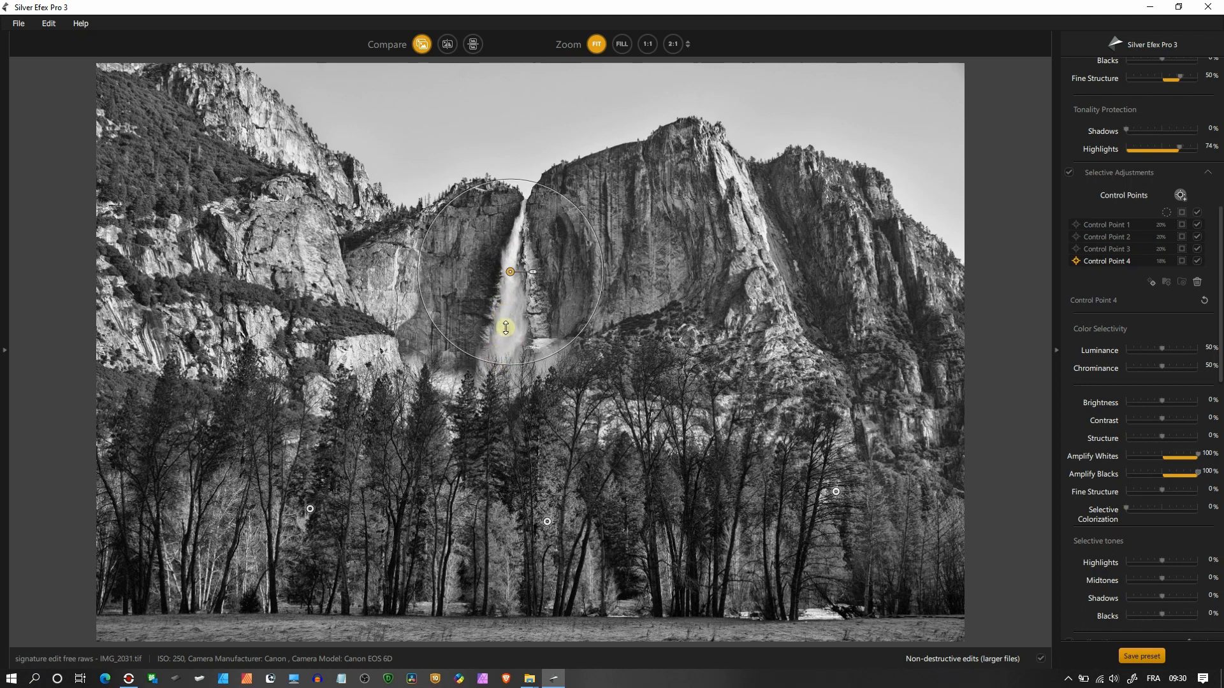
drag(508, 326, 508, 287)
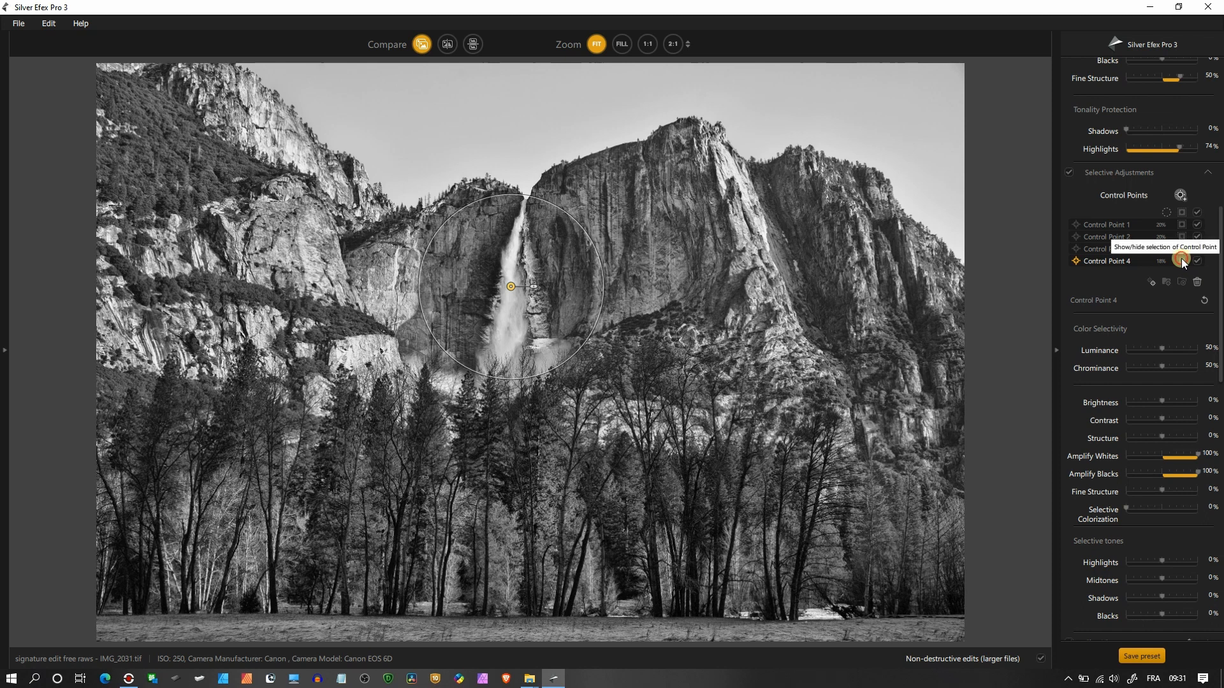
click(1181, 259)
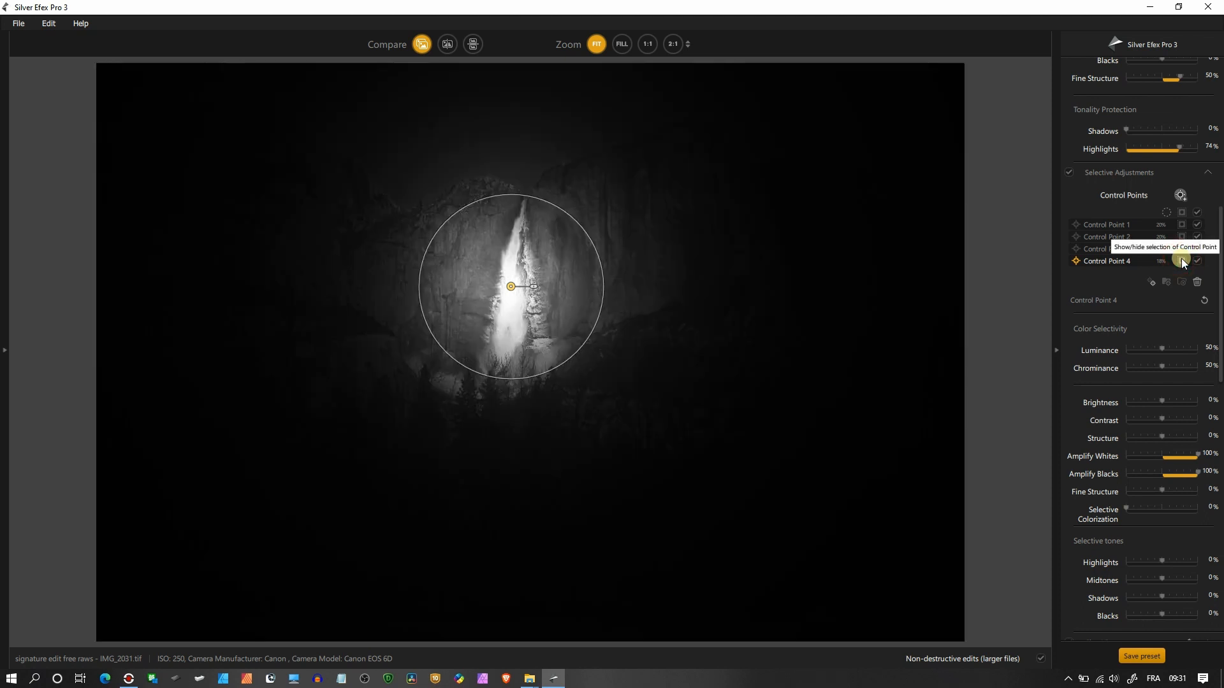
click(1181, 260)
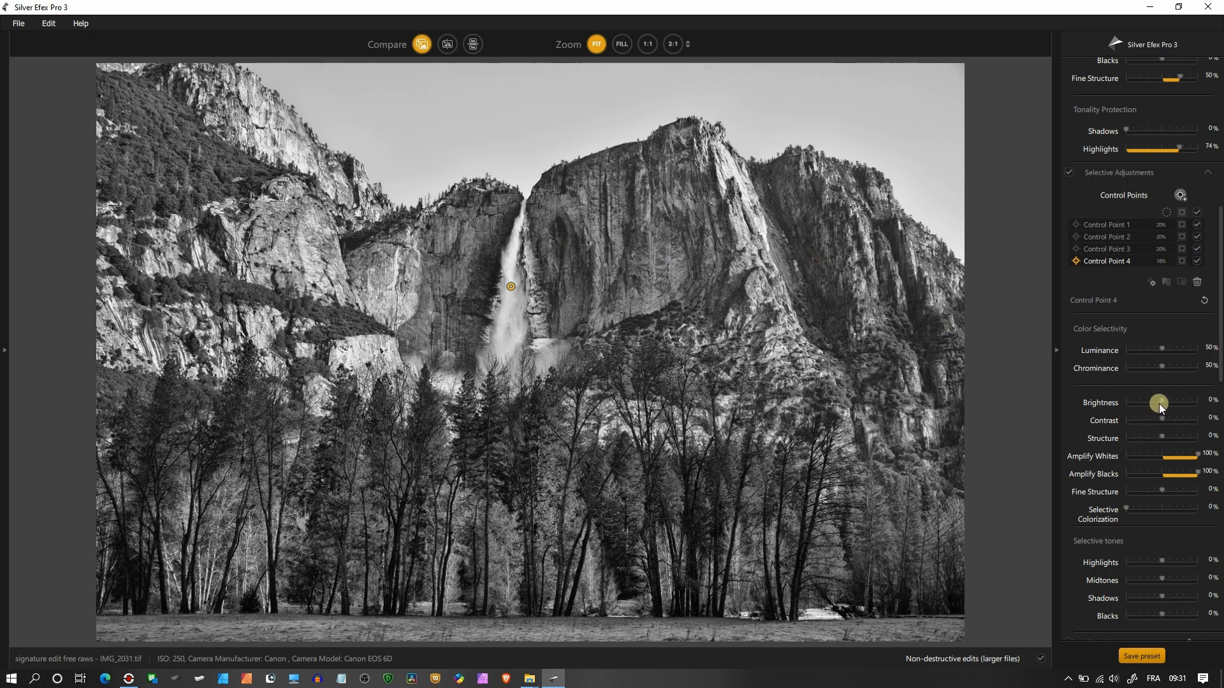
drag(1159, 404, 1173, 404)
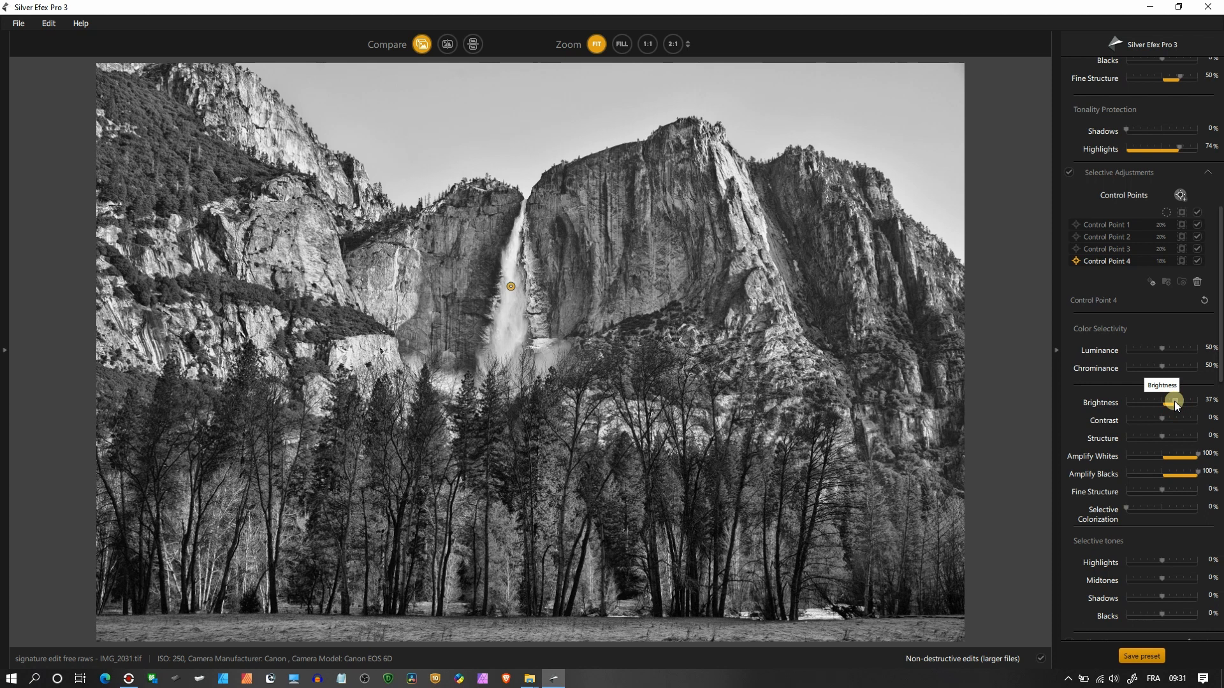
mouse_move(1175, 492)
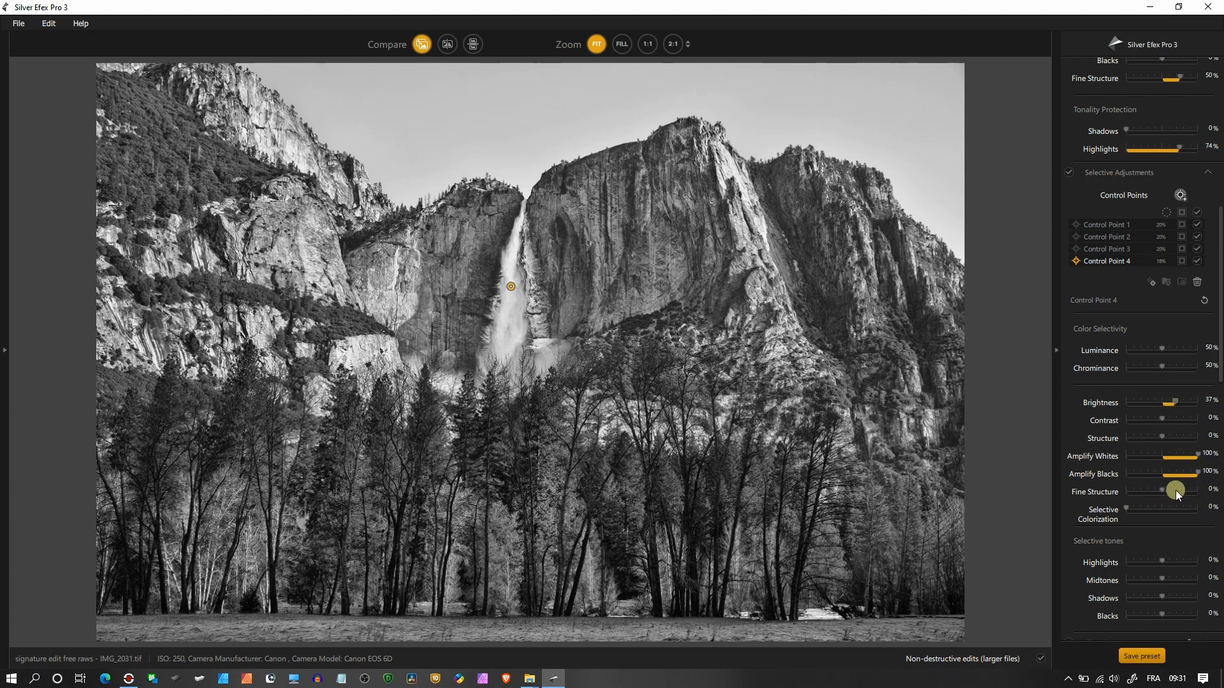
drag(1176, 493, 1170, 514)
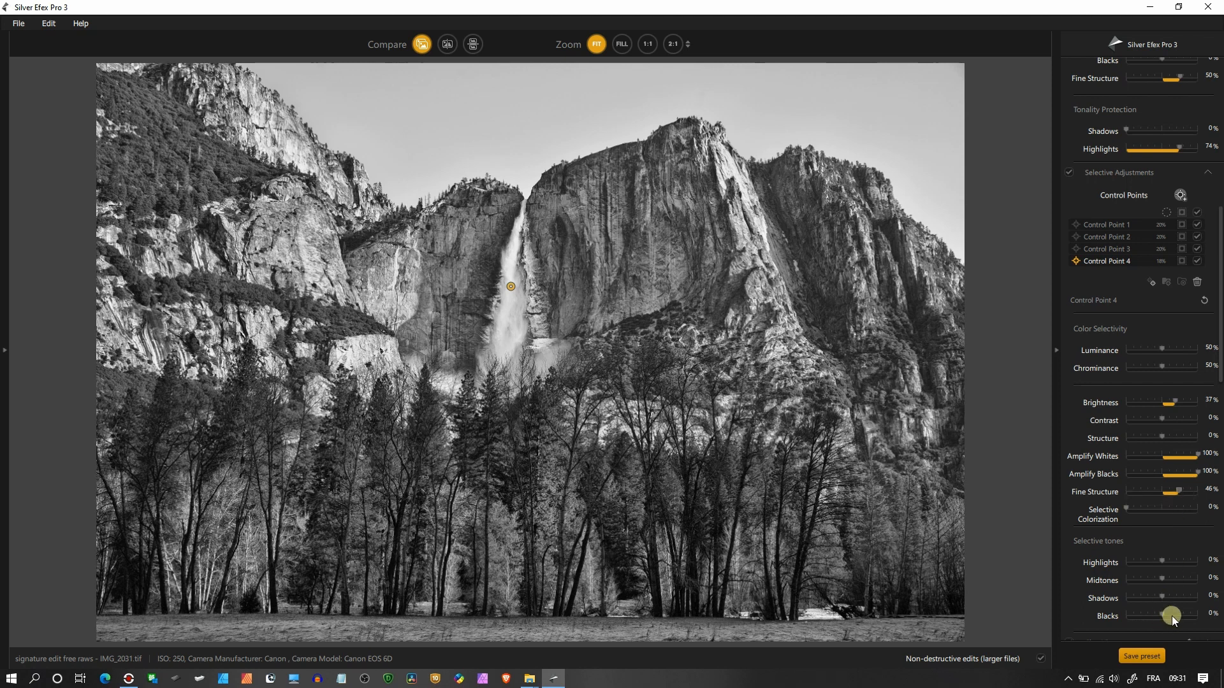
drag(1171, 616, 1136, 617)
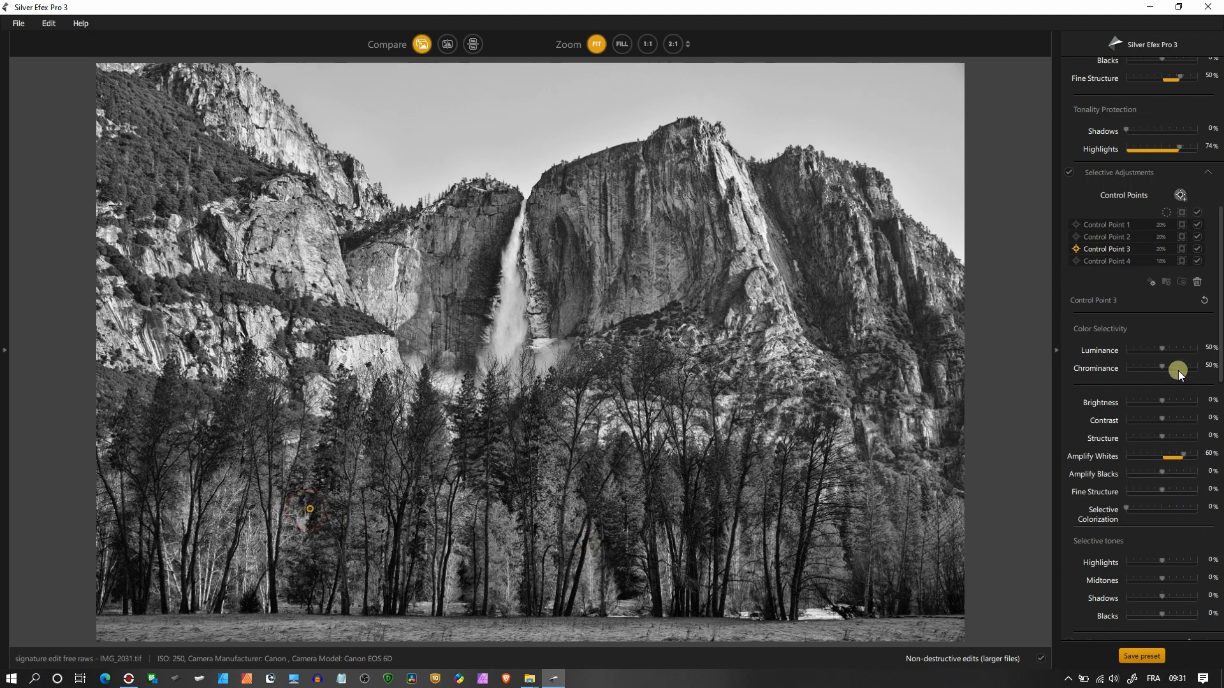
- Collapse Selective Adjustments, view before/after in split and side-by-side, then return to the single preview
click(1096, 172)
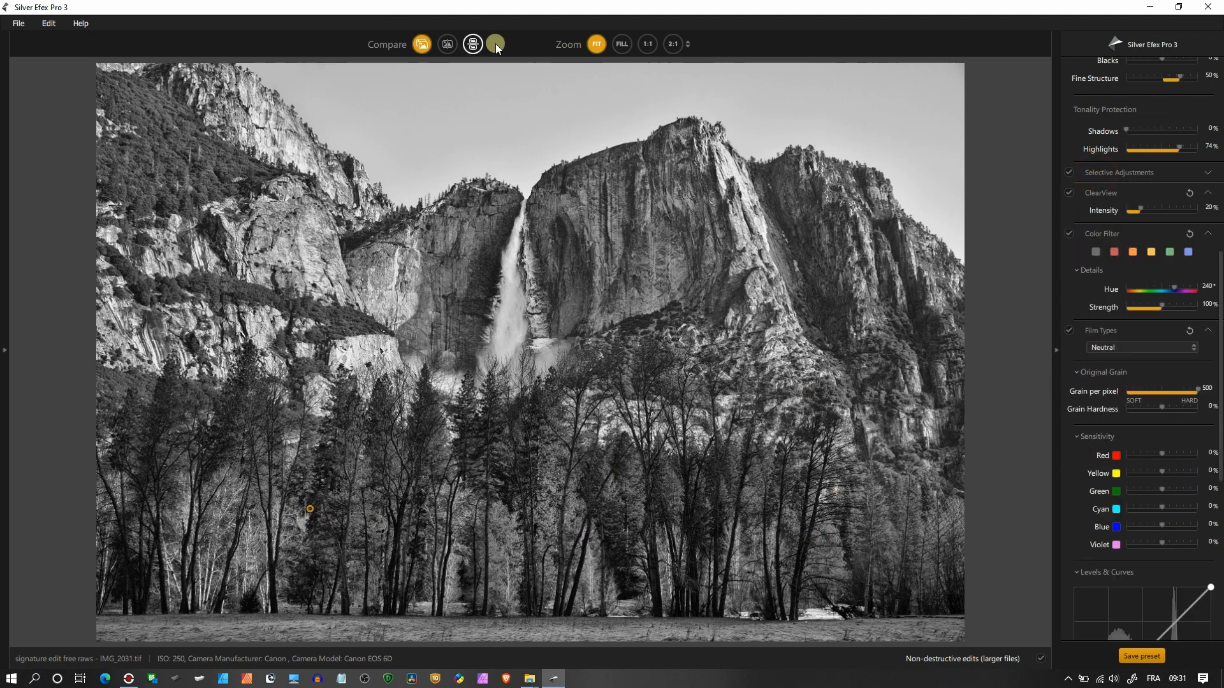
click(472, 43)
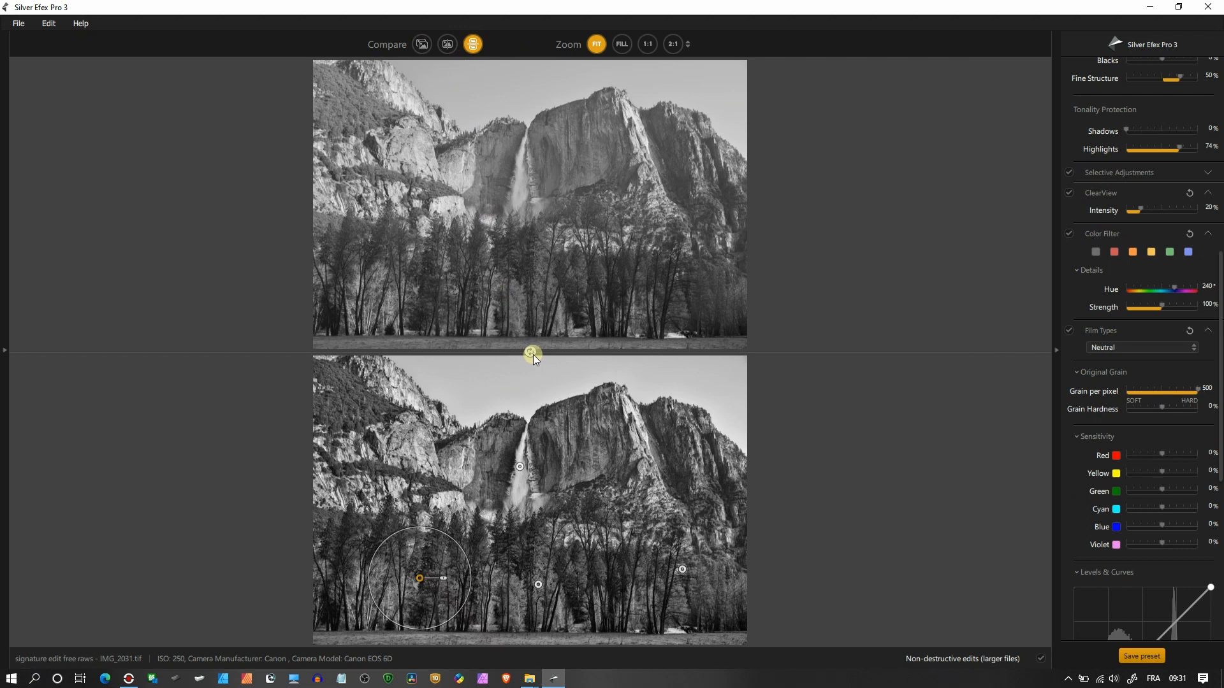
click(448, 44)
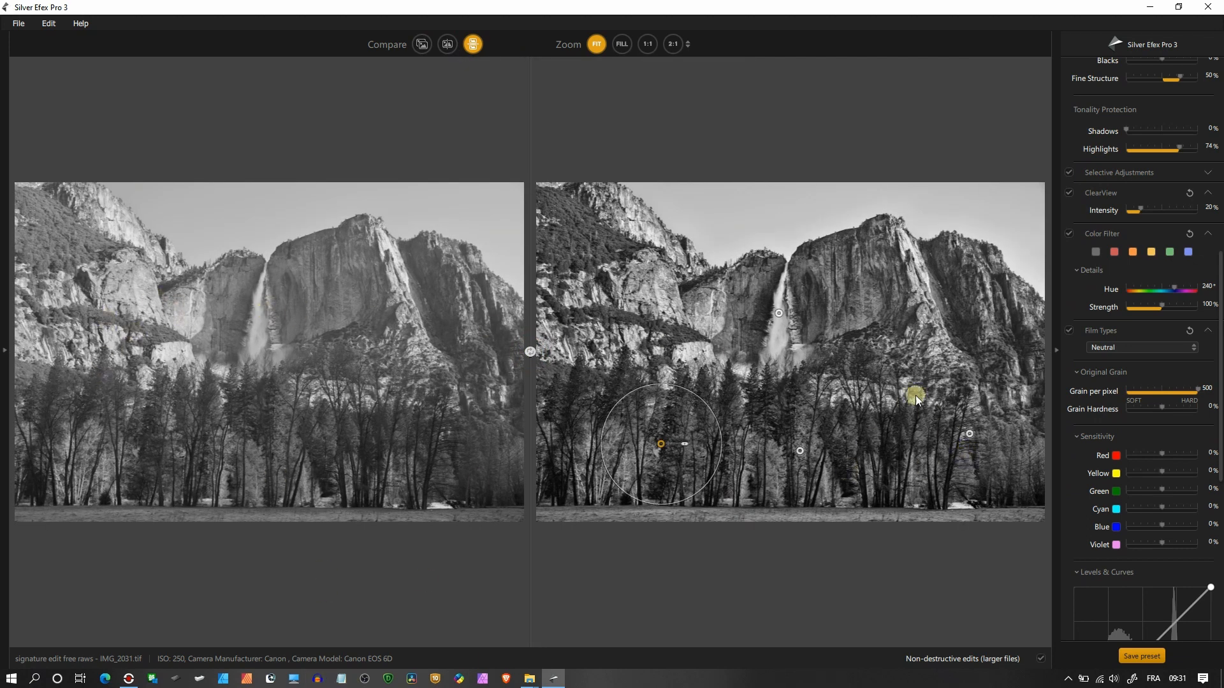
click(446, 43)
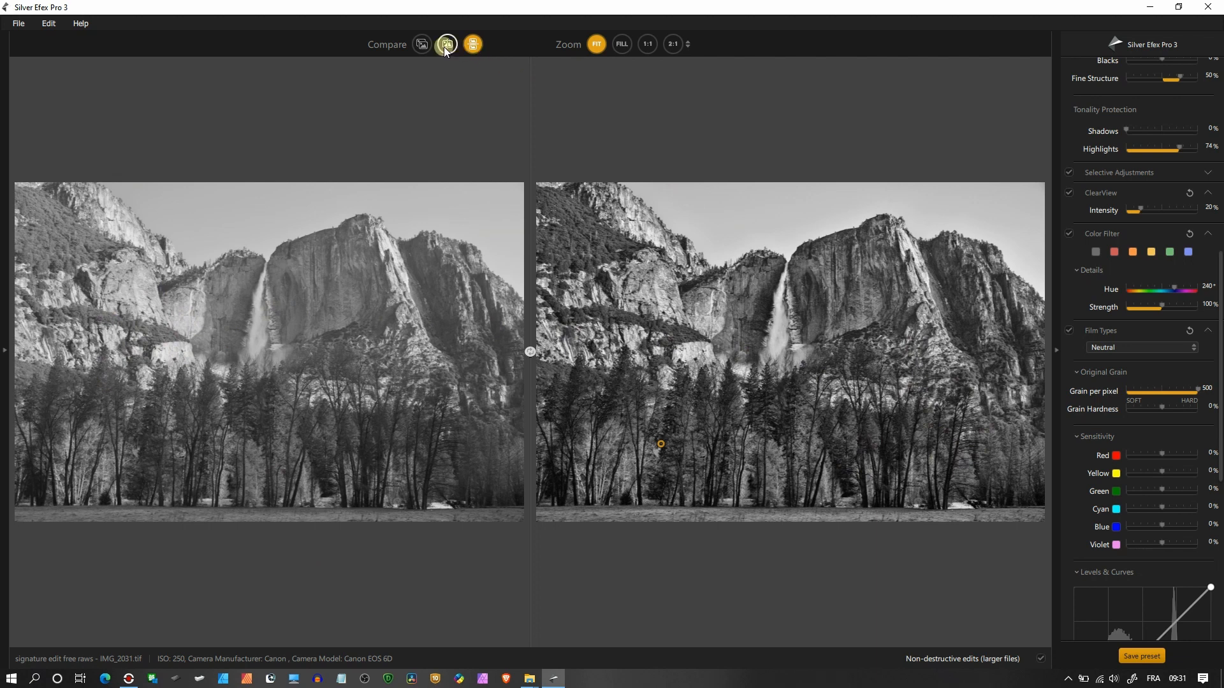
click(422, 43)
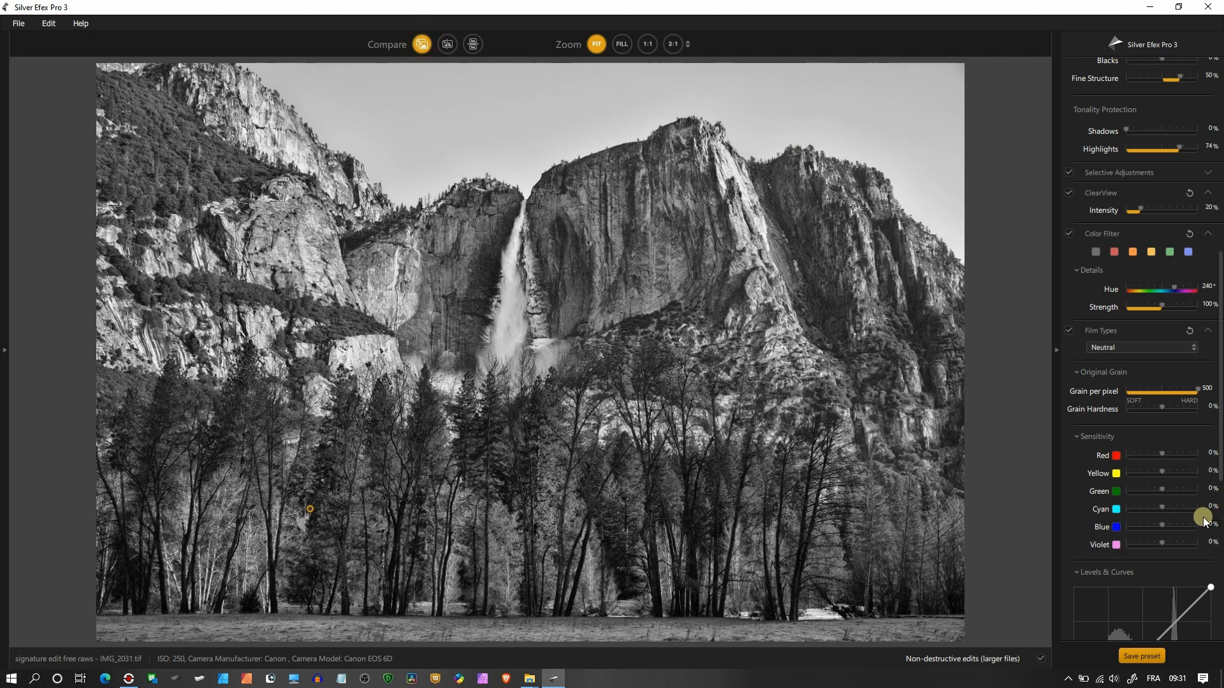
- In Levels & Curves, test the white and black endpoints of the tone curve and reset them
scroll(down, 3)
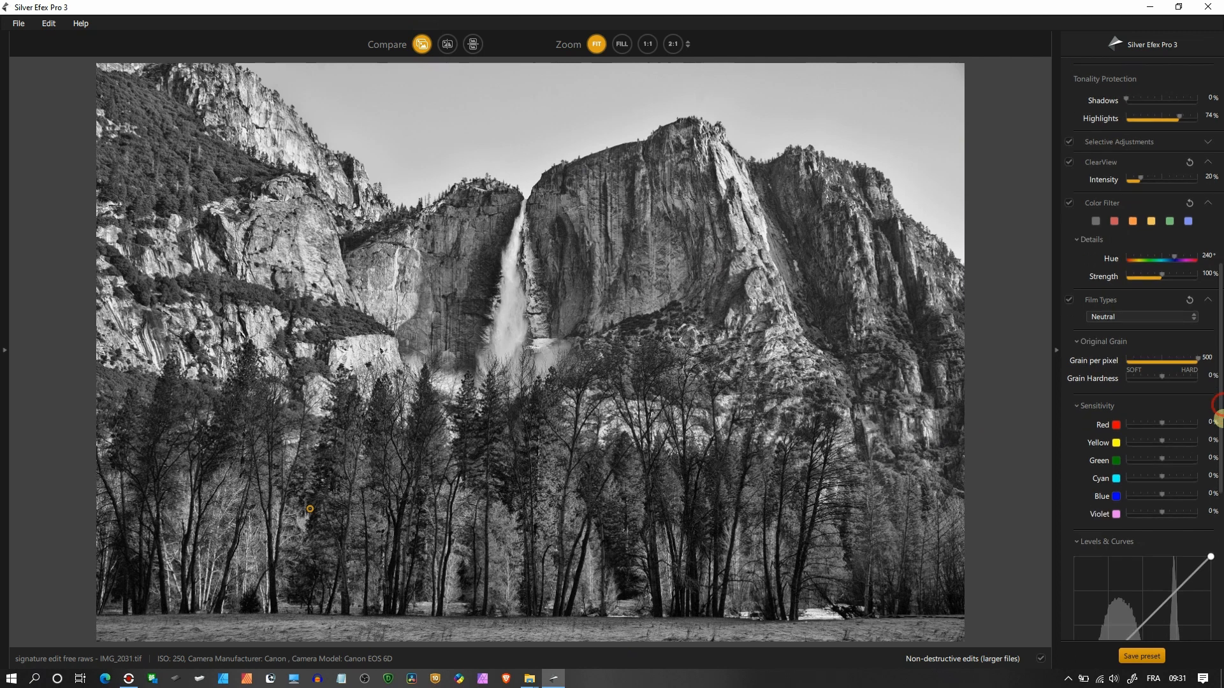
scroll(down, 3)
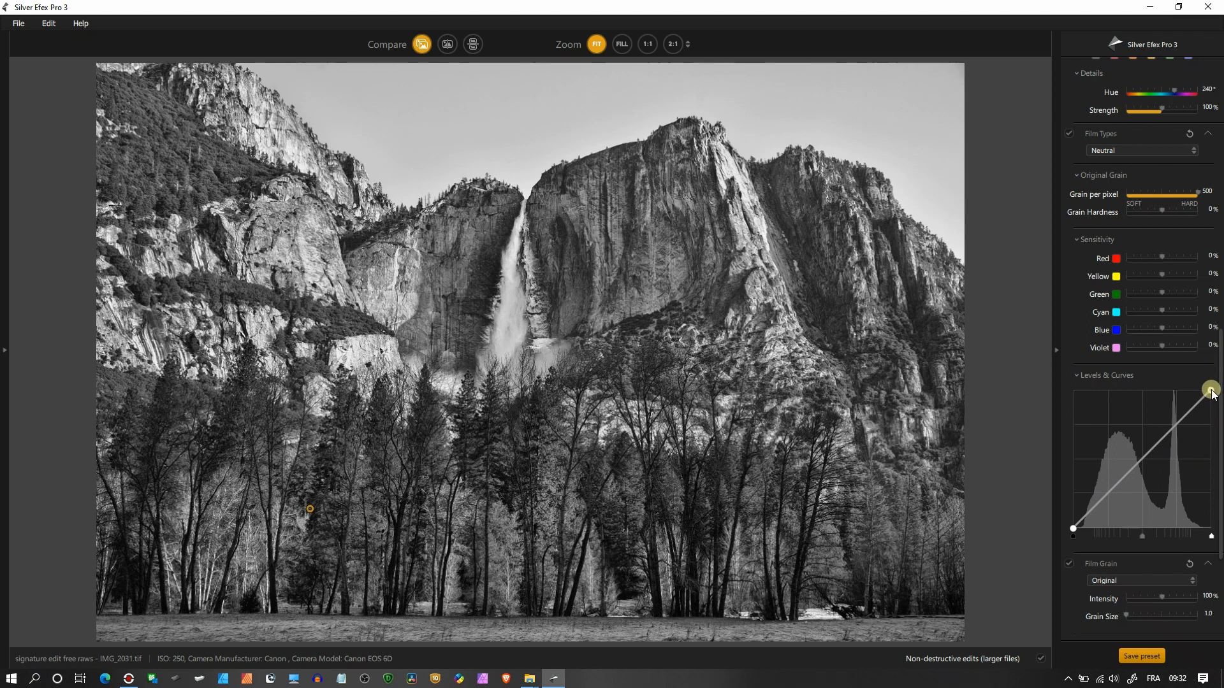
drag(1208, 389, 1209, 499)
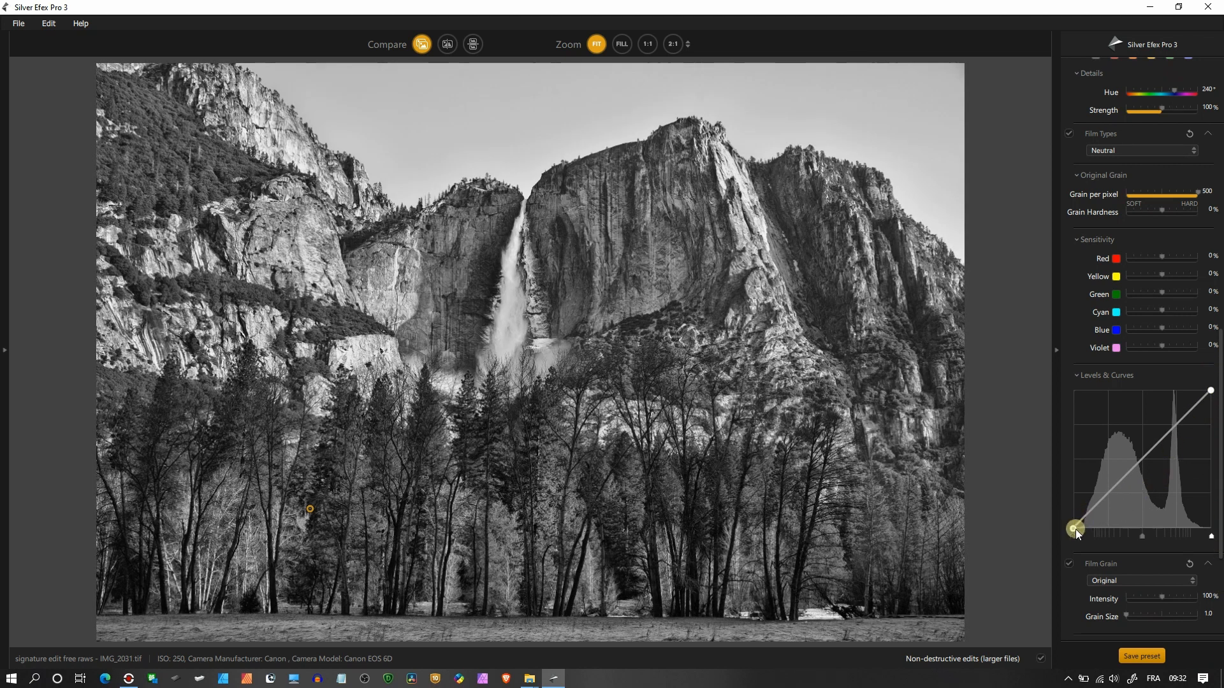
drag(1076, 529, 1076, 418)
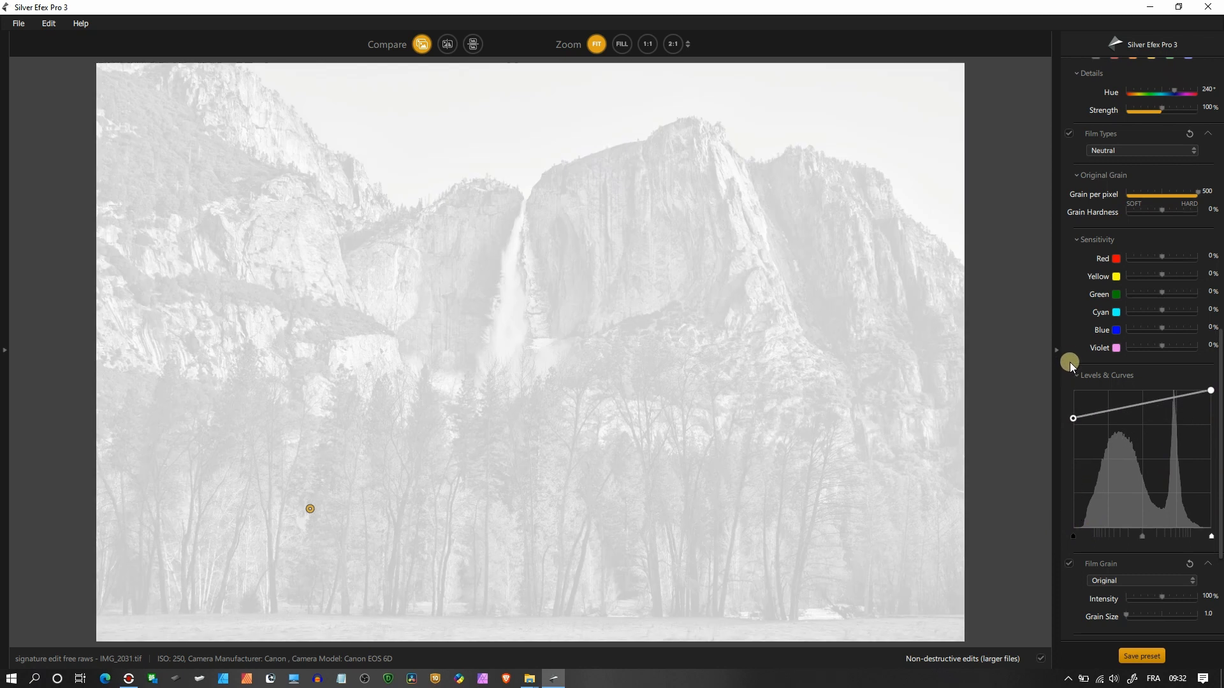
drag(1072, 418, 1069, 541)
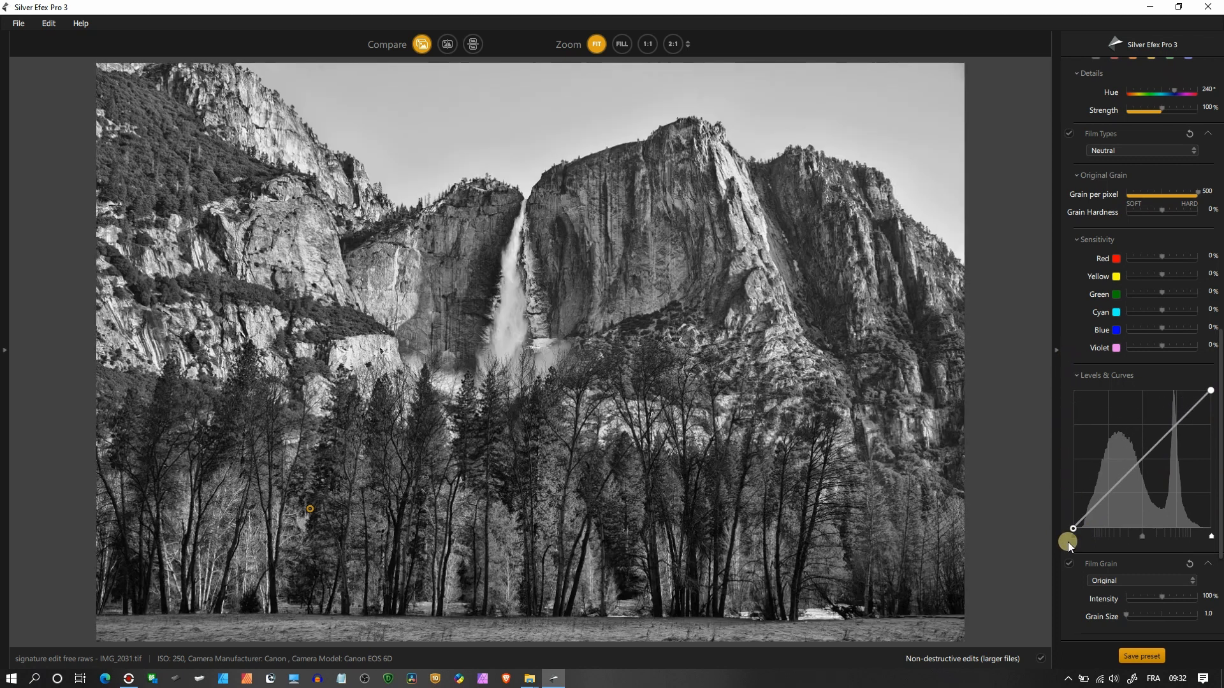
drag(1072, 528, 1142, 528)
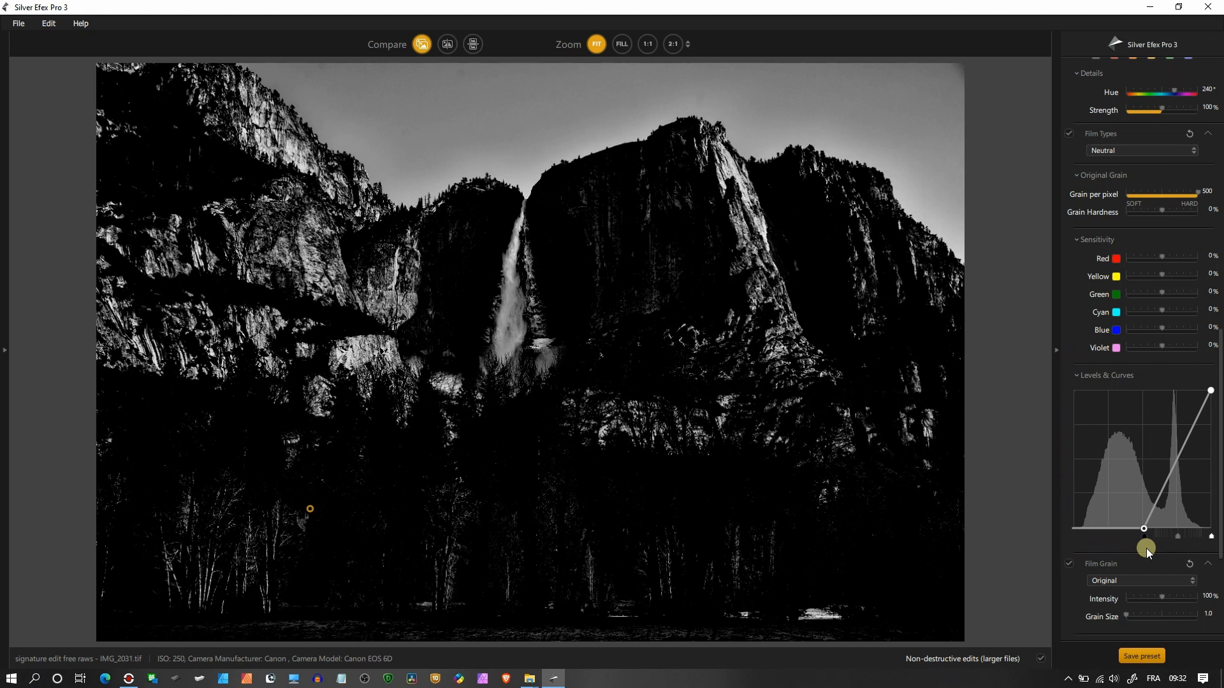
drag(1142, 528, 1073, 467)
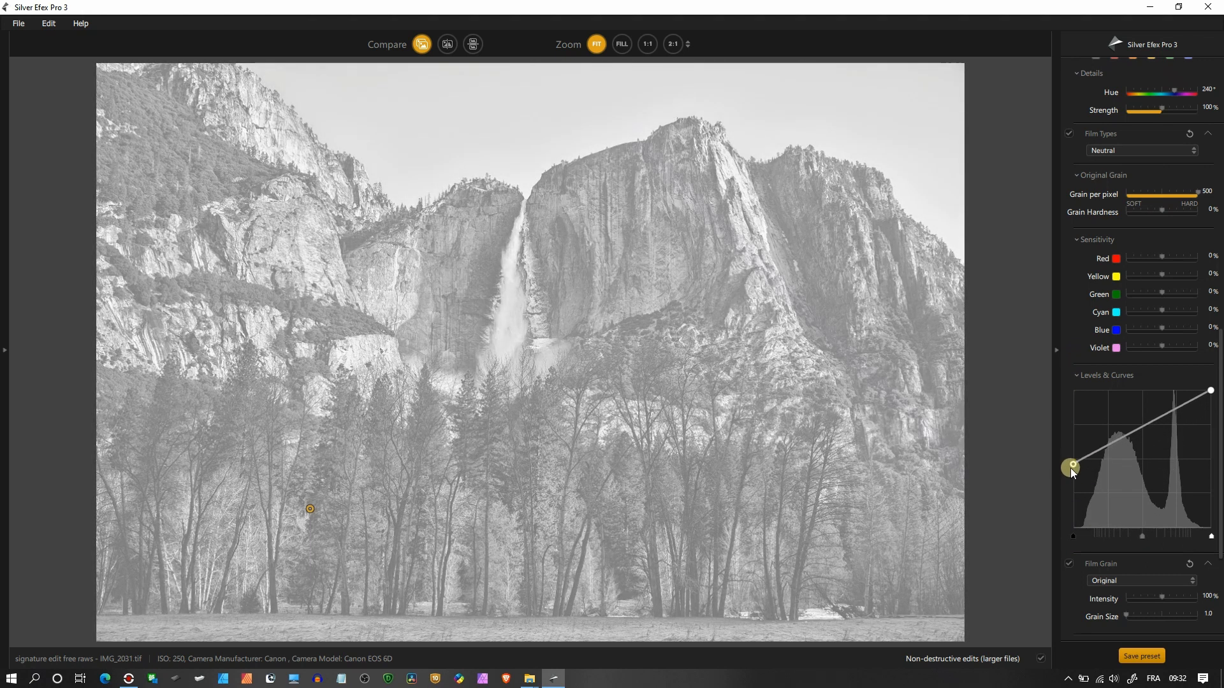
drag(1072, 467, 1076, 538)
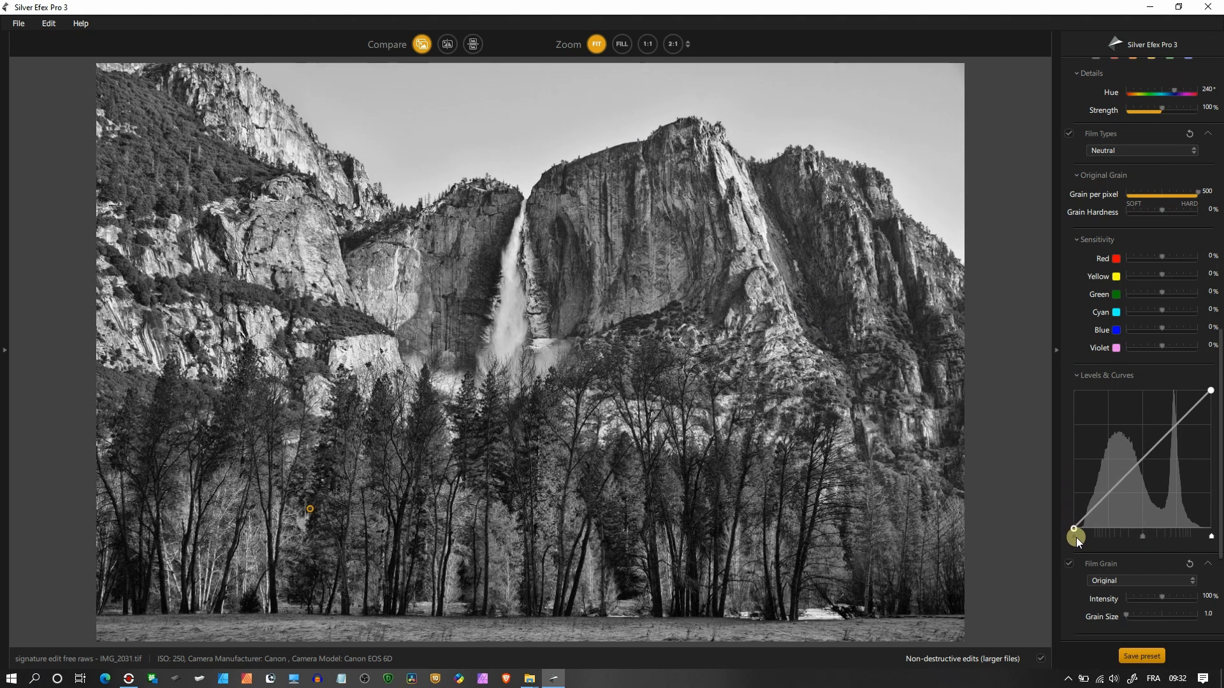
- Lift the black point slightly and add shadow and midtone curve points for a contrasty response
drag(1076, 535, 1076, 510)
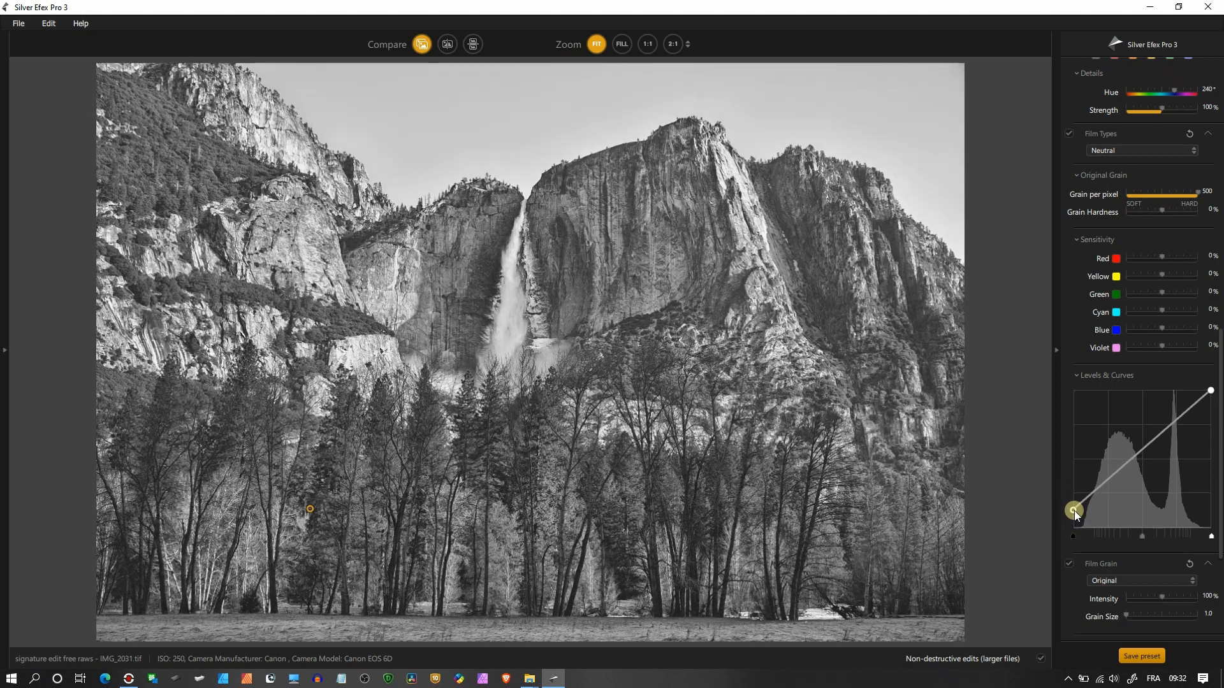
drag(1074, 511, 1081, 508)
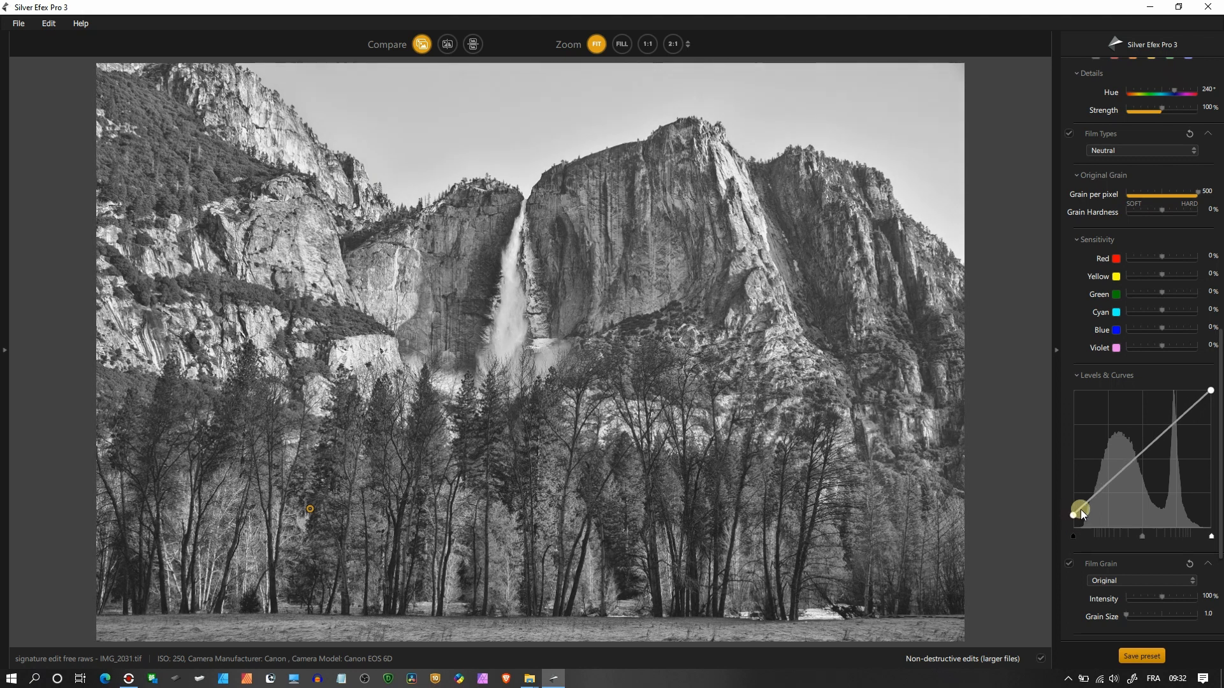
drag(1080, 514, 1109, 492)
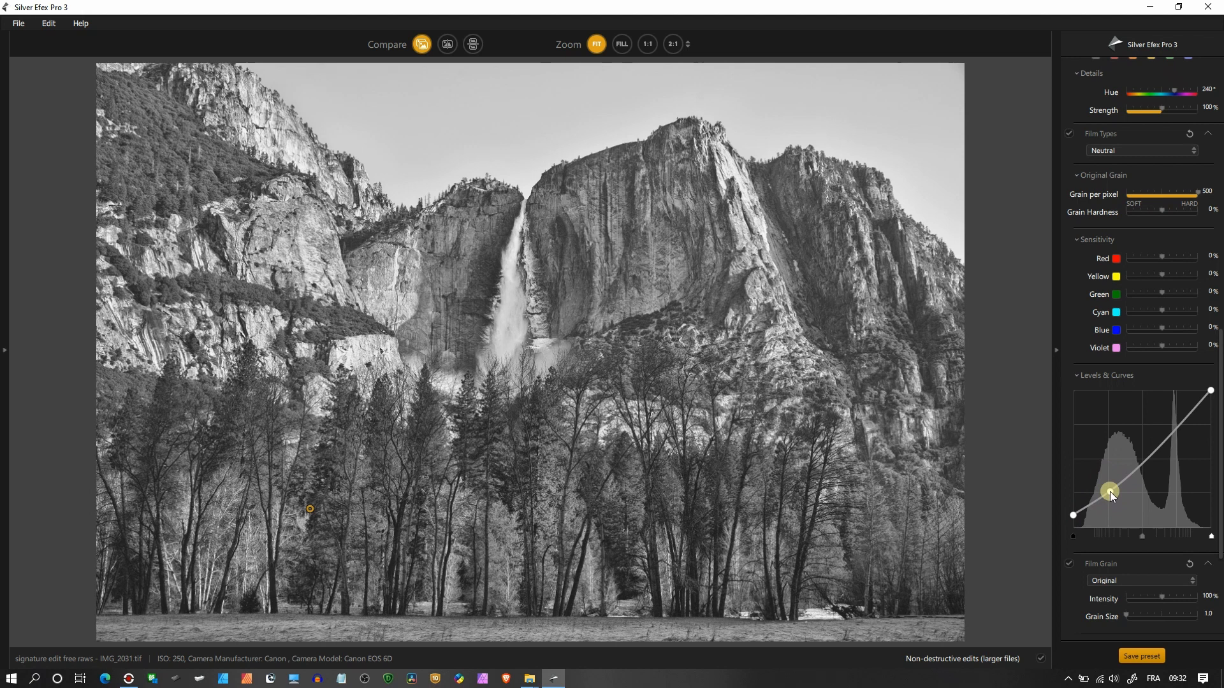
drag(1110, 495, 1134, 463)
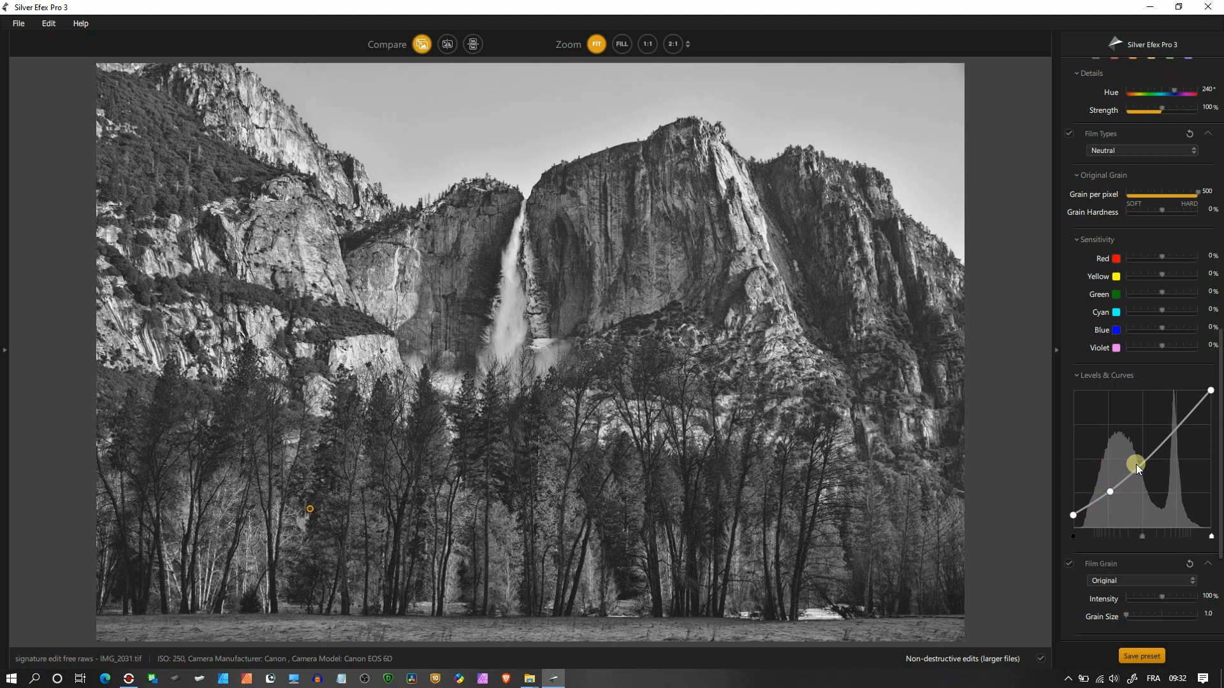
drag(1135, 463, 1135, 460)
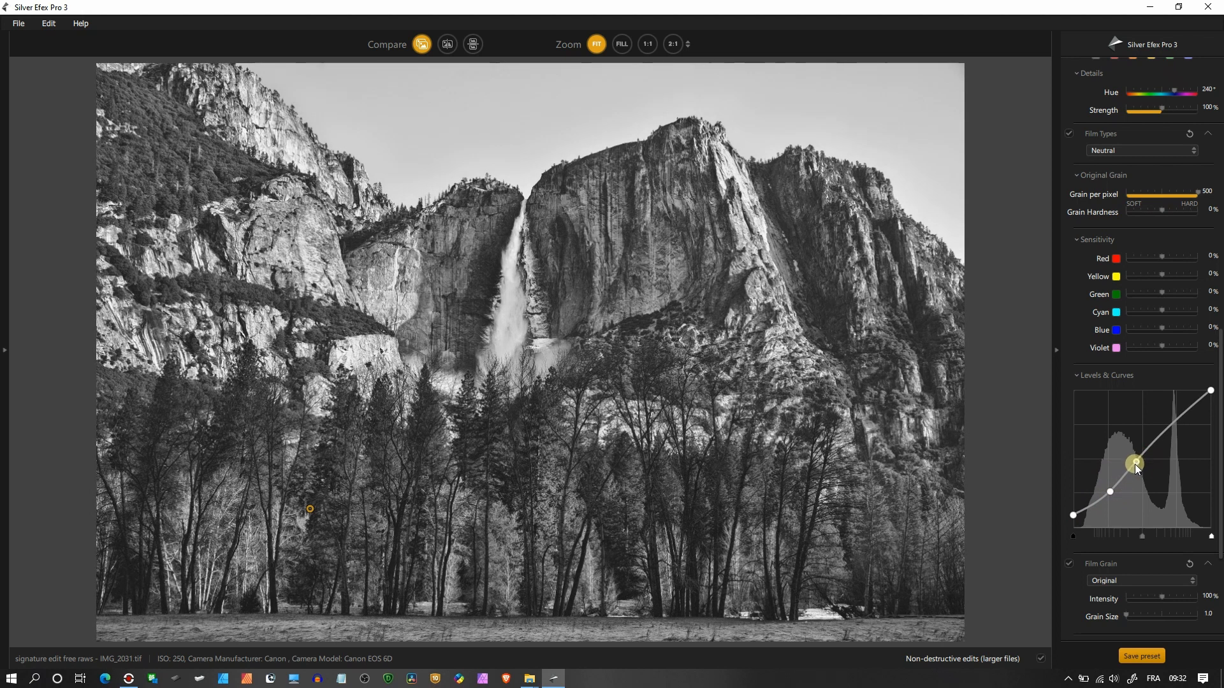
drag(1135, 462, 1135, 474)
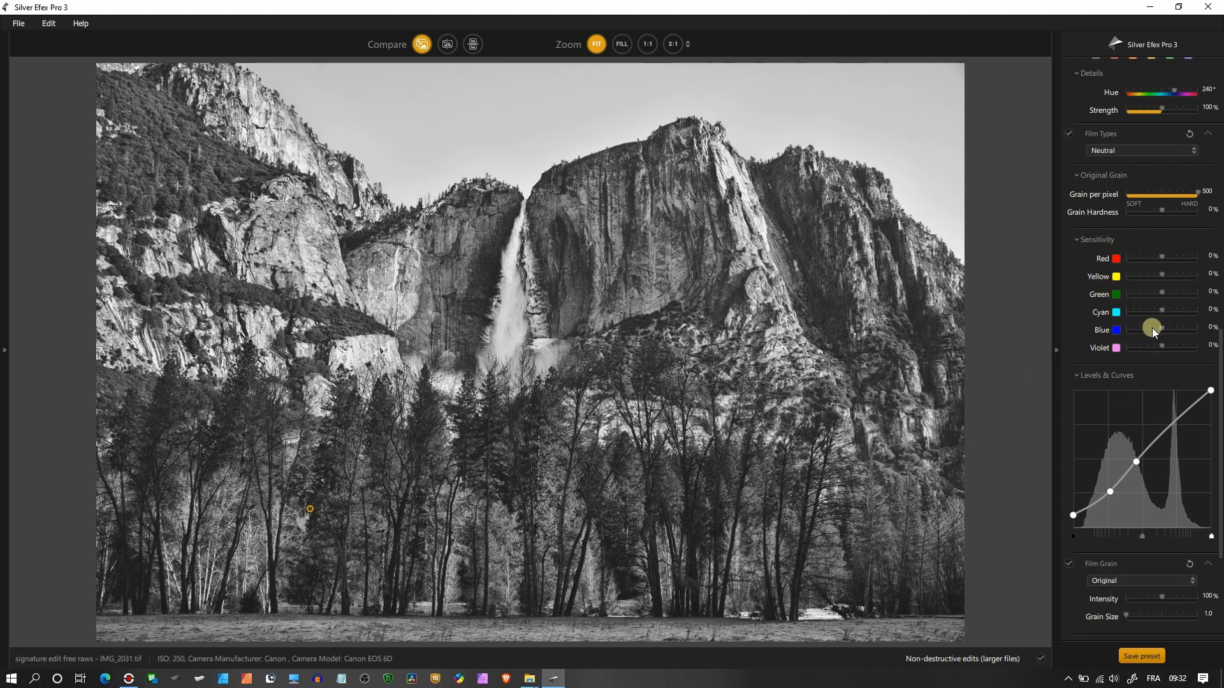
- Lower Blue and Cyan sensitivity to -100% to darken the sky
drag(1153, 328, 1140, 328)
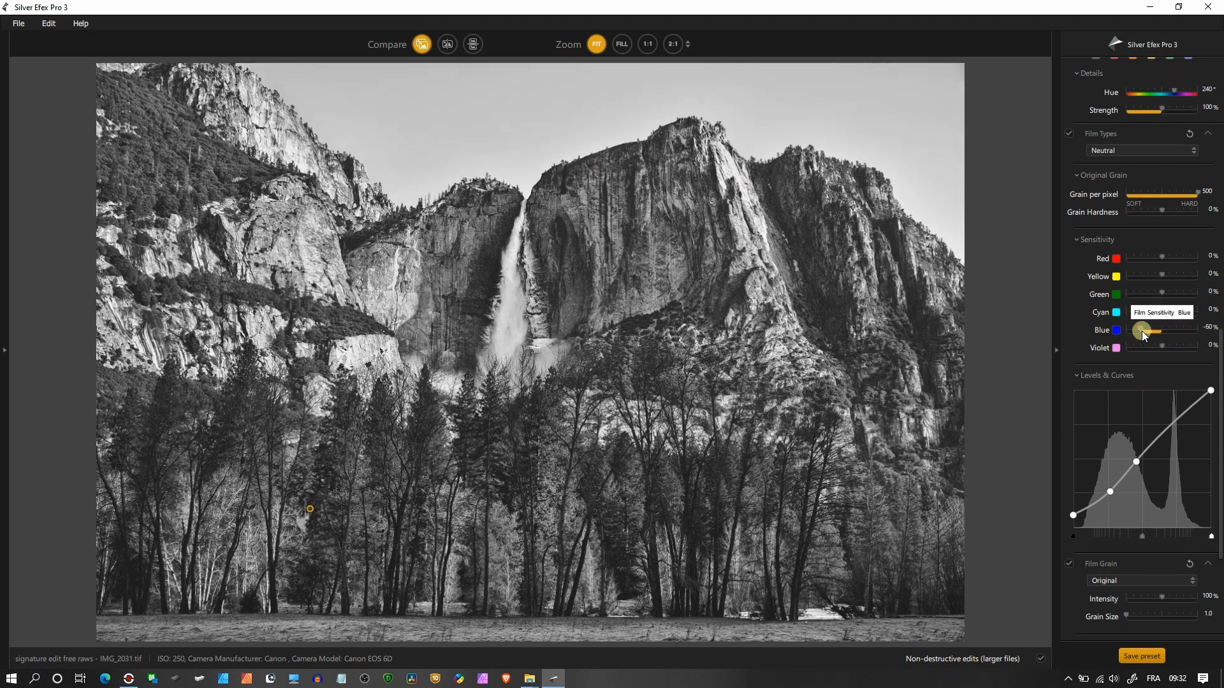
drag(1148, 331, 1120, 330)
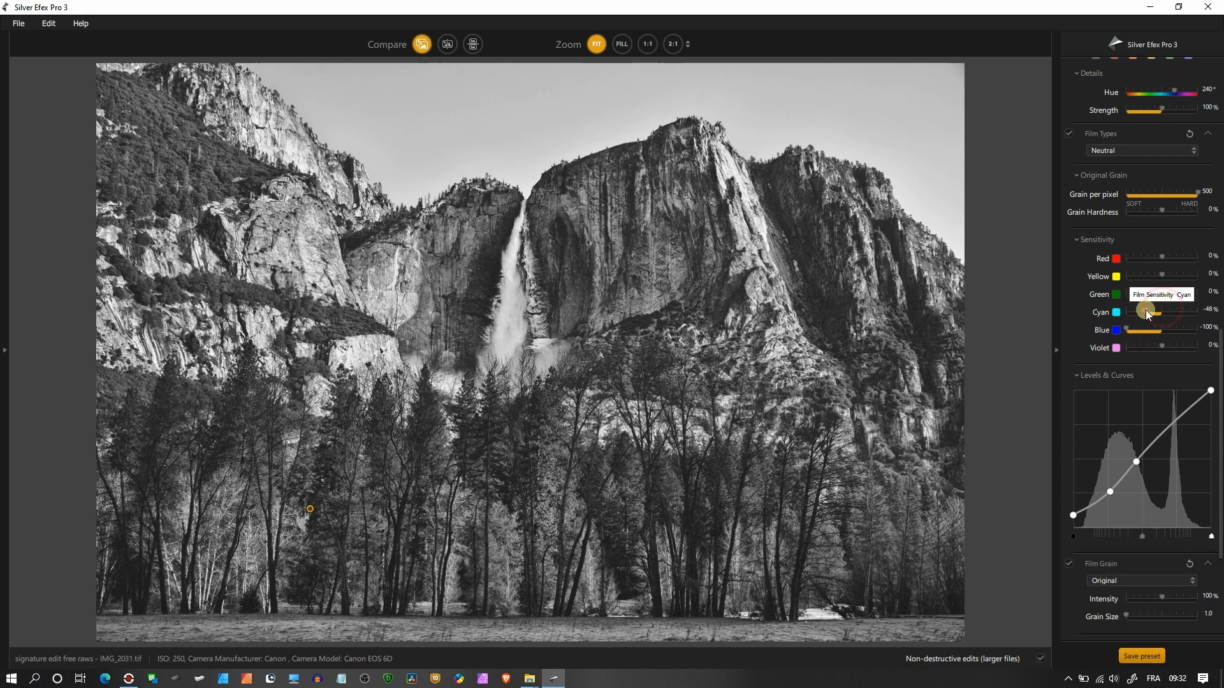
drag(1147, 313, 1121, 313)
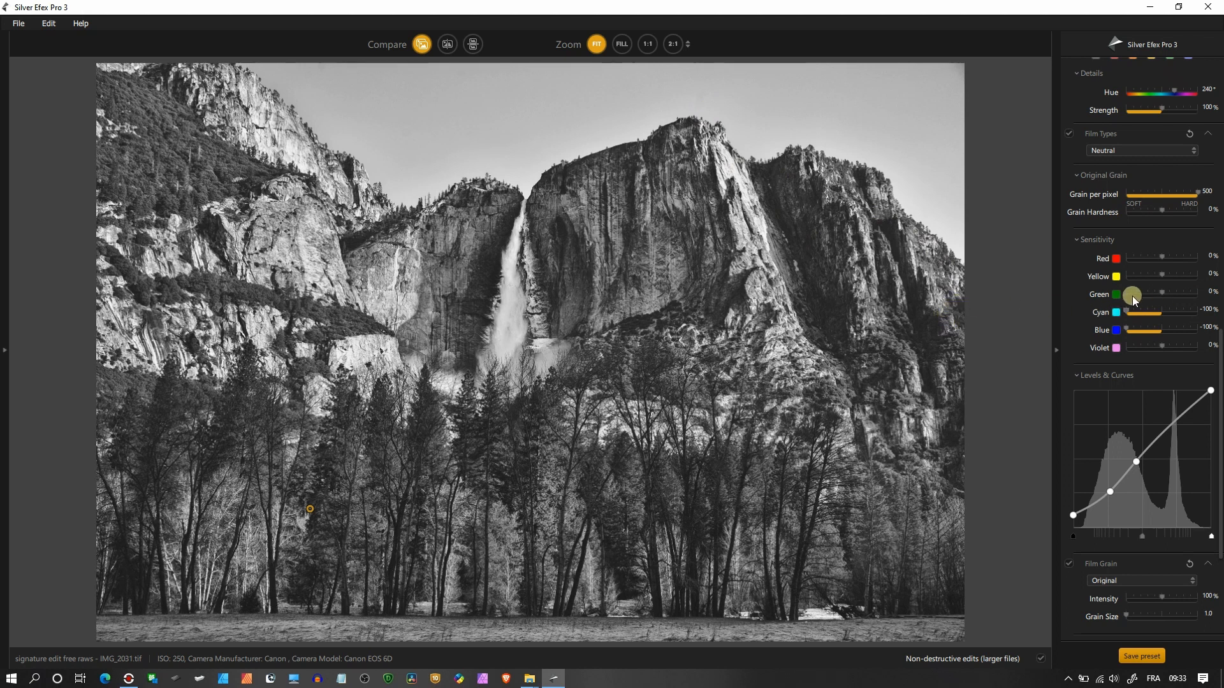
- Raise Green sensitivity to 100% and Yellow to about 59% to brighten the foliage
drag(1131, 295, 1171, 294)
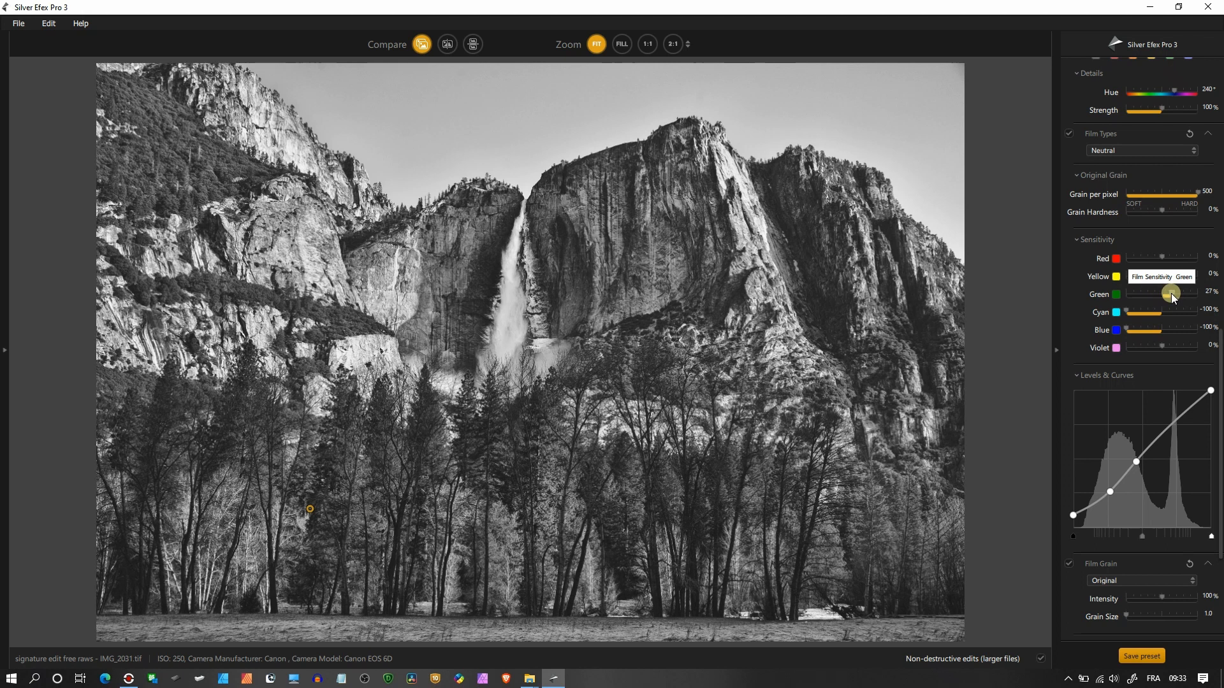
drag(1166, 295, 1192, 294)
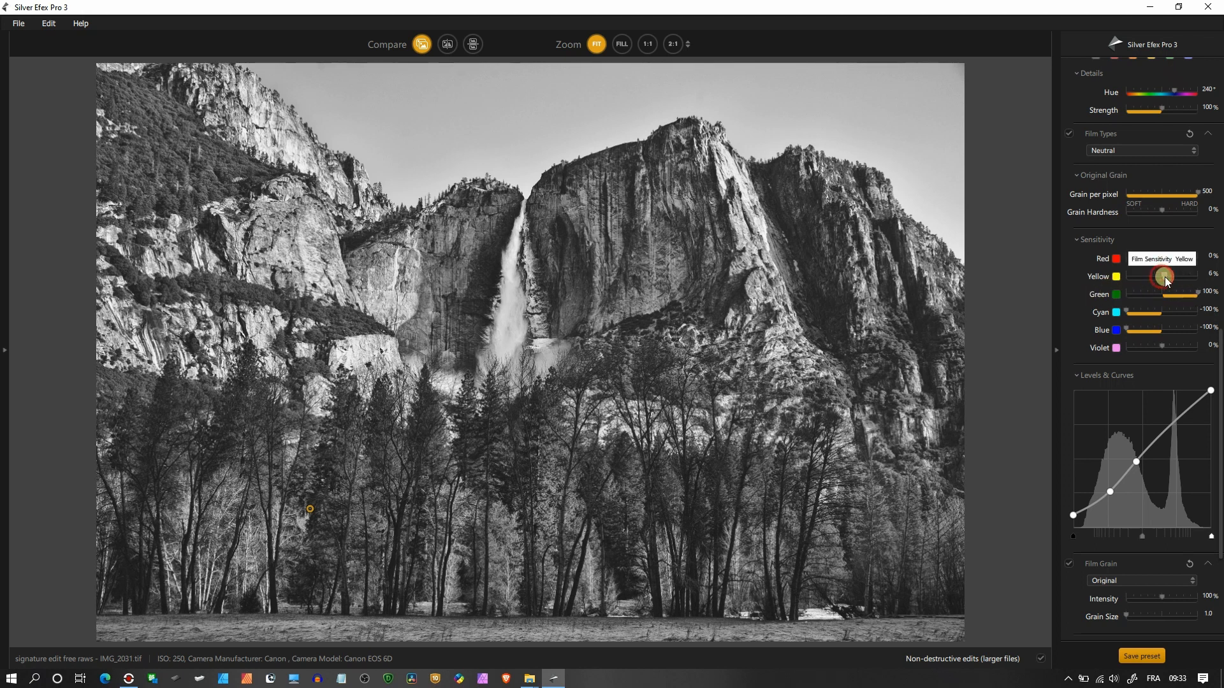
drag(1163, 278, 1183, 278)
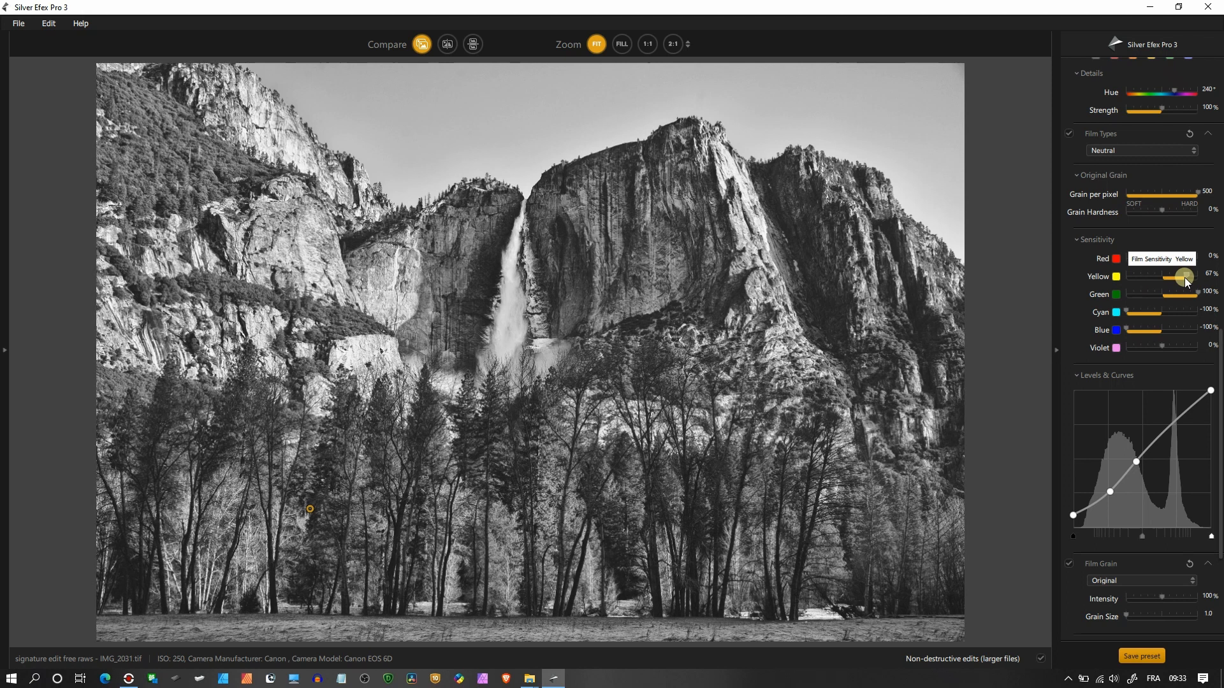
drag(1185, 278, 1181, 278)
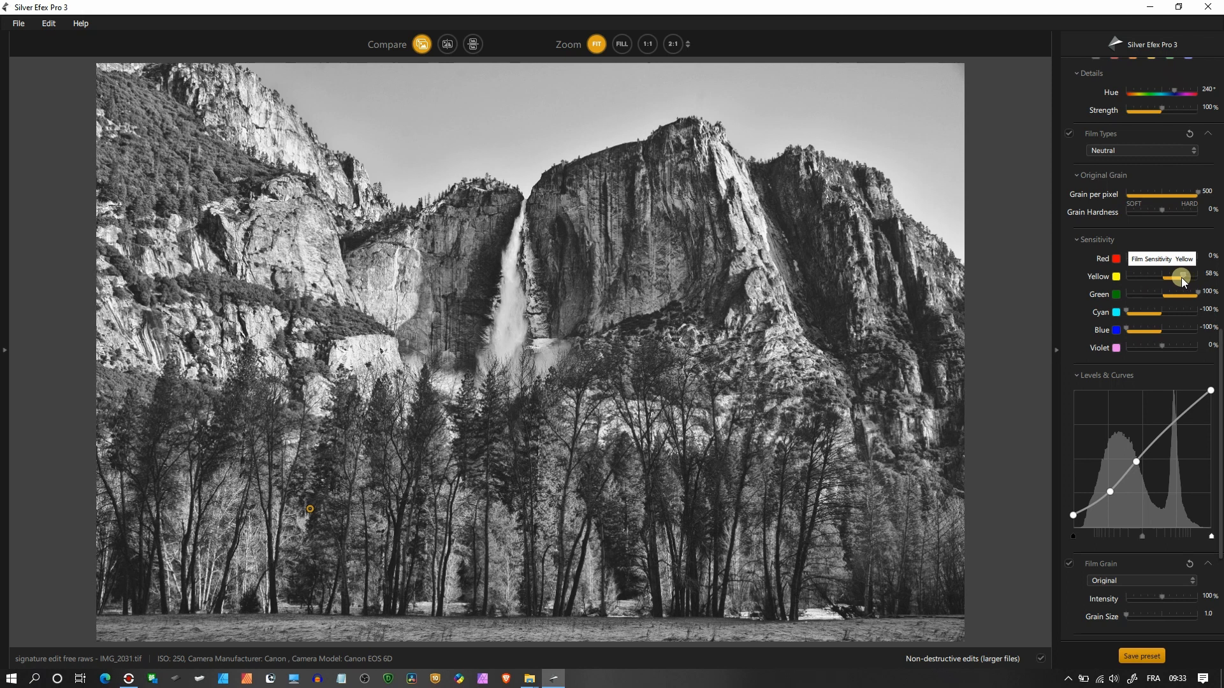
drag(1187, 277, 1173, 277)
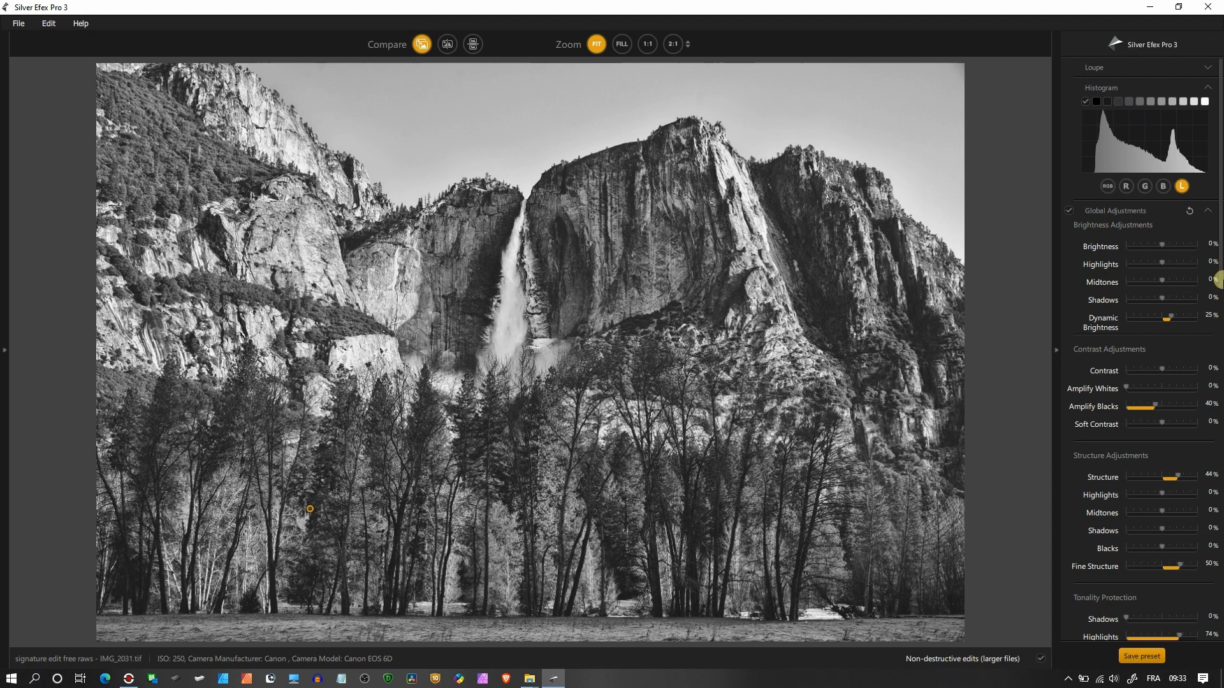
scroll(down, 3)
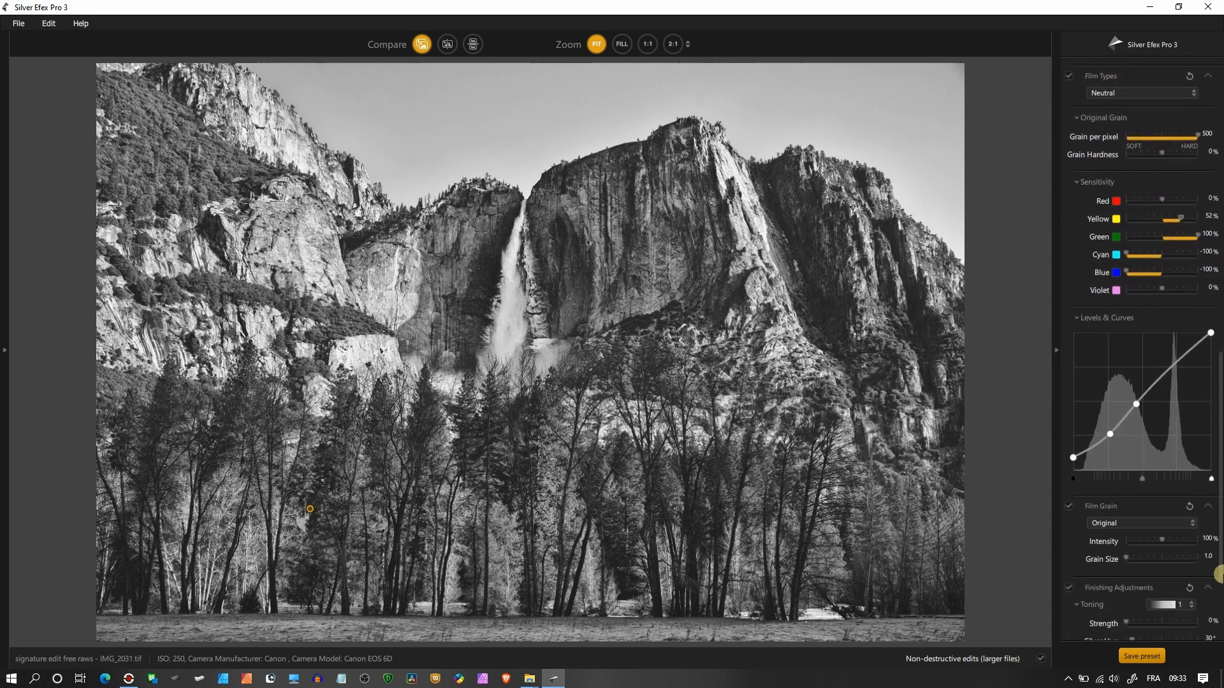
scroll(down, 3)
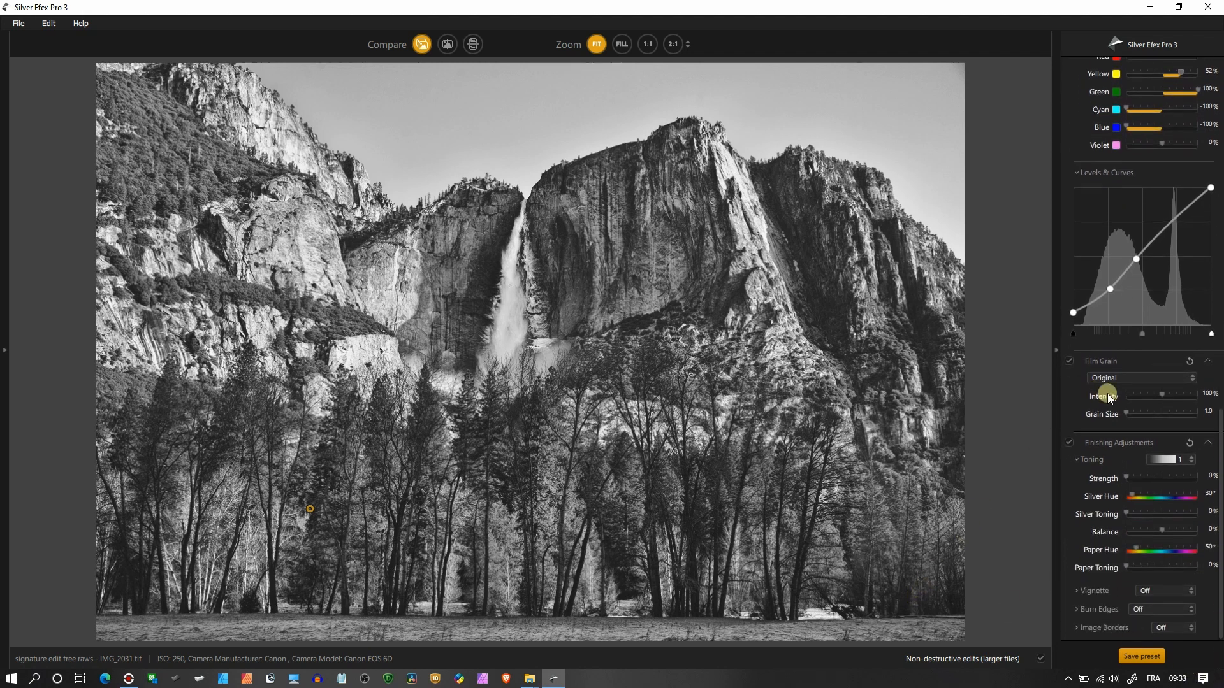
click(1140, 379)
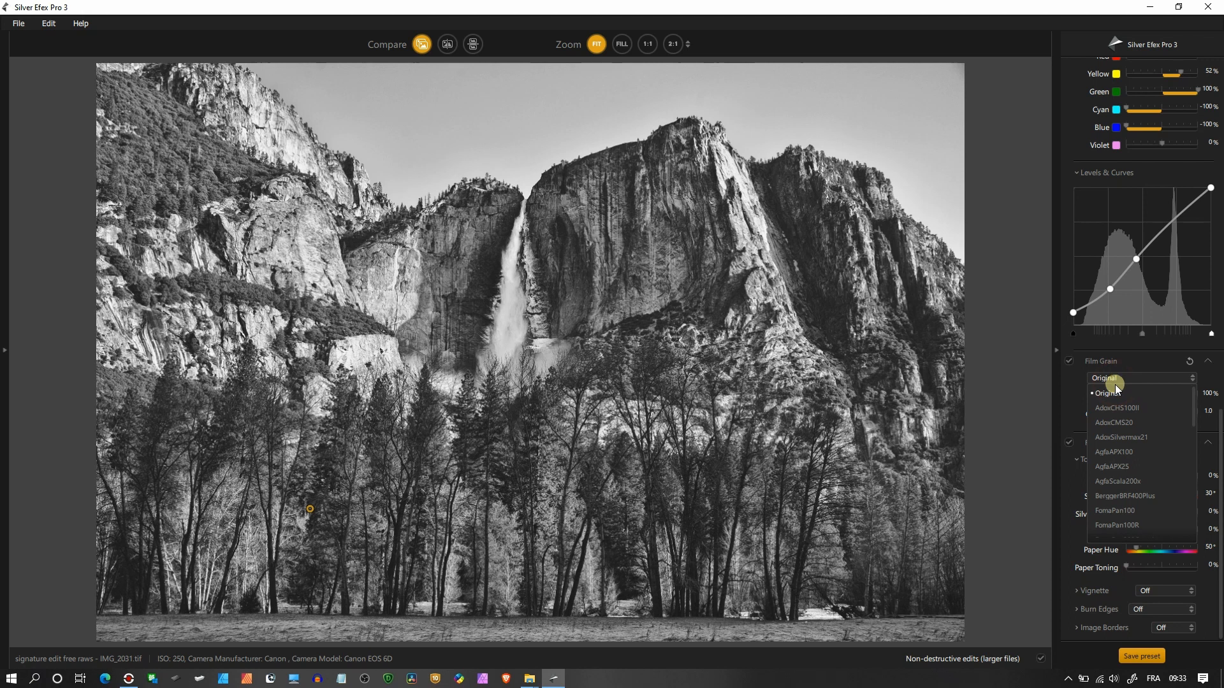
click(1120, 437)
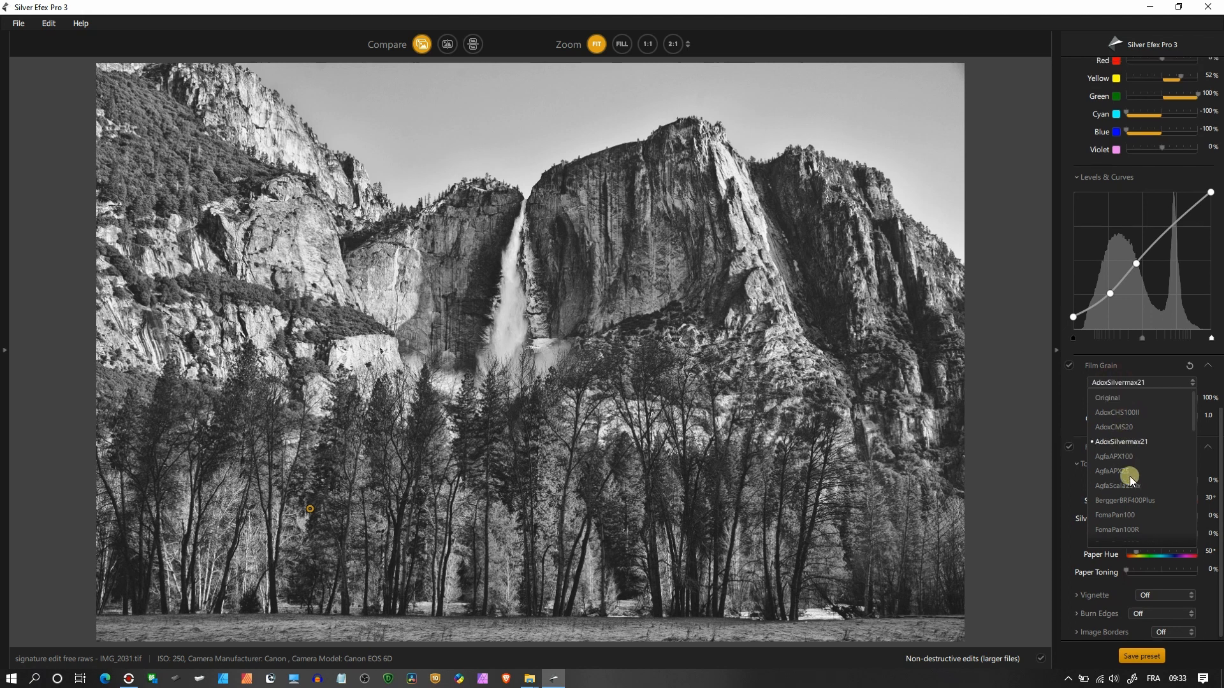
click(1124, 500)
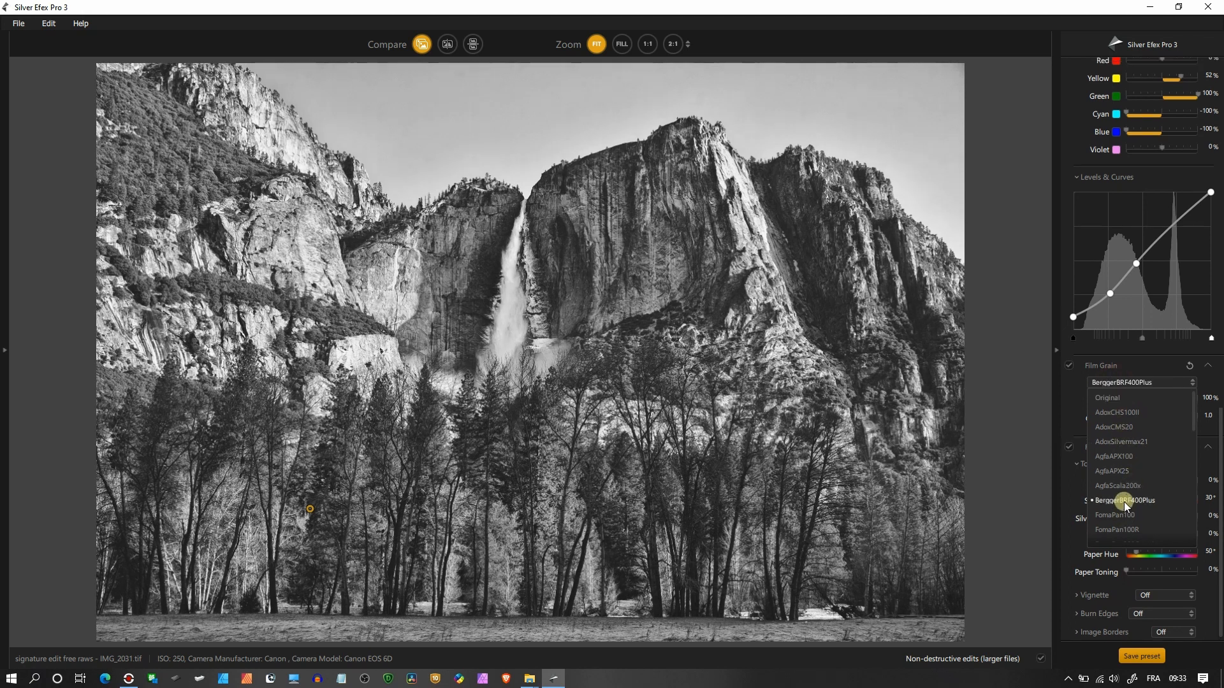
click(1117, 484)
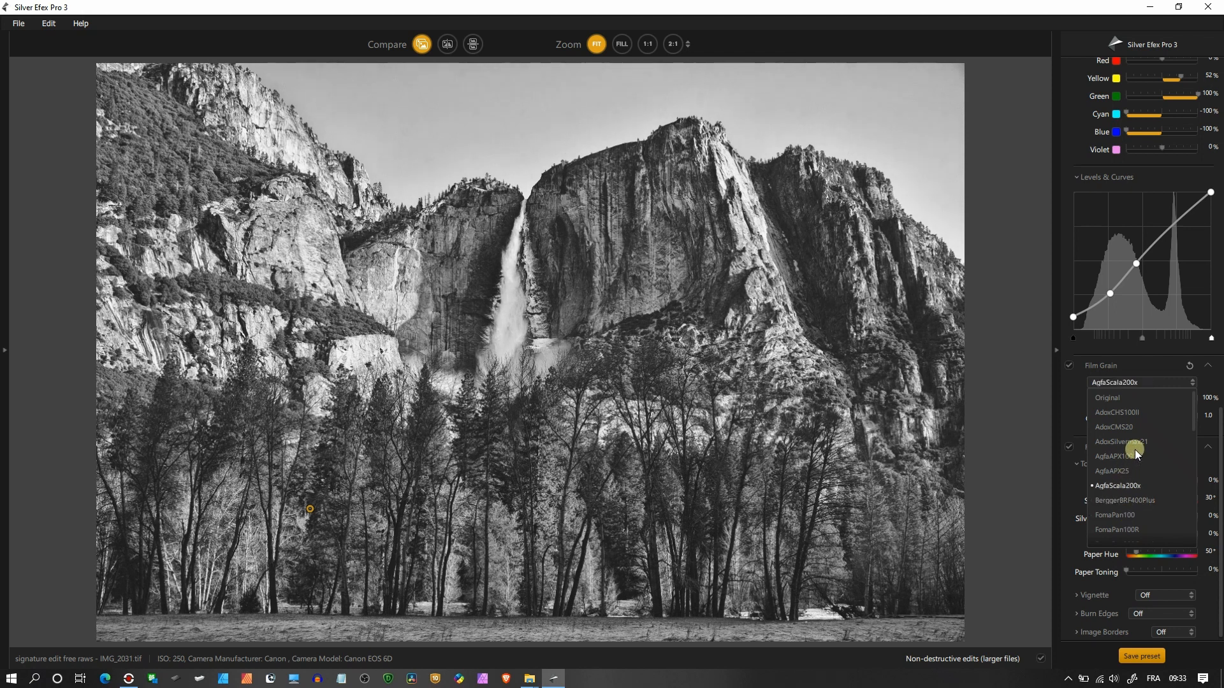
click(1117, 412)
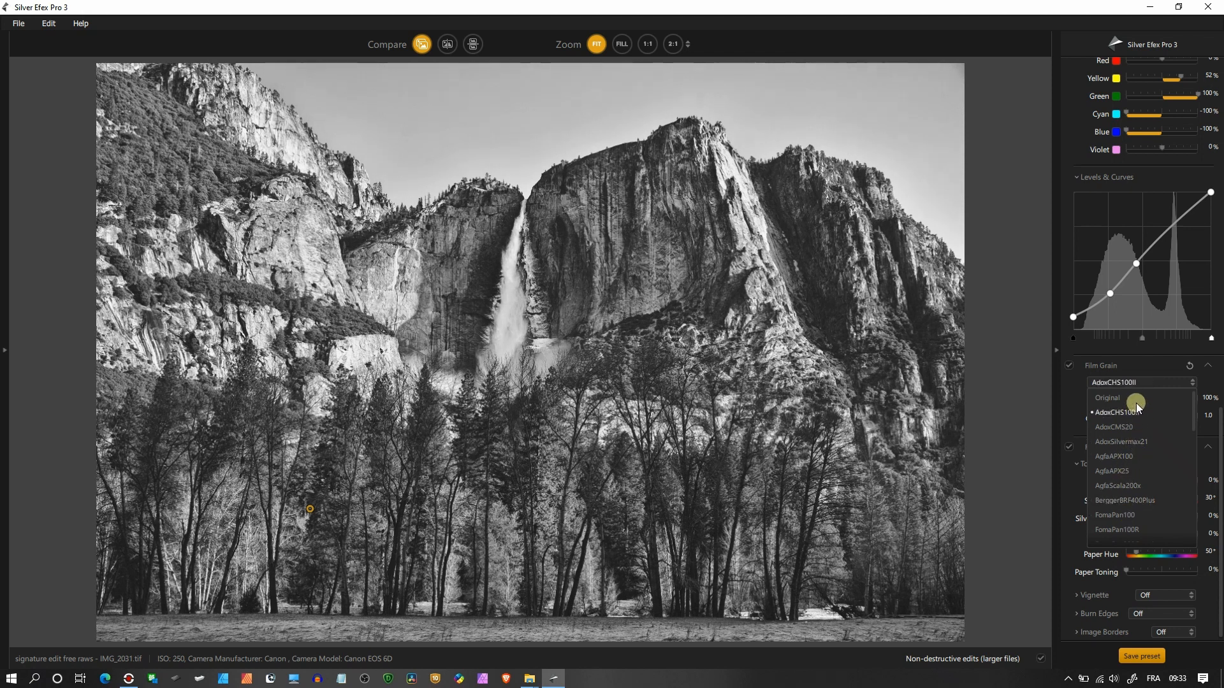
click(1107, 397)
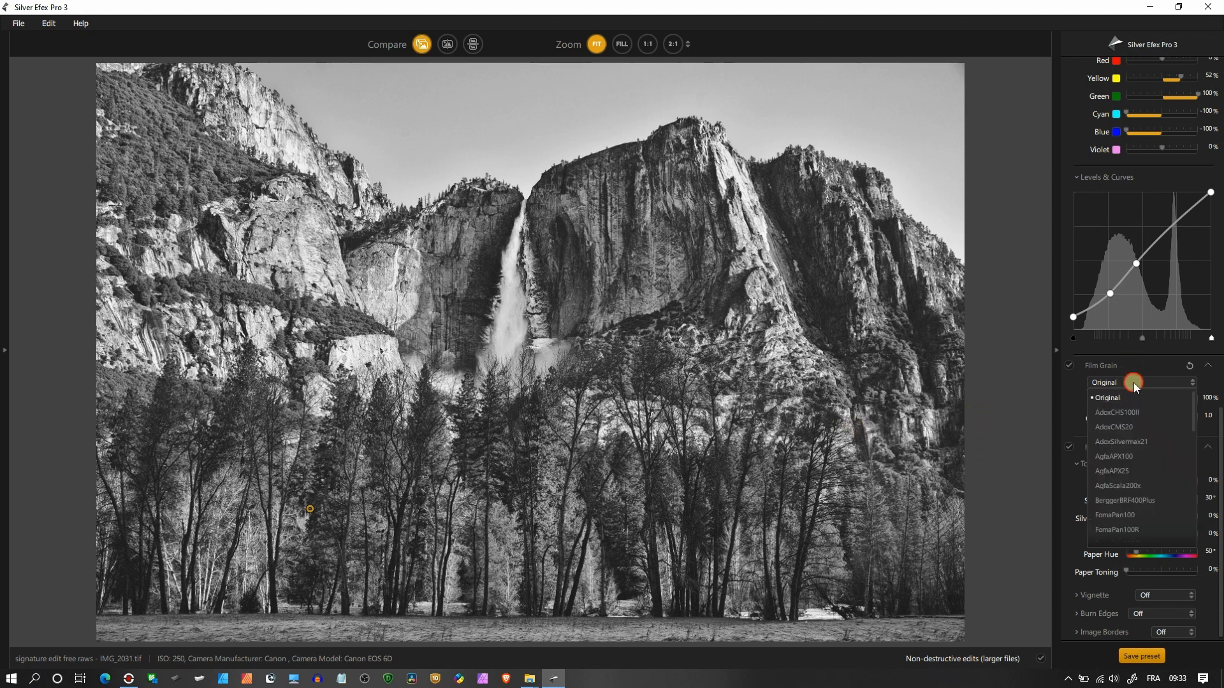
click(1117, 412)
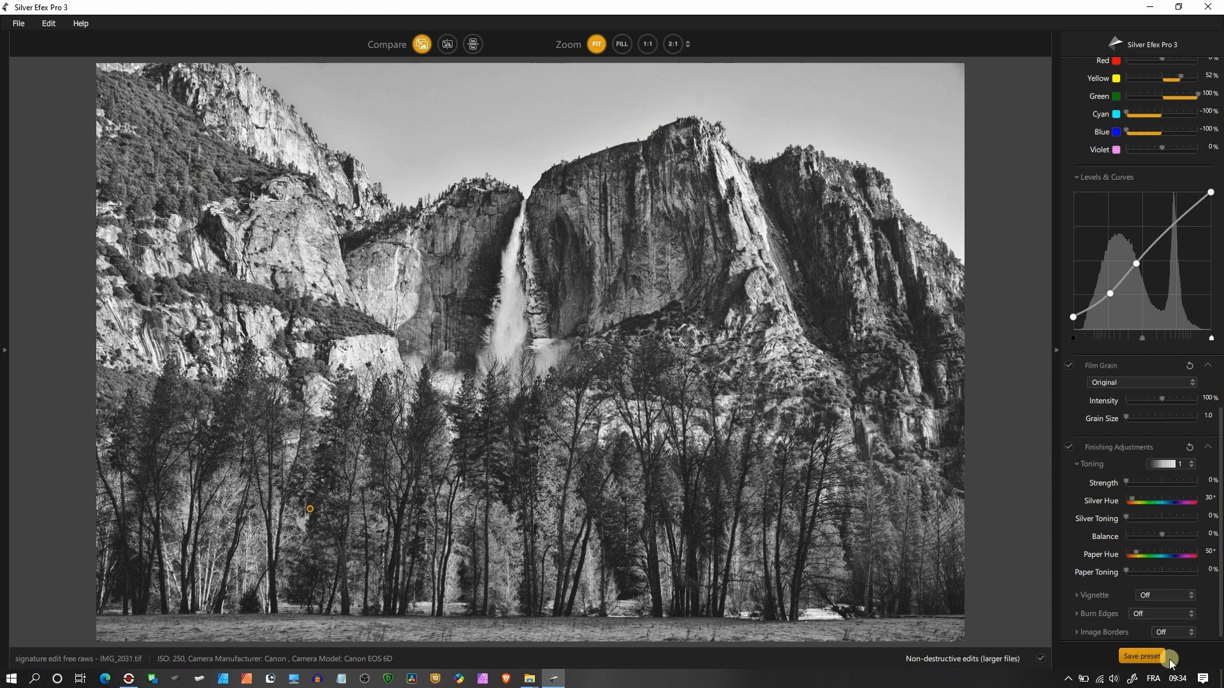
- Set a cyan silver hue of 200° and raise strength and silver toning to about 48%
drag(1129, 503, 1167, 502)
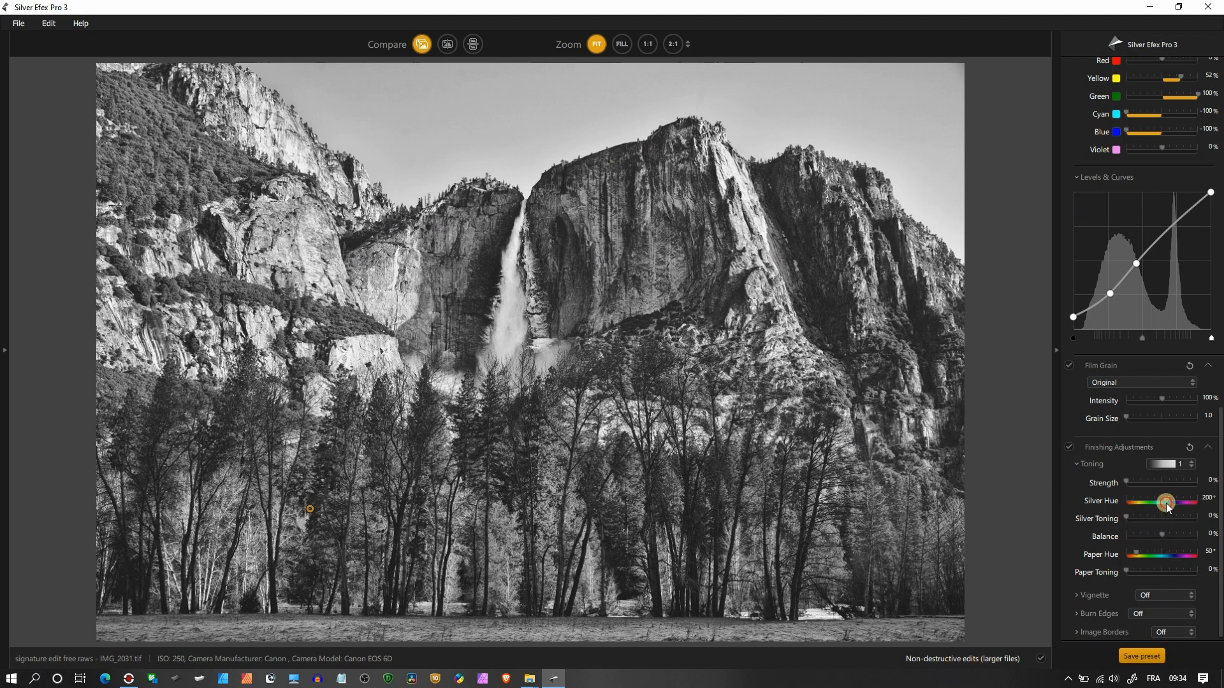
drag(1165, 503, 1136, 509)
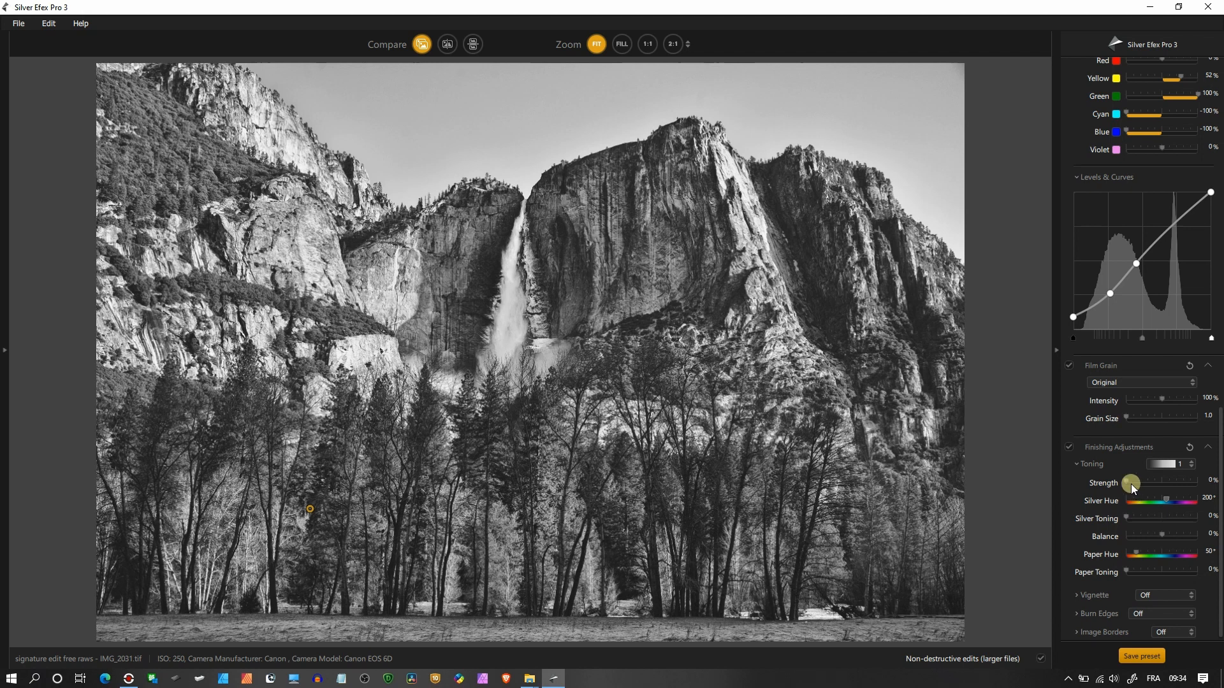
drag(1131, 482, 1136, 518)
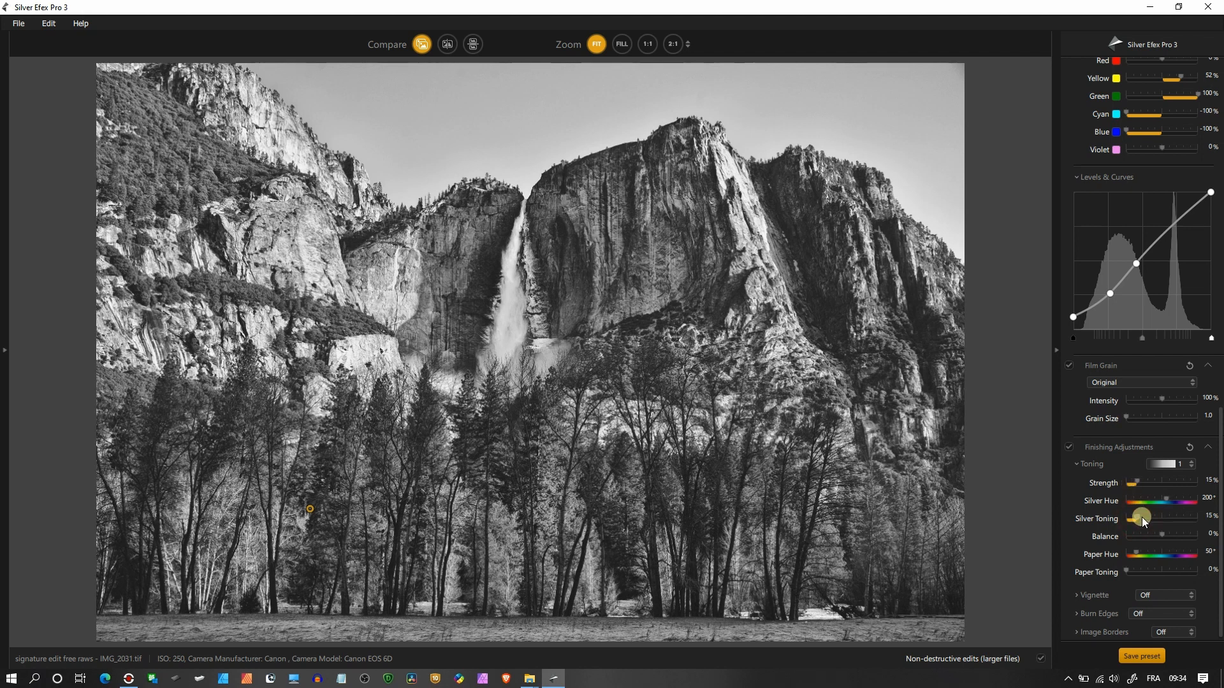
drag(1143, 519, 1147, 519)
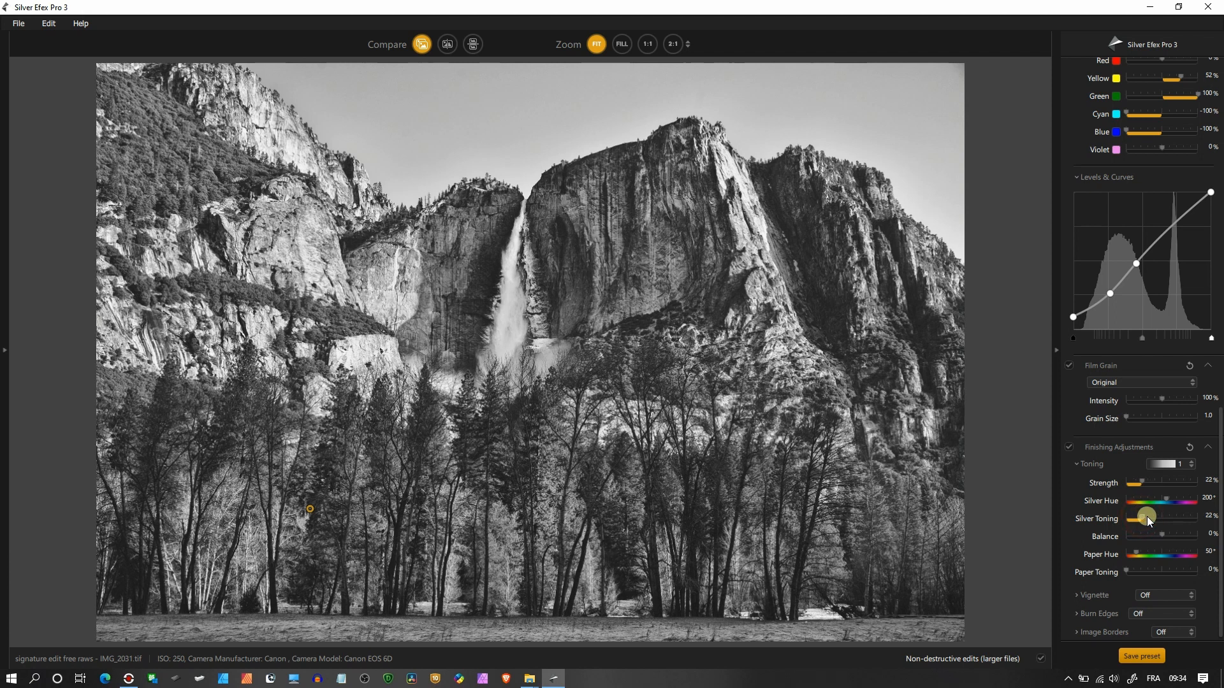
drag(1148, 519, 1158, 519)
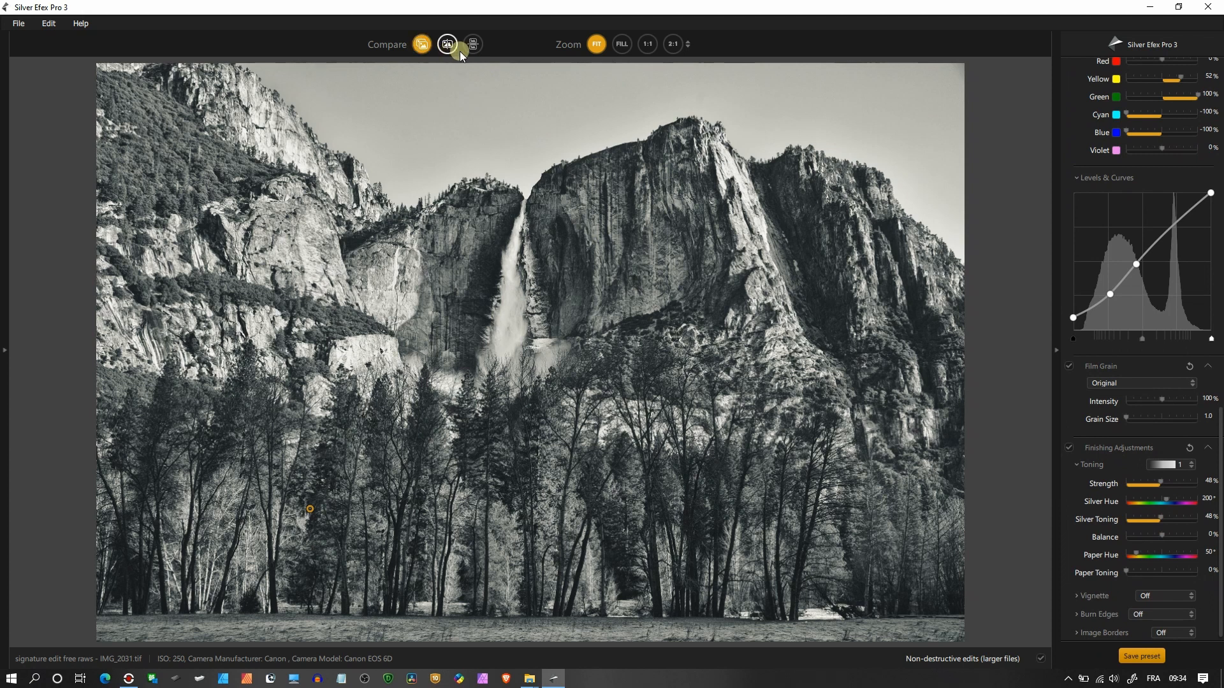
click(471, 44)
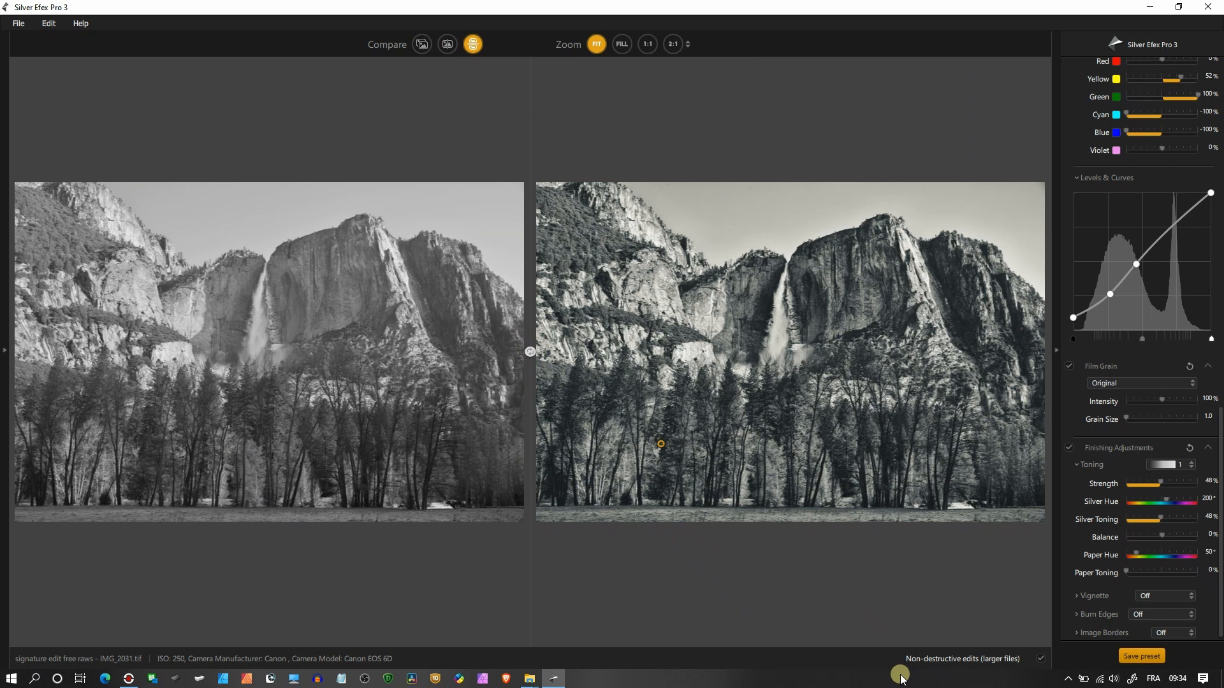
mouse_move(581, 19)
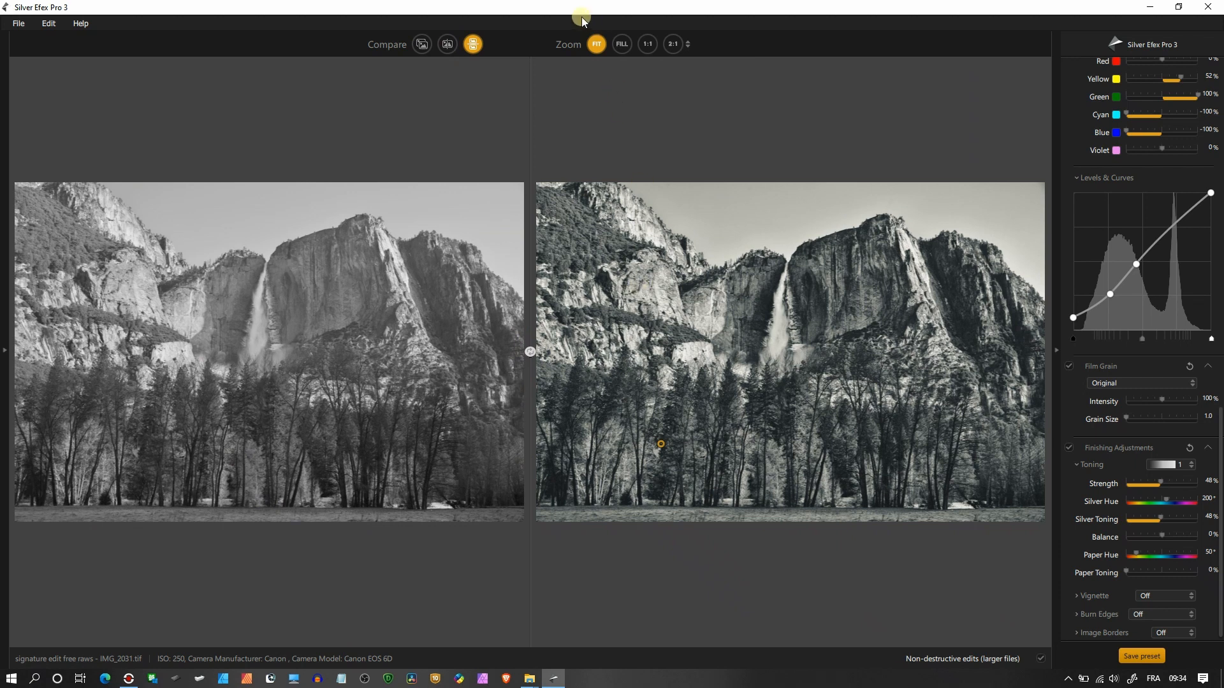
click(422, 43)
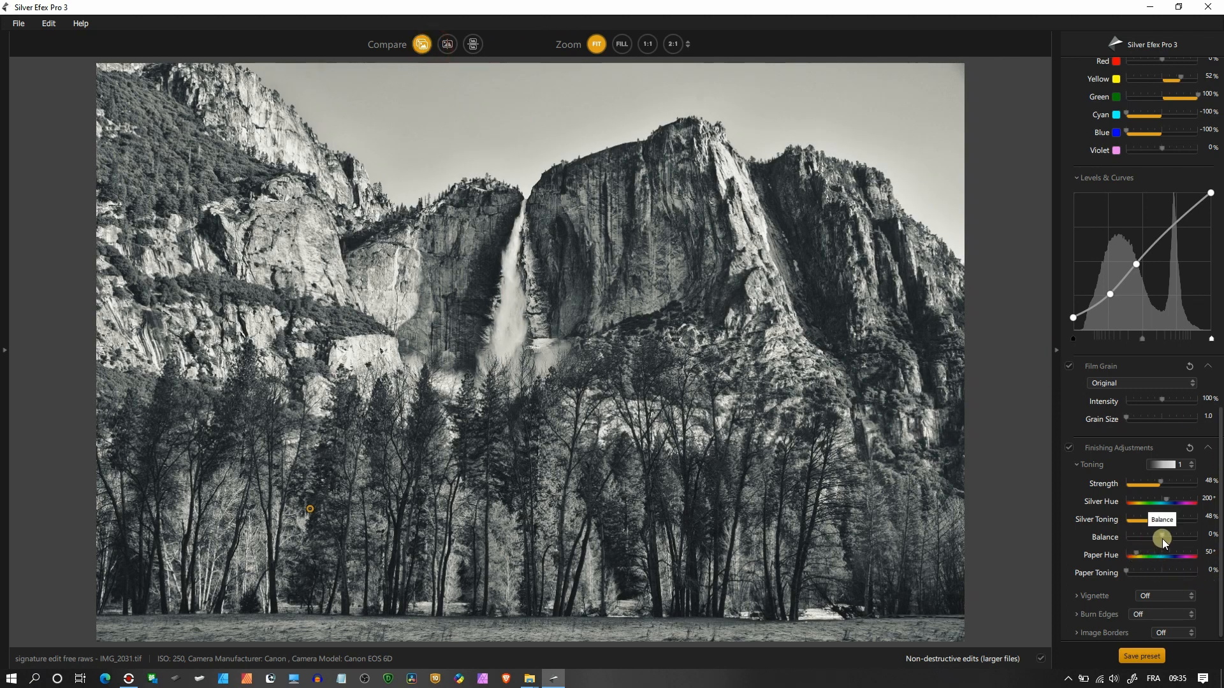
- Settle the toning balance at 46% and add a slight 14% paper tone
drag(1163, 536, 1139, 537)
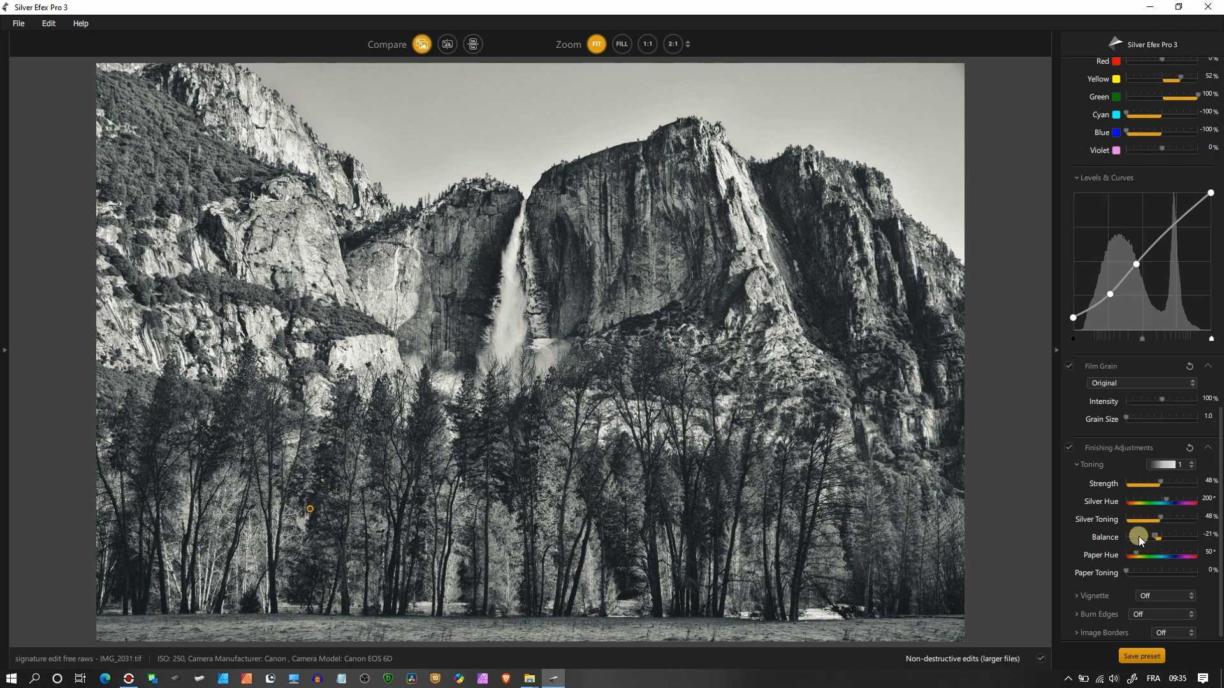
drag(1139, 537, 1163, 537)
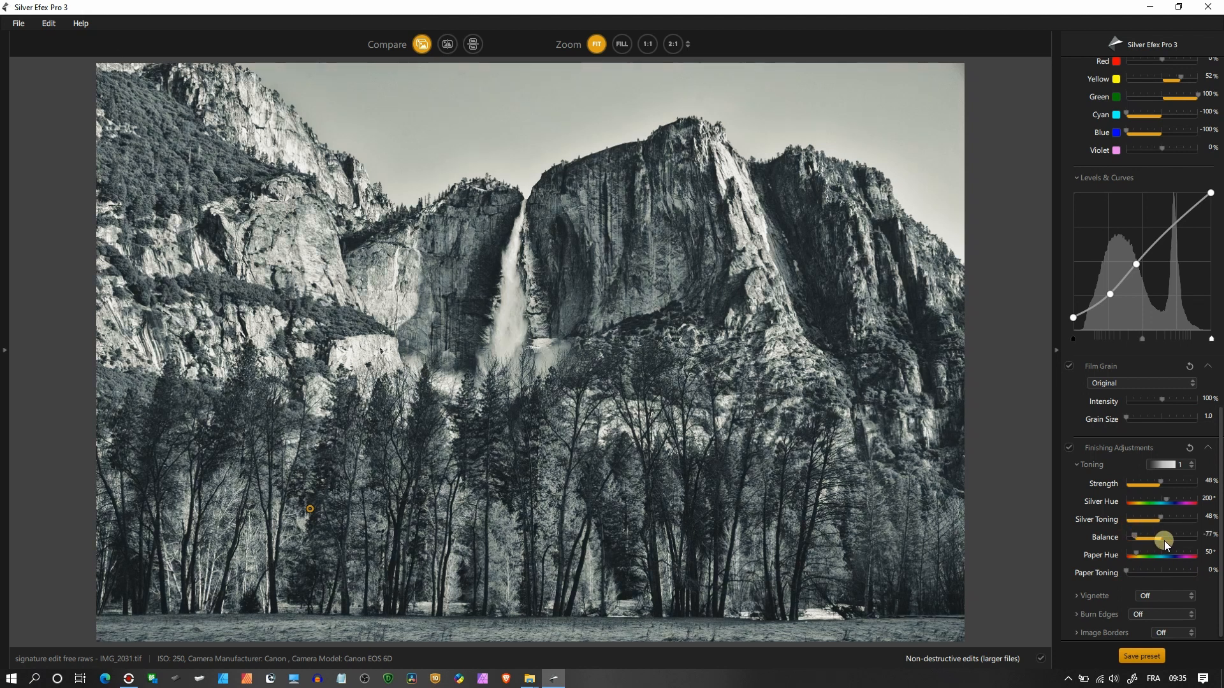
drag(1163, 538, 1180, 539)
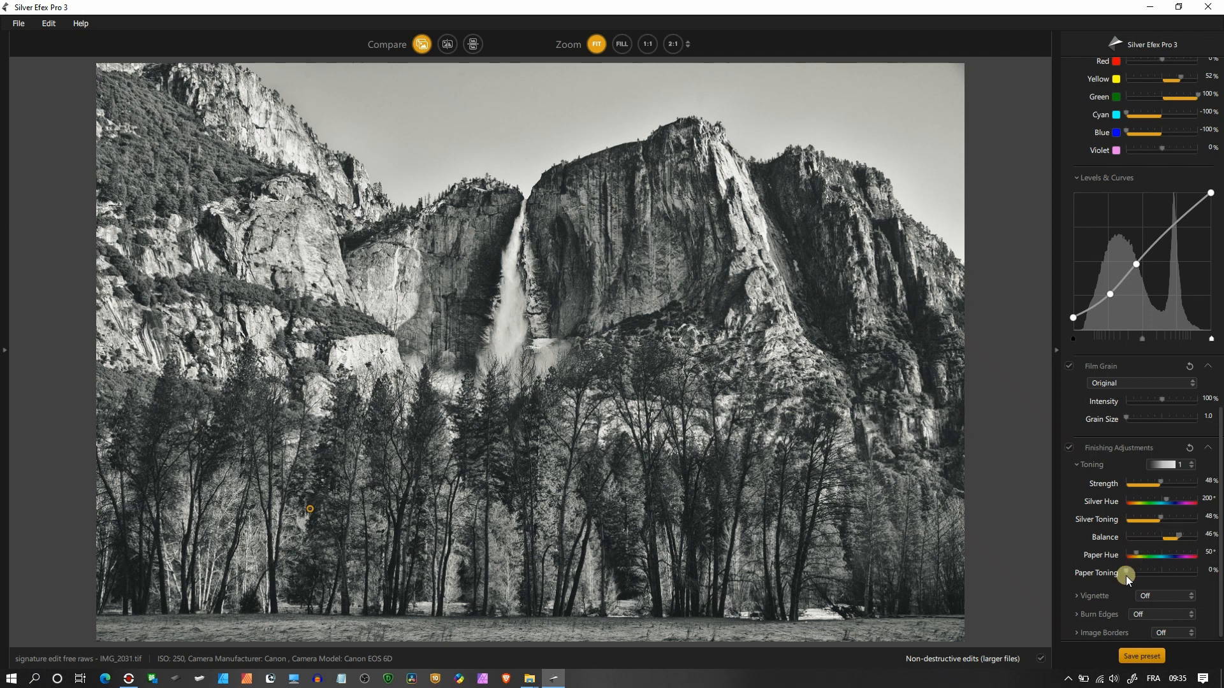
drag(1124, 572, 1141, 573)
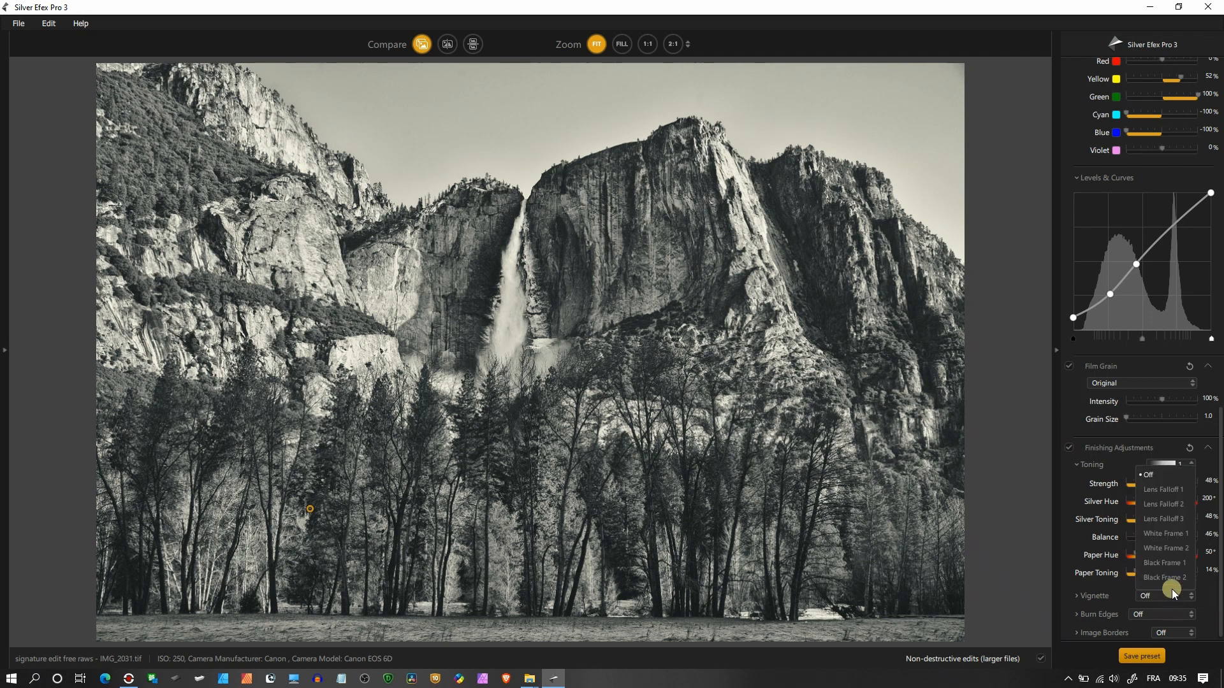
- Keep the vignette set to Off and bring up the image border type list
click(1167, 533)
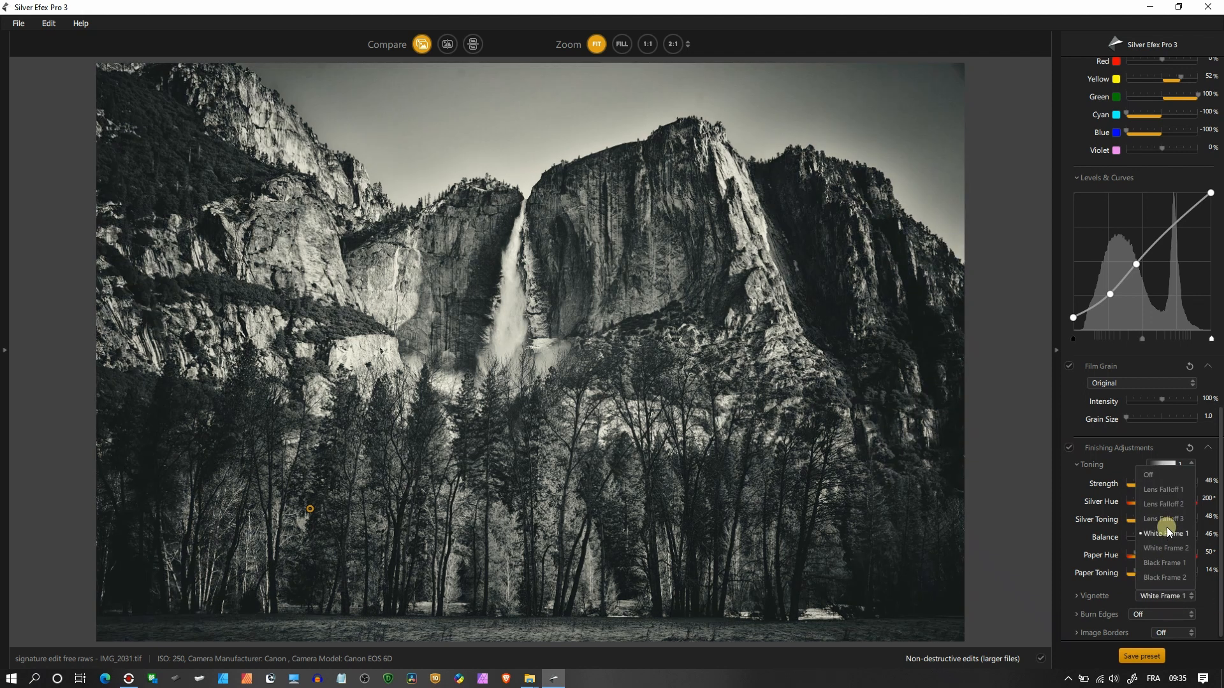
click(1165, 562)
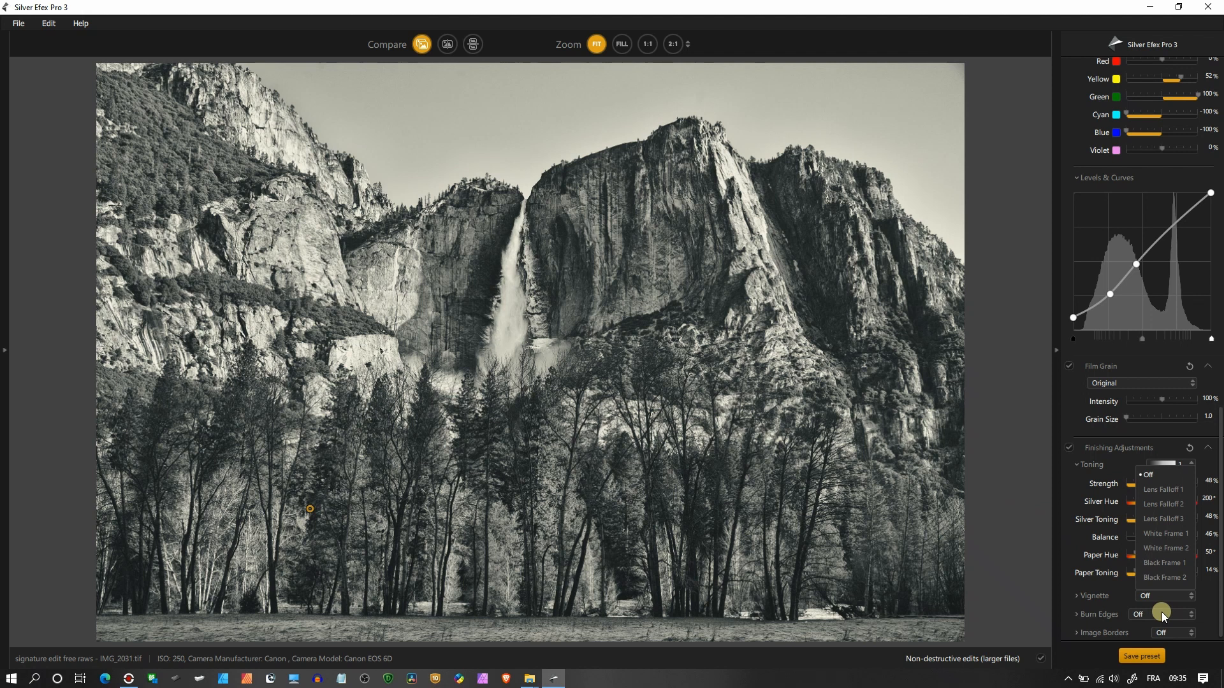
mouse_move(1055, 580)
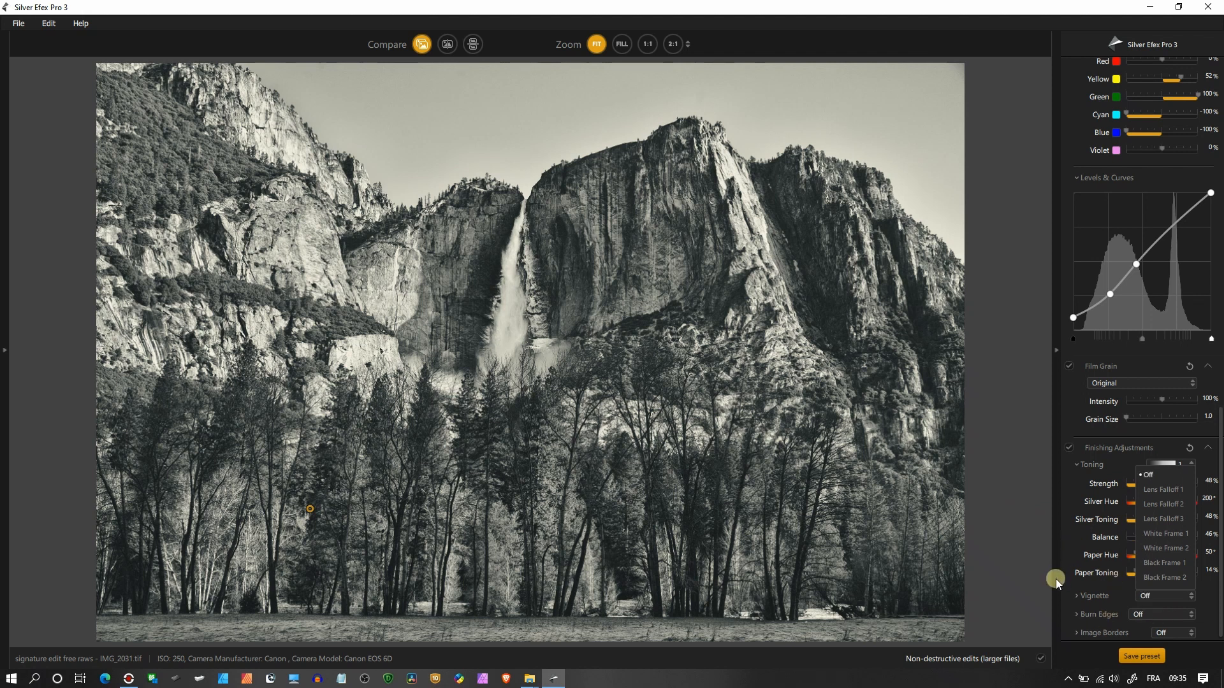
click(1148, 474)
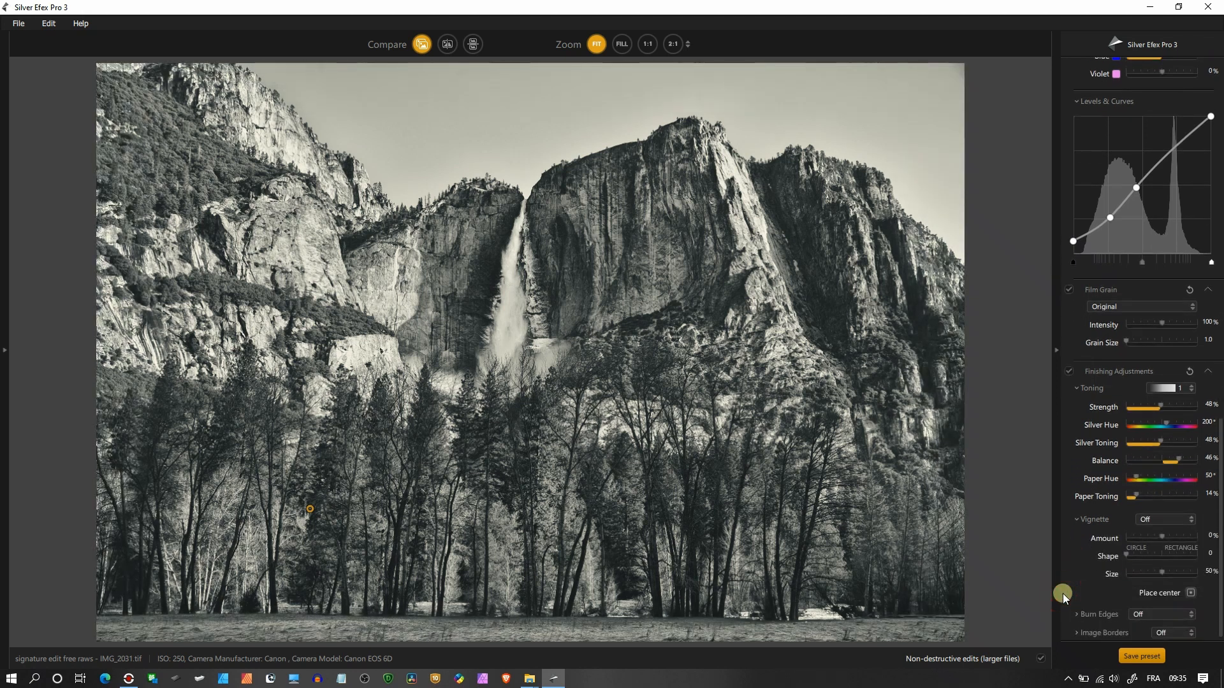
click(1174, 633)
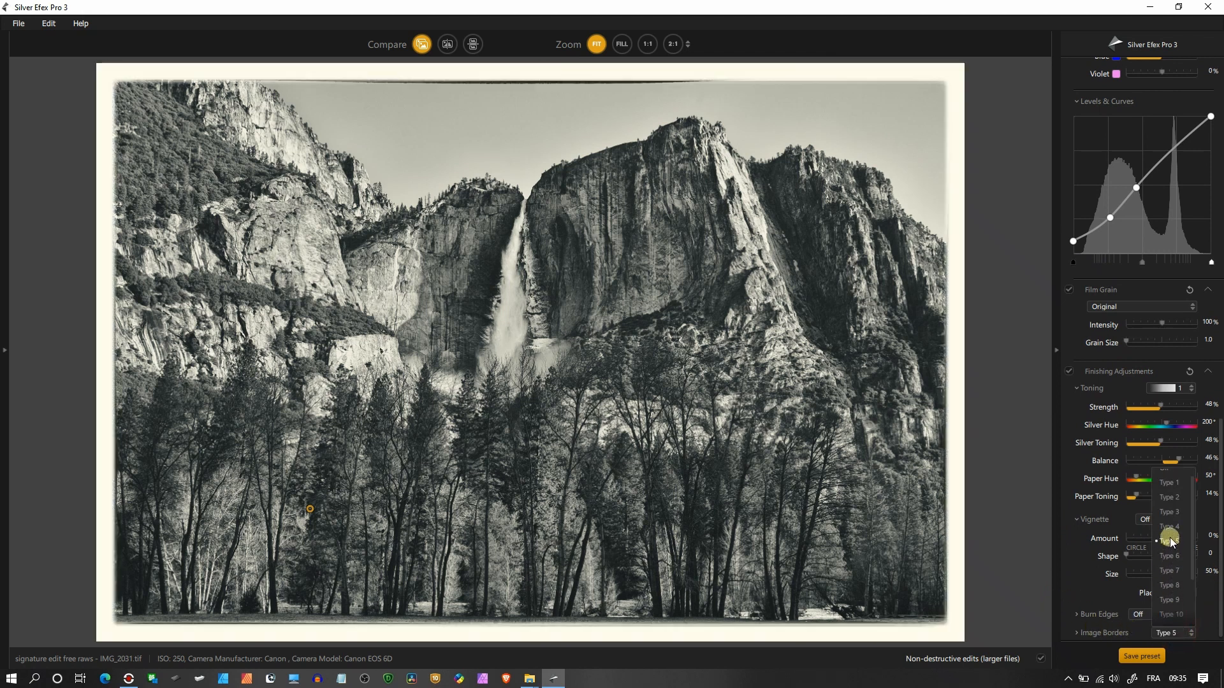
- Apply the clean white Type 1 image border around the photo
click(1169, 513)
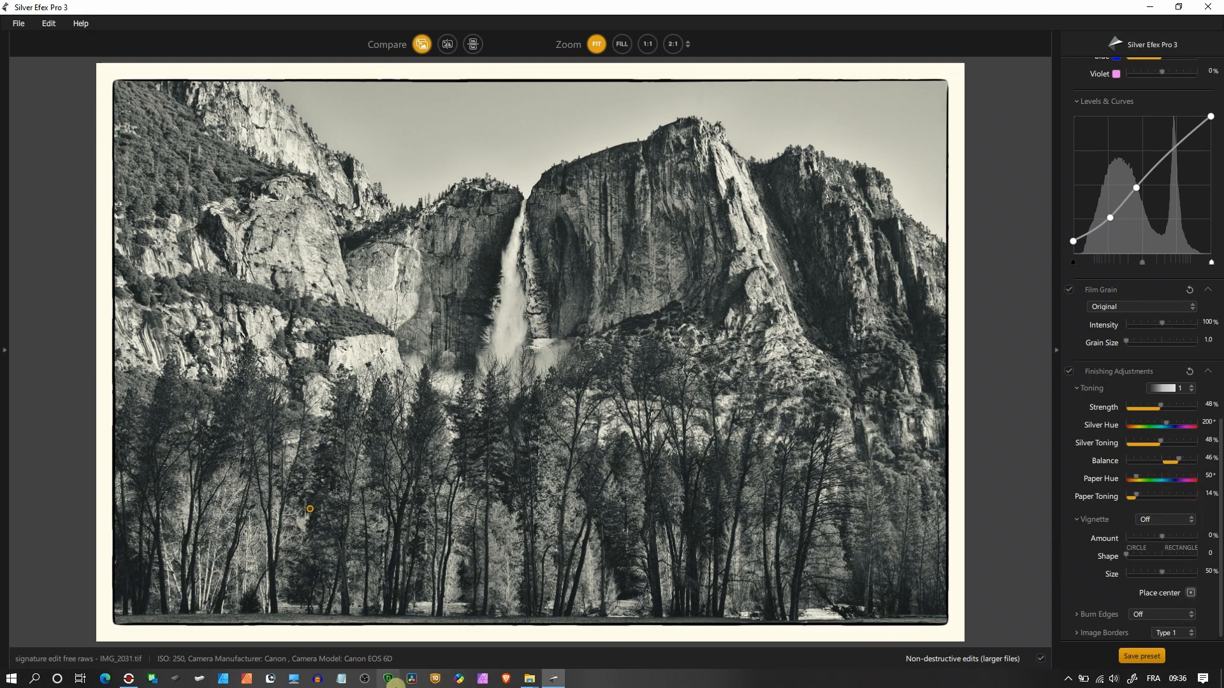
click(804, 399)
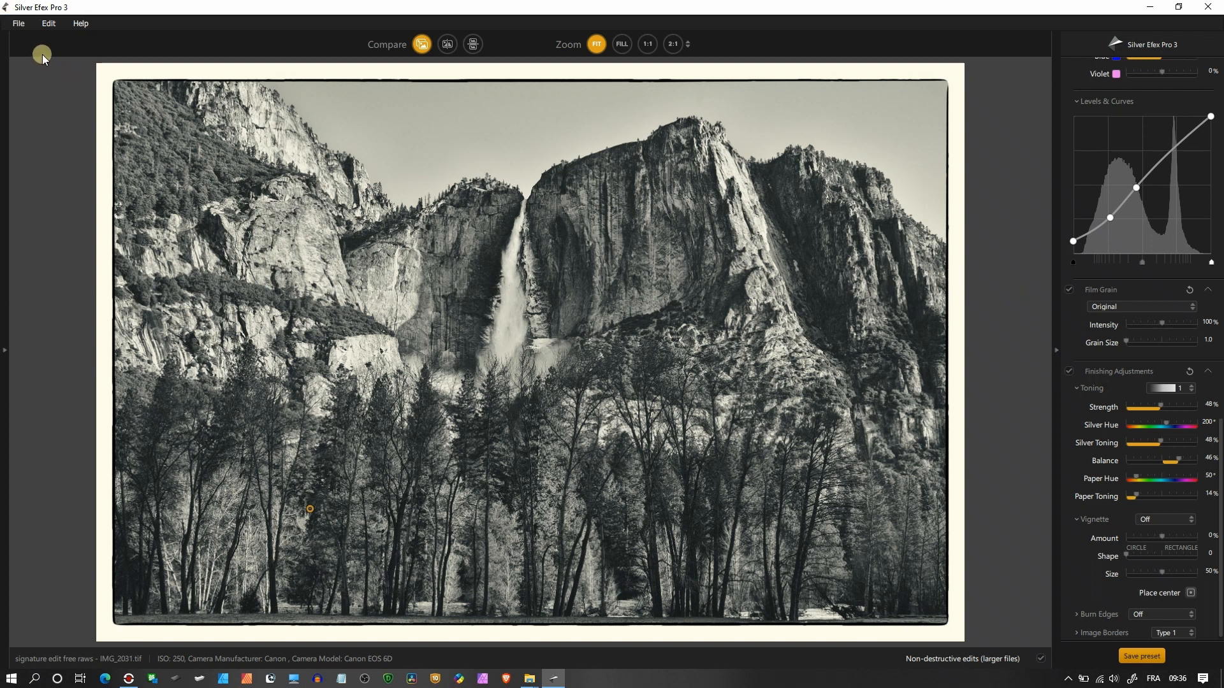
- Show the File menu's Save and Save Image As commands
click(16, 23)
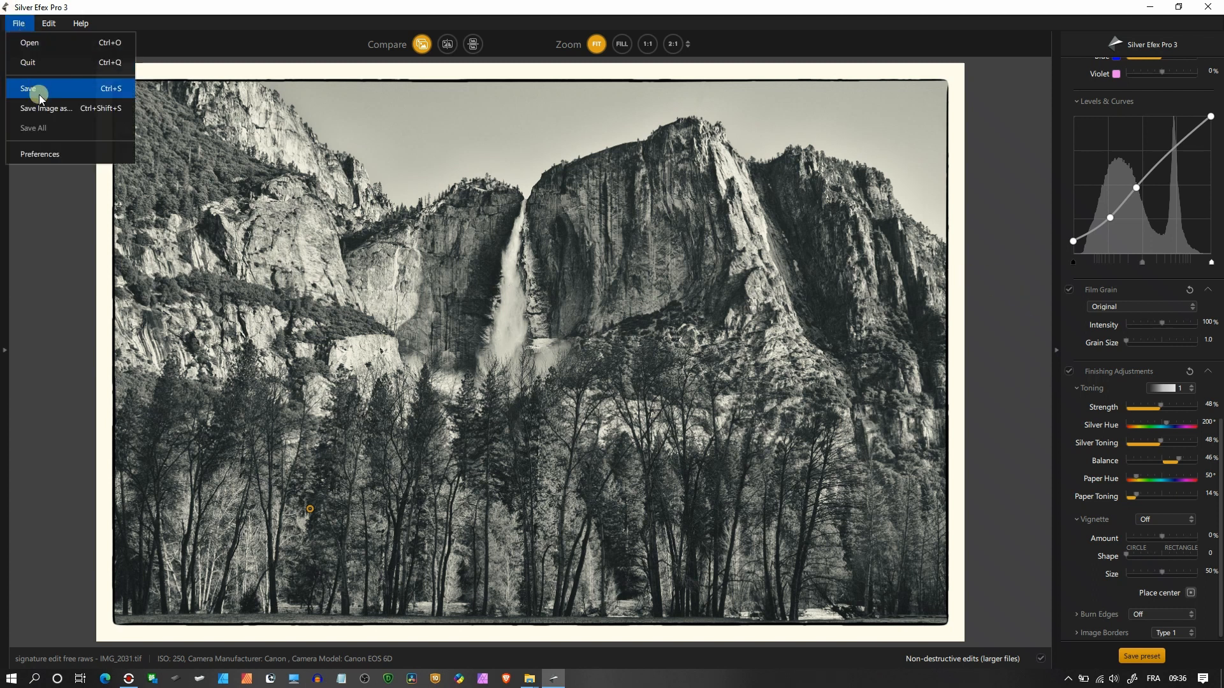
mouse_move(46, 107)
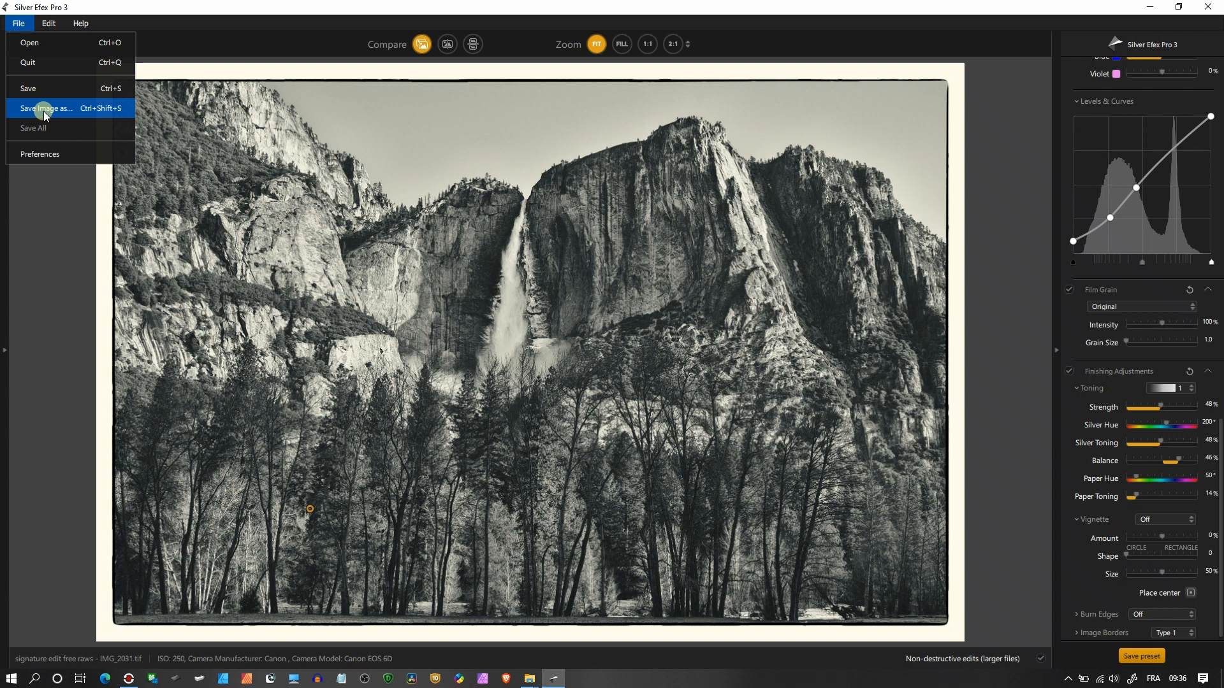
mouse_move(8, 238)
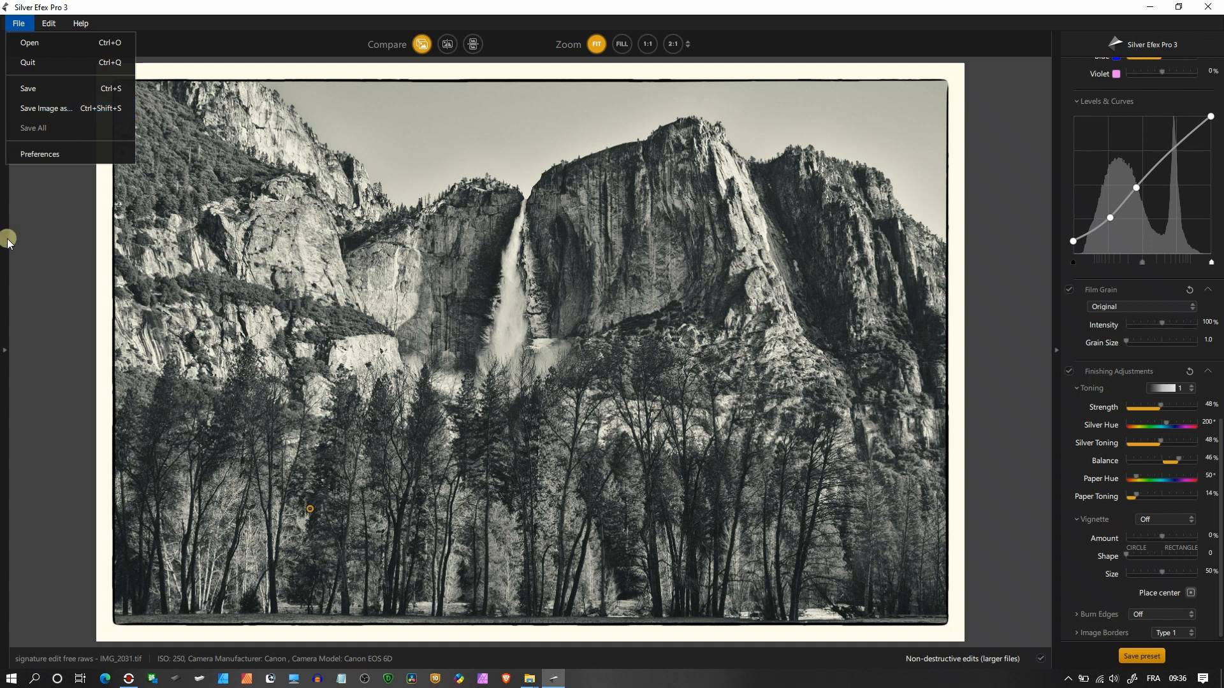